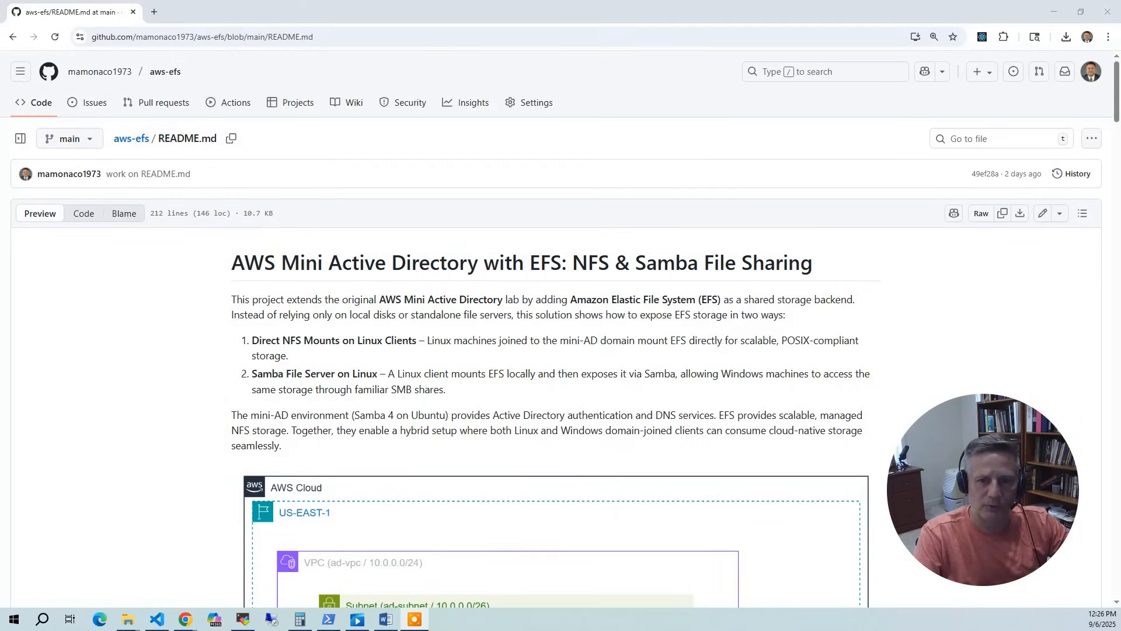
# - Scroll the aws-efs README past the diagram to the Understanding Amazon Elastic File System section
pyautogui.scroll(-3)
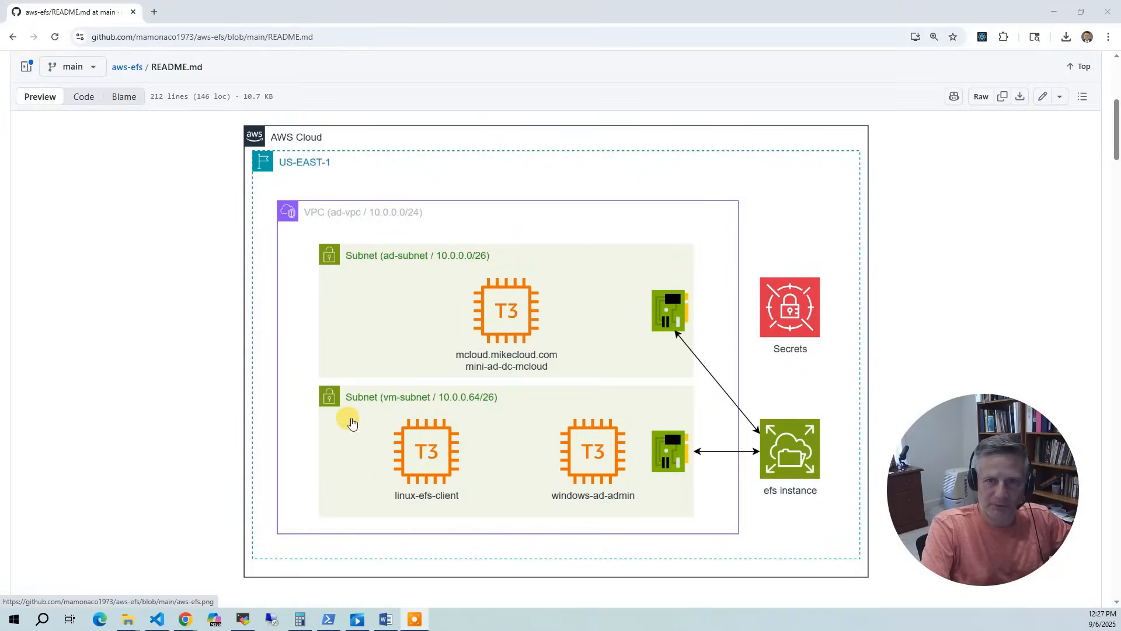
pyautogui.moveTo(623, 334)
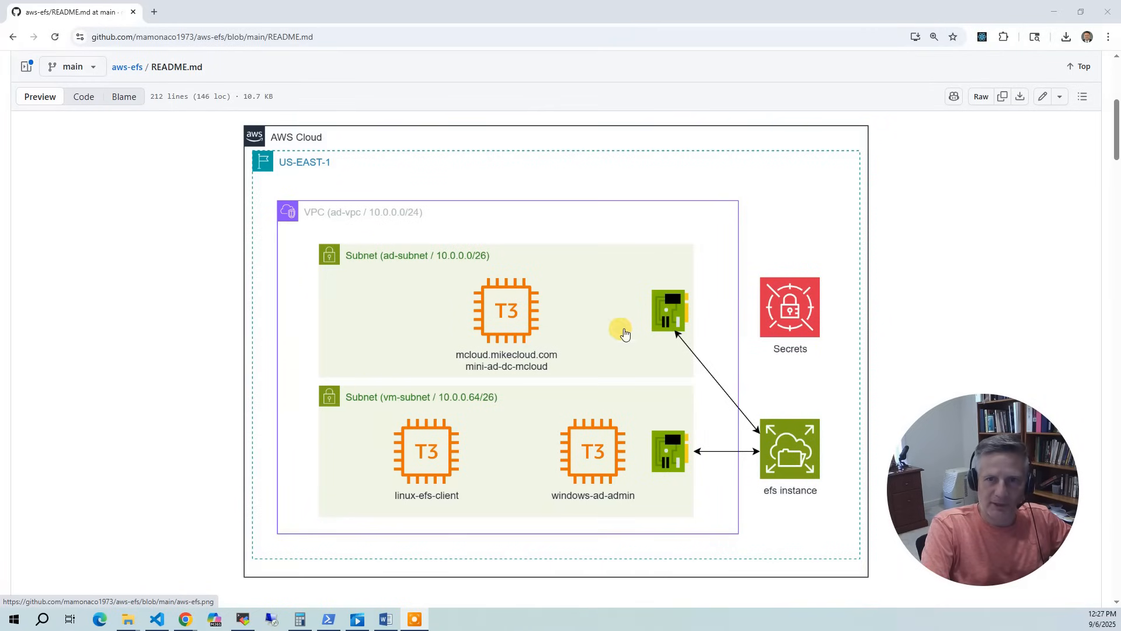
pyautogui.moveTo(499, 332)
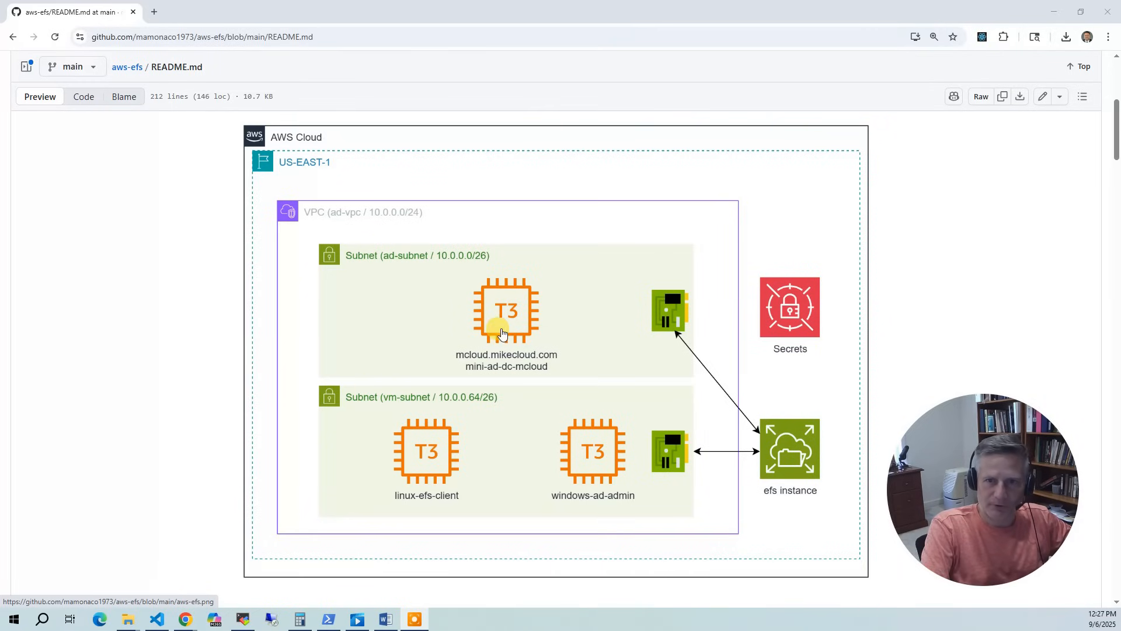
pyautogui.moveTo(515, 366)
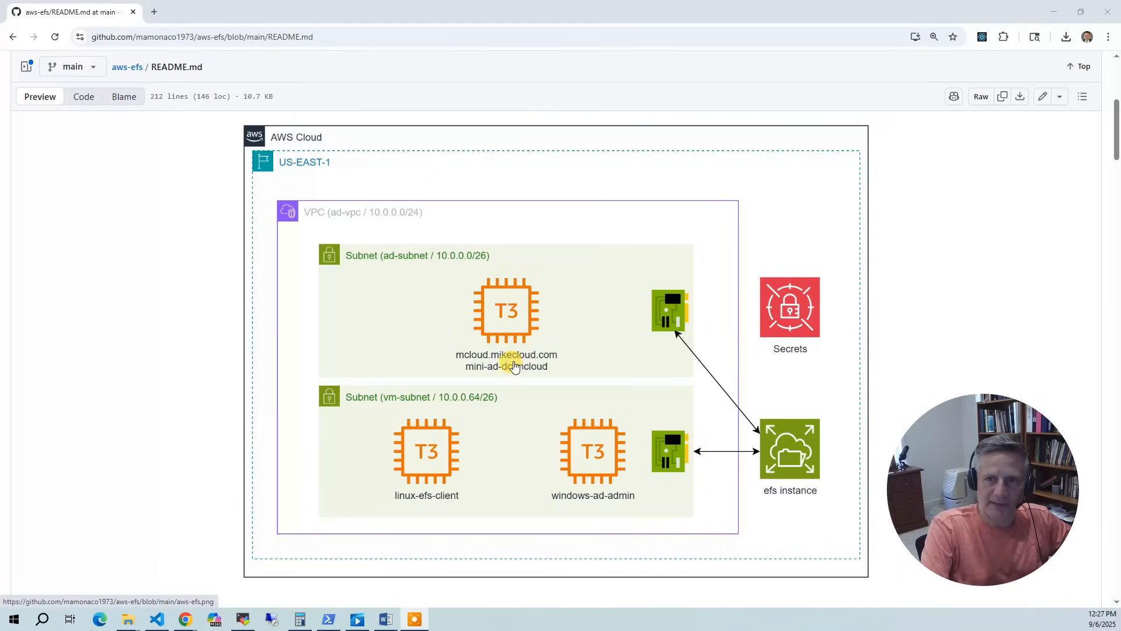
pyautogui.moveTo(549, 357)
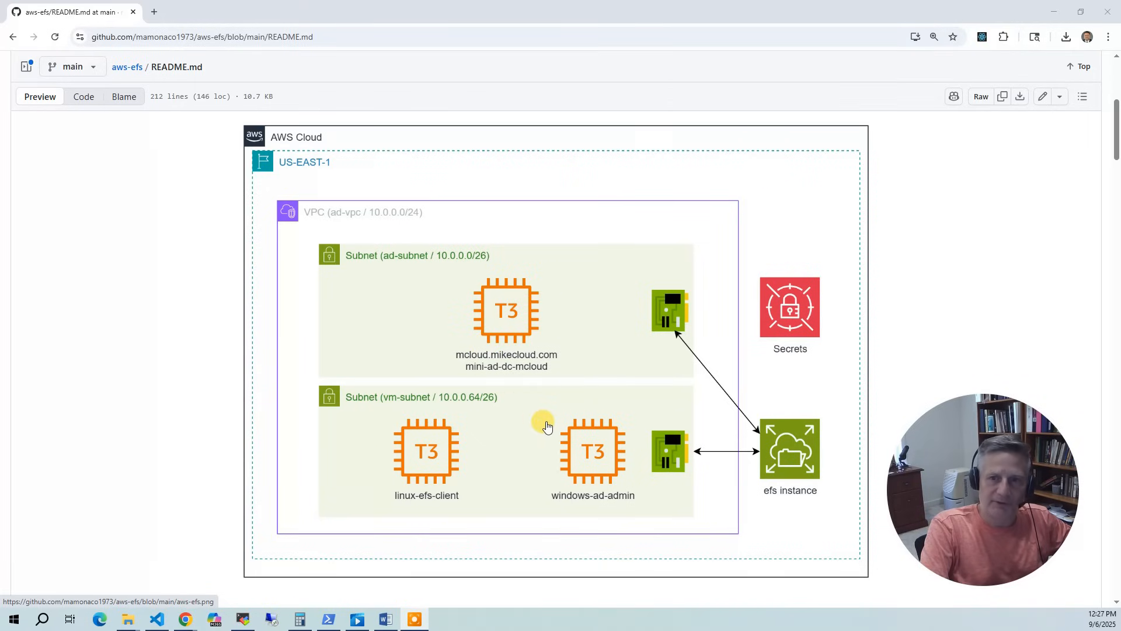
pyautogui.moveTo(532, 448)
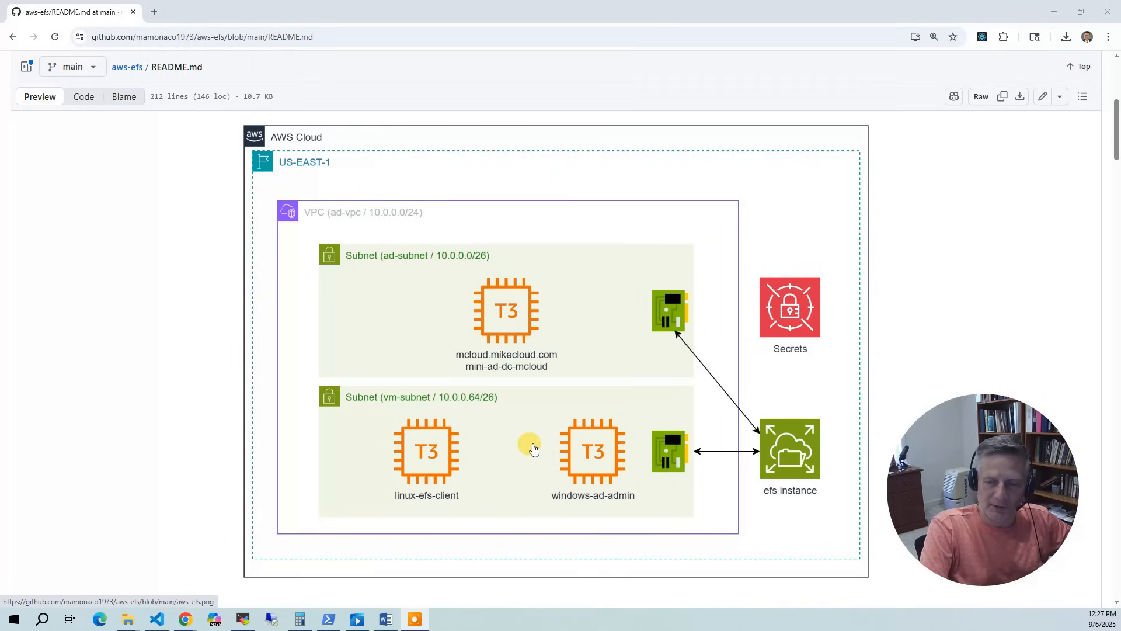
pyautogui.moveTo(383, 458)
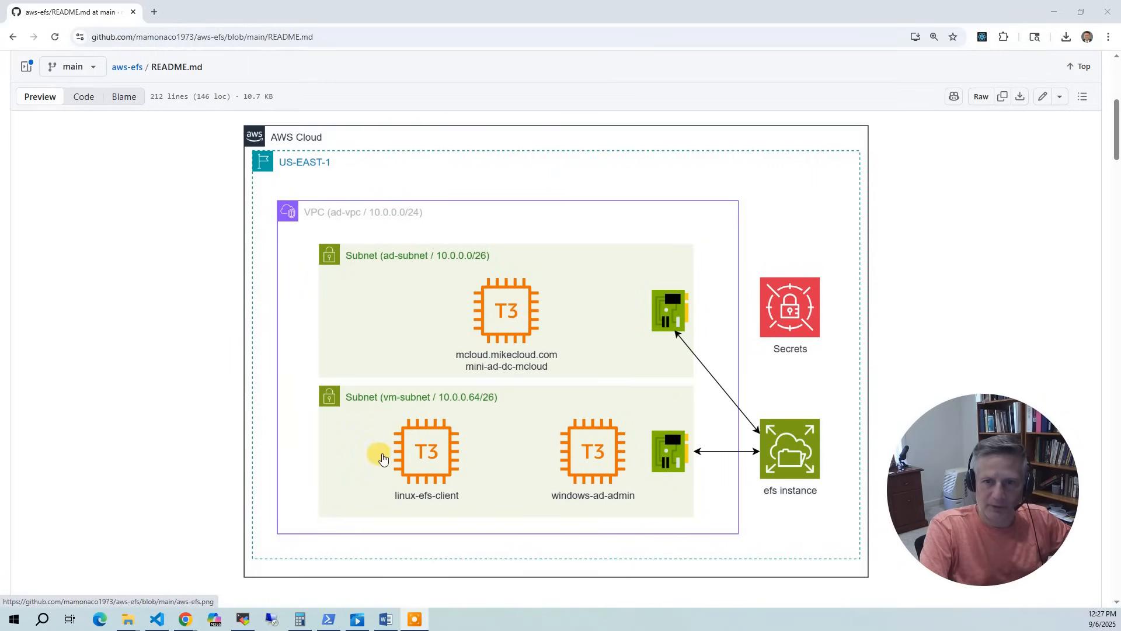
pyautogui.moveTo(610, 473)
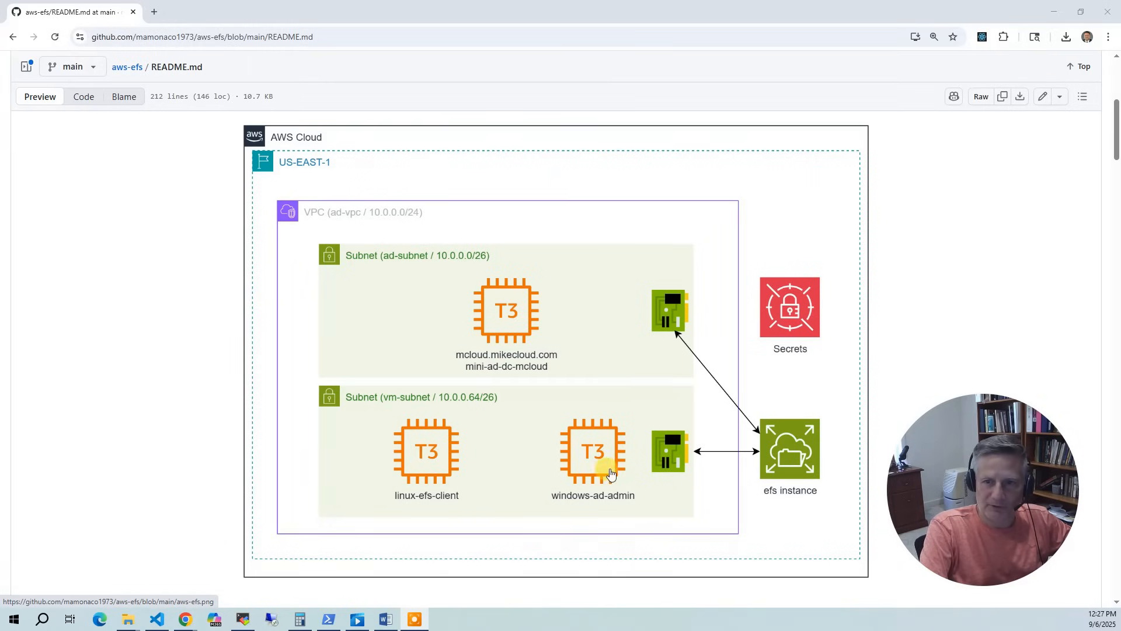
pyautogui.moveTo(585, 476)
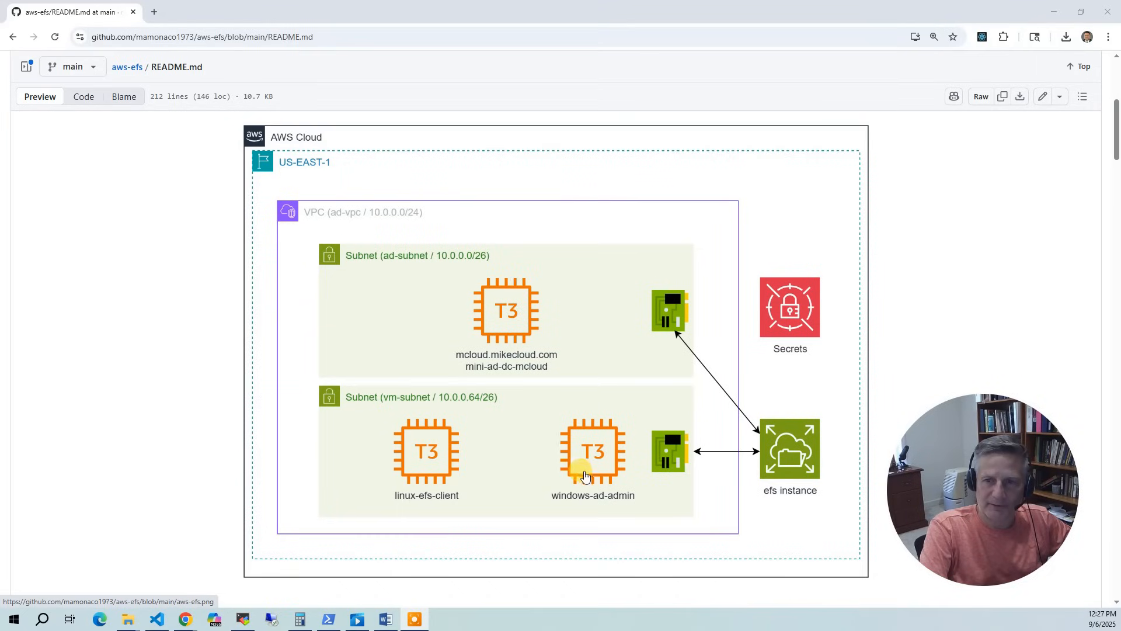
pyautogui.moveTo(583, 467)
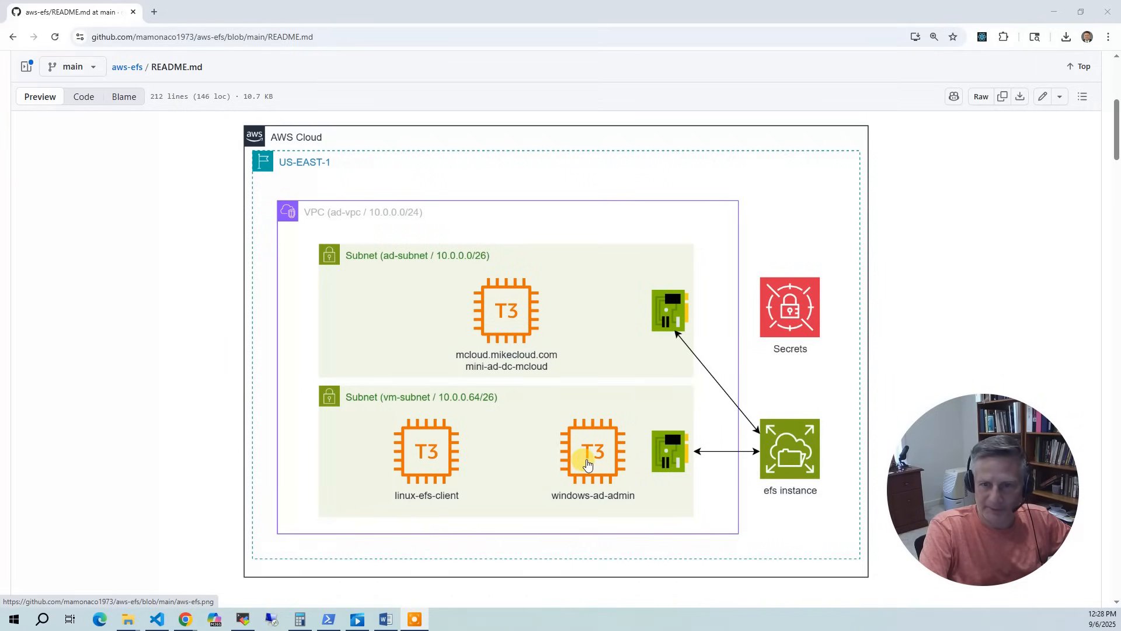
pyautogui.moveTo(430, 462)
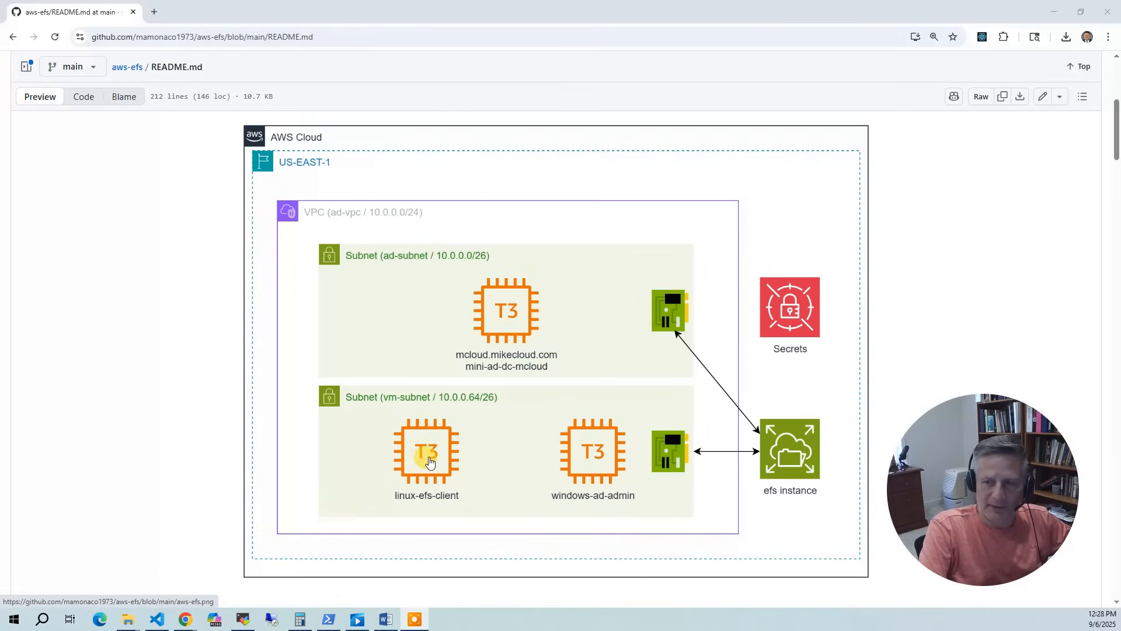
pyautogui.moveTo(416, 462)
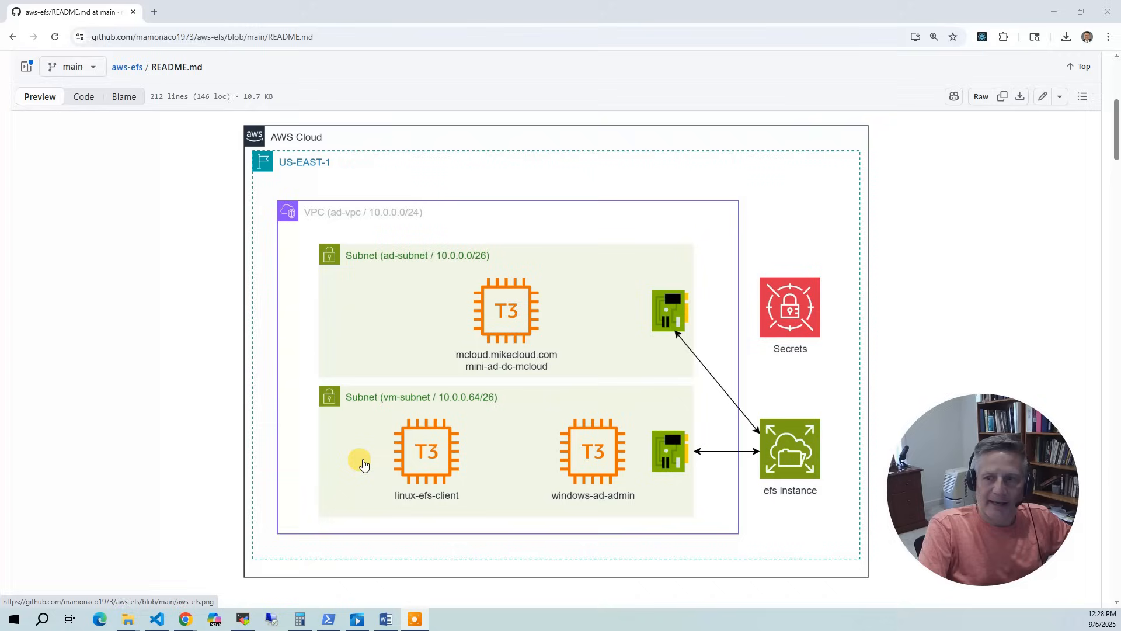
pyautogui.moveTo(356, 464)
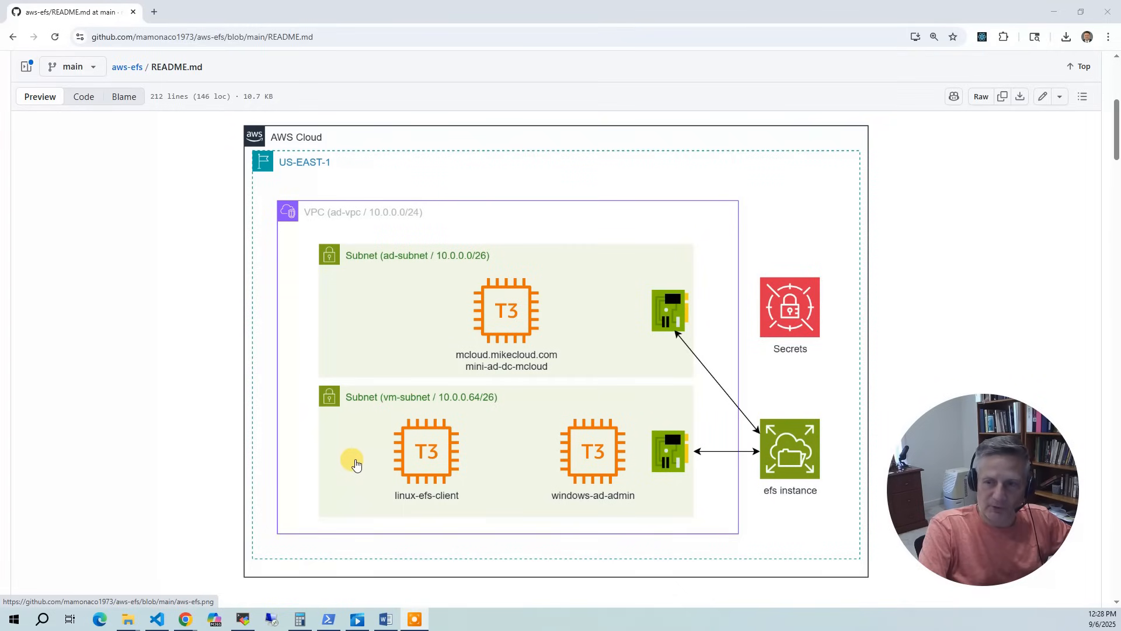
pyautogui.moveTo(376, 475)
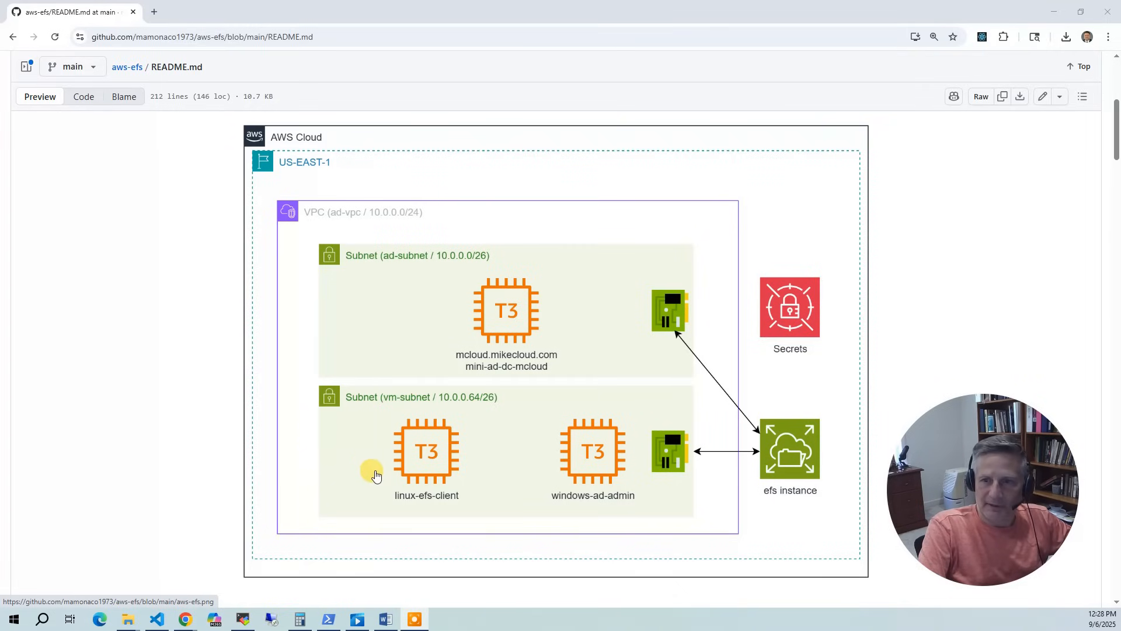
pyautogui.moveTo(754, 614)
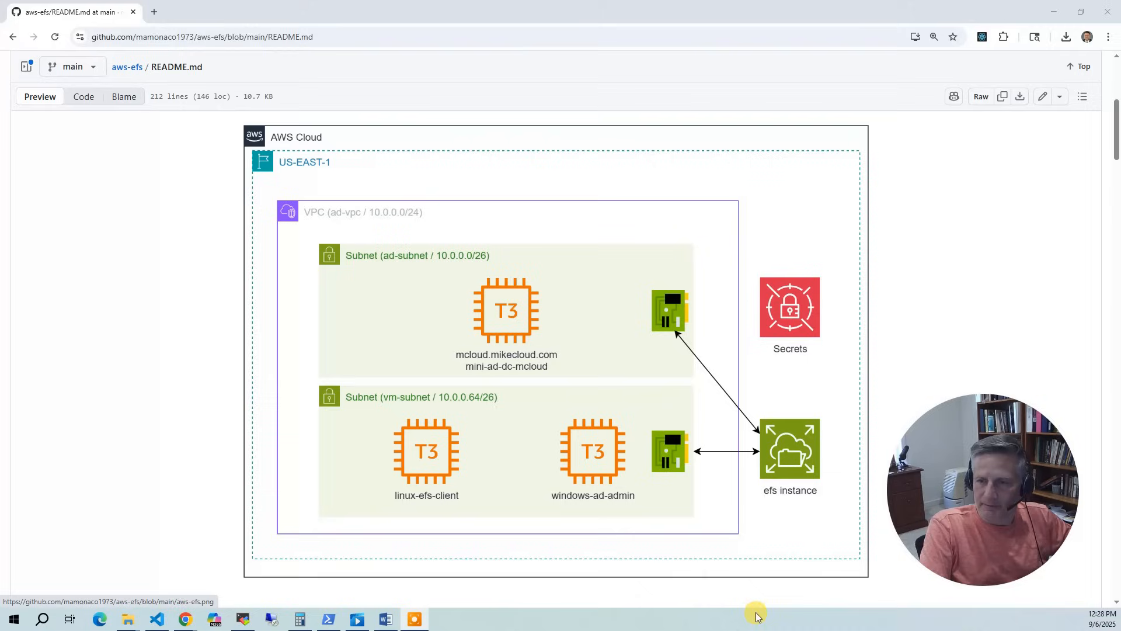
pyautogui.moveTo(860, 470)
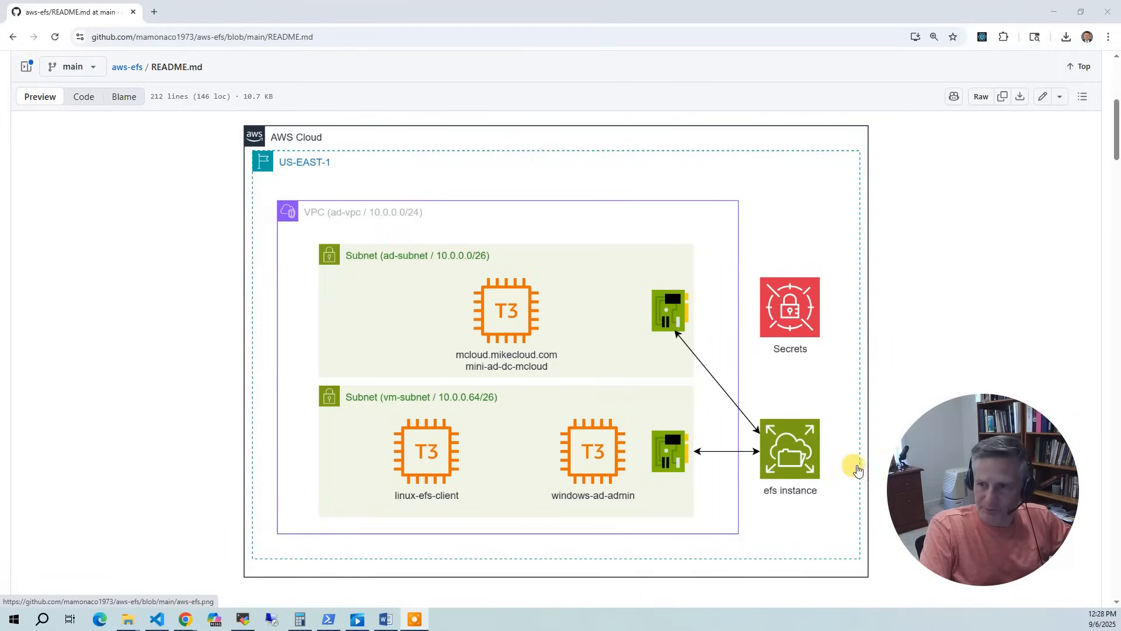
pyautogui.moveTo(826, 498)
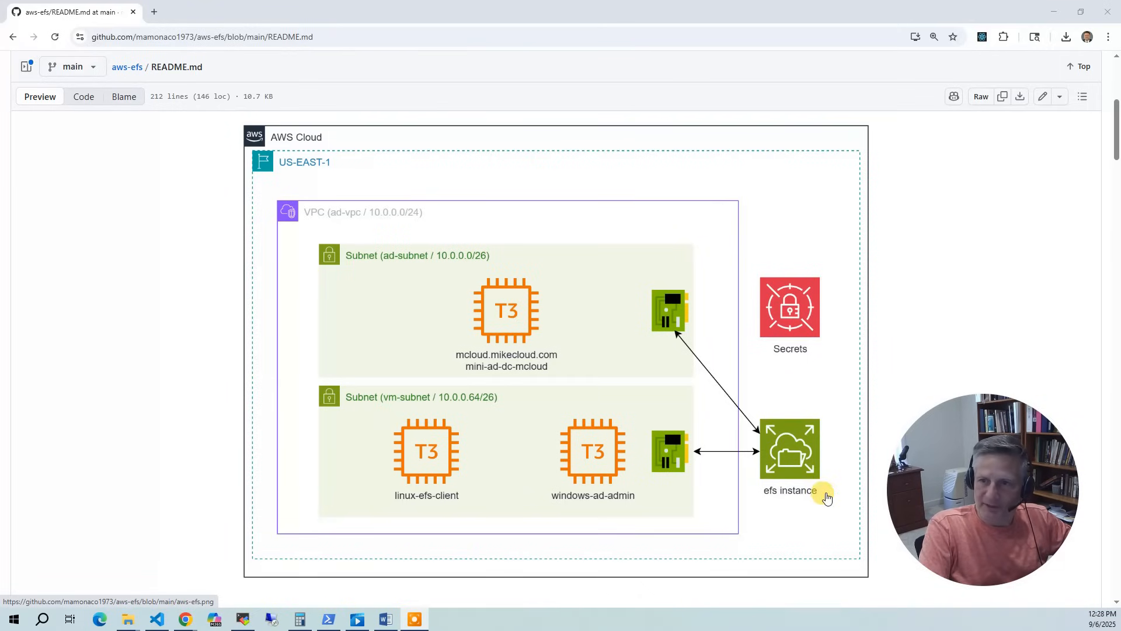
pyautogui.moveTo(582, 239)
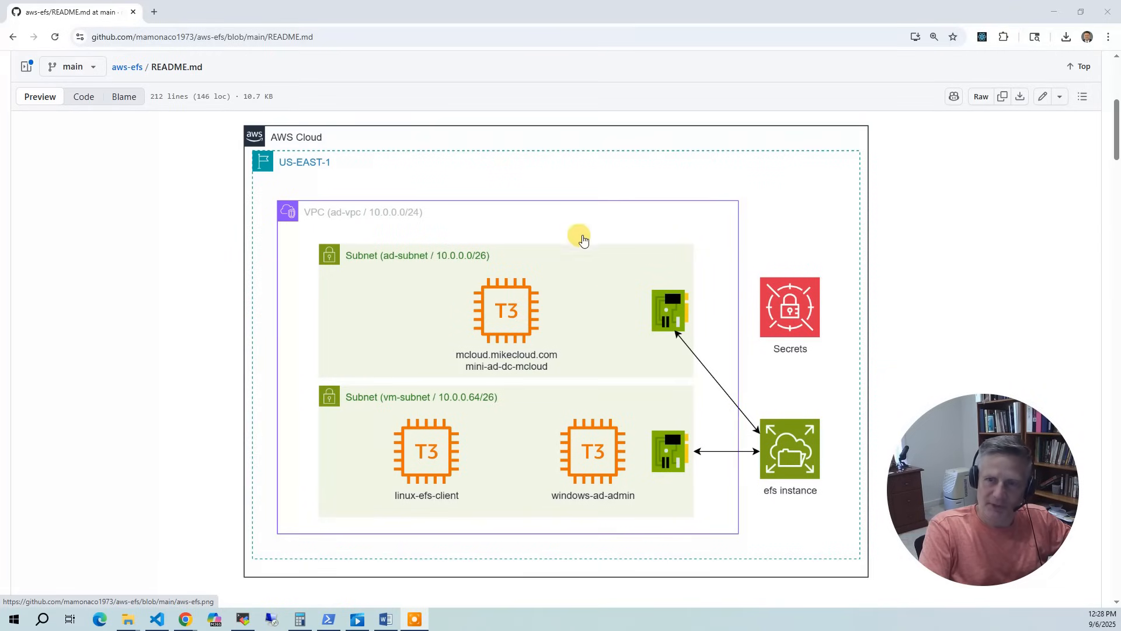
pyautogui.moveTo(775, 378)
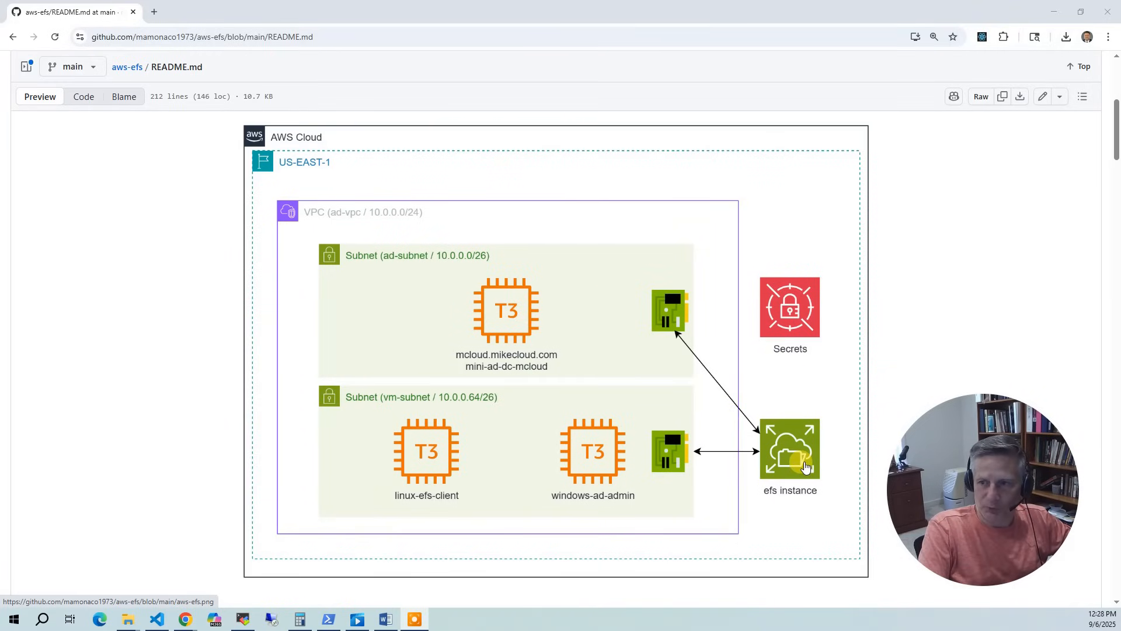
pyautogui.moveTo(559, 517)
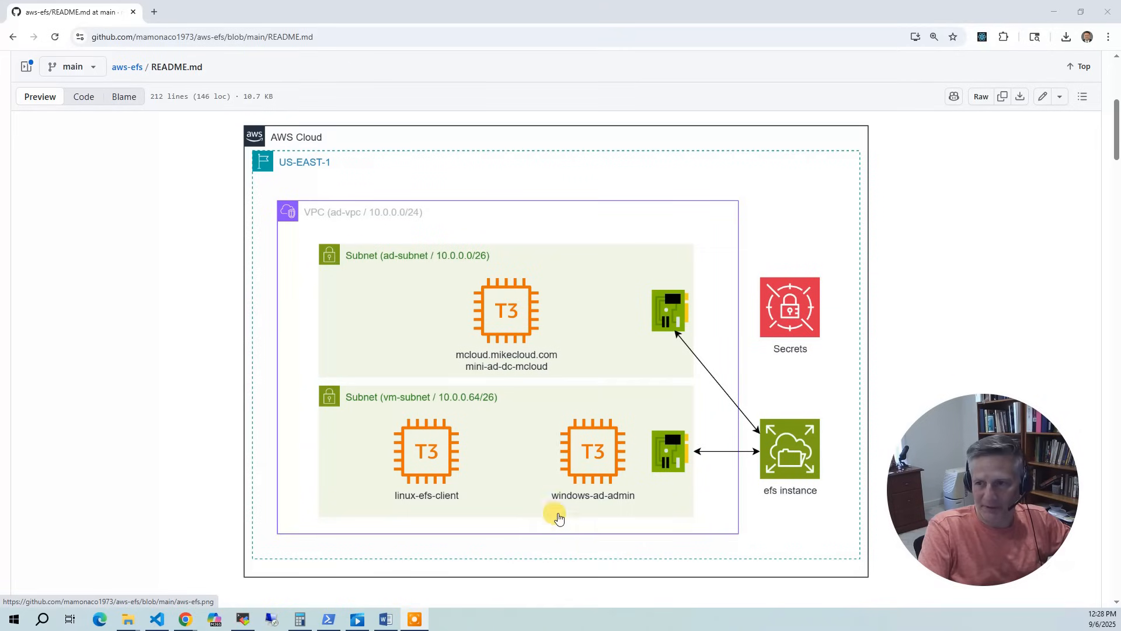
pyautogui.moveTo(627, 393)
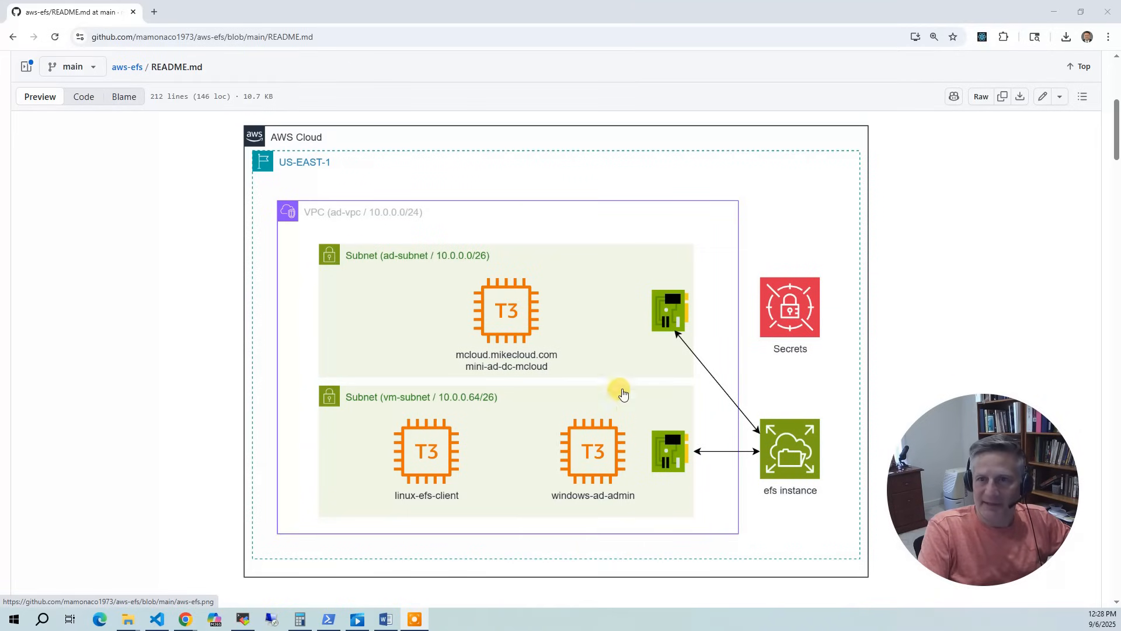
pyautogui.moveTo(664, 340)
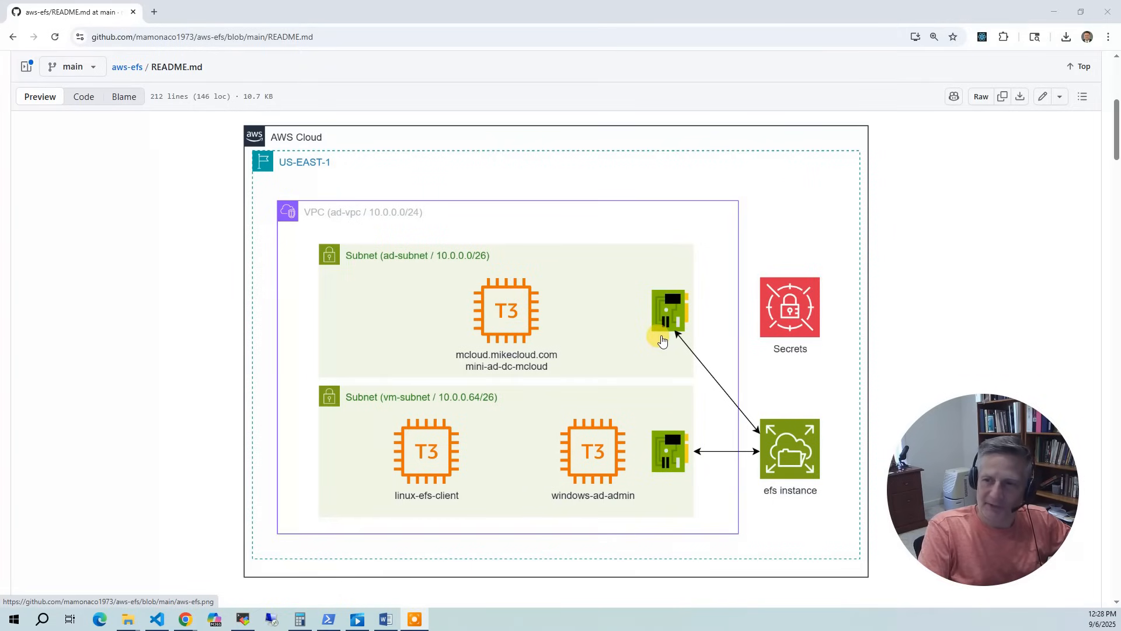
pyautogui.moveTo(594, 307)
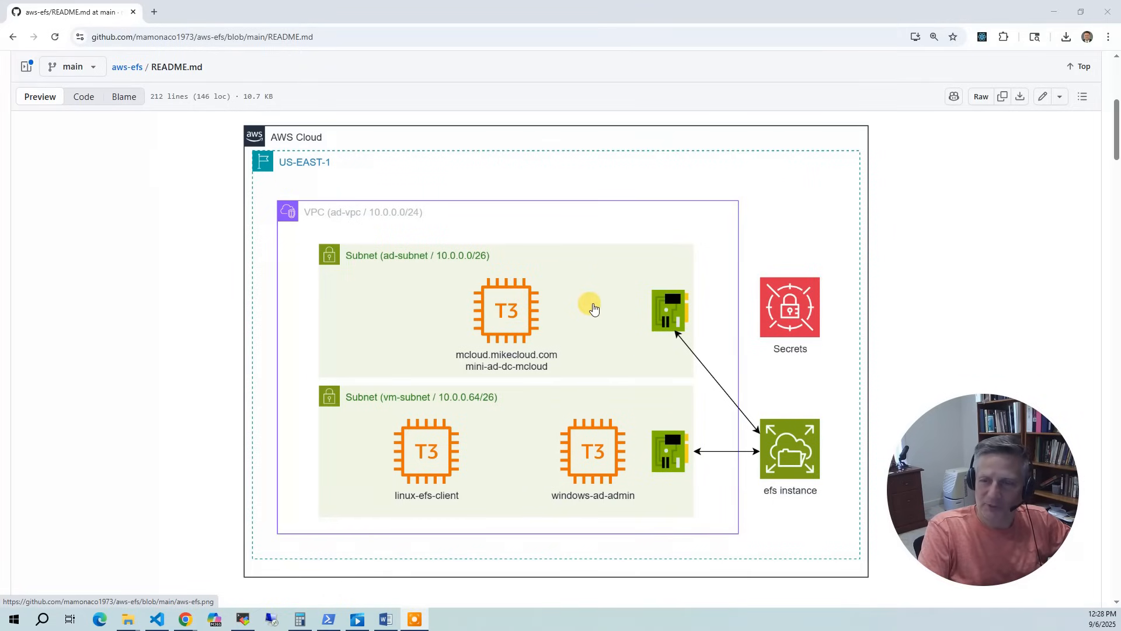
pyautogui.moveTo(692, 419)
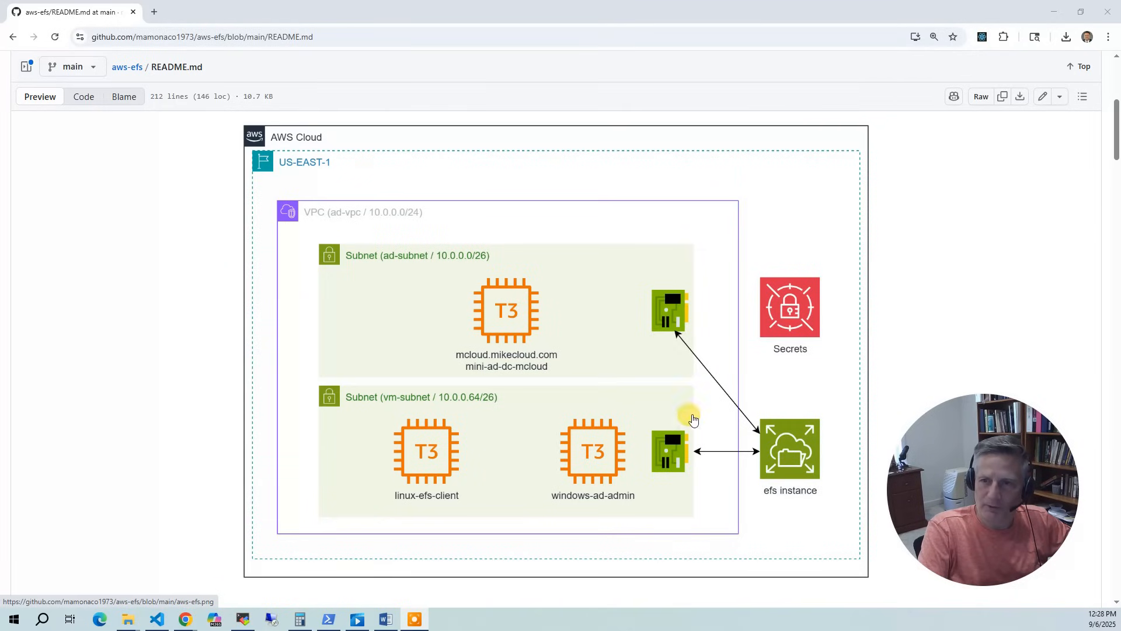
pyautogui.moveTo(684, 368)
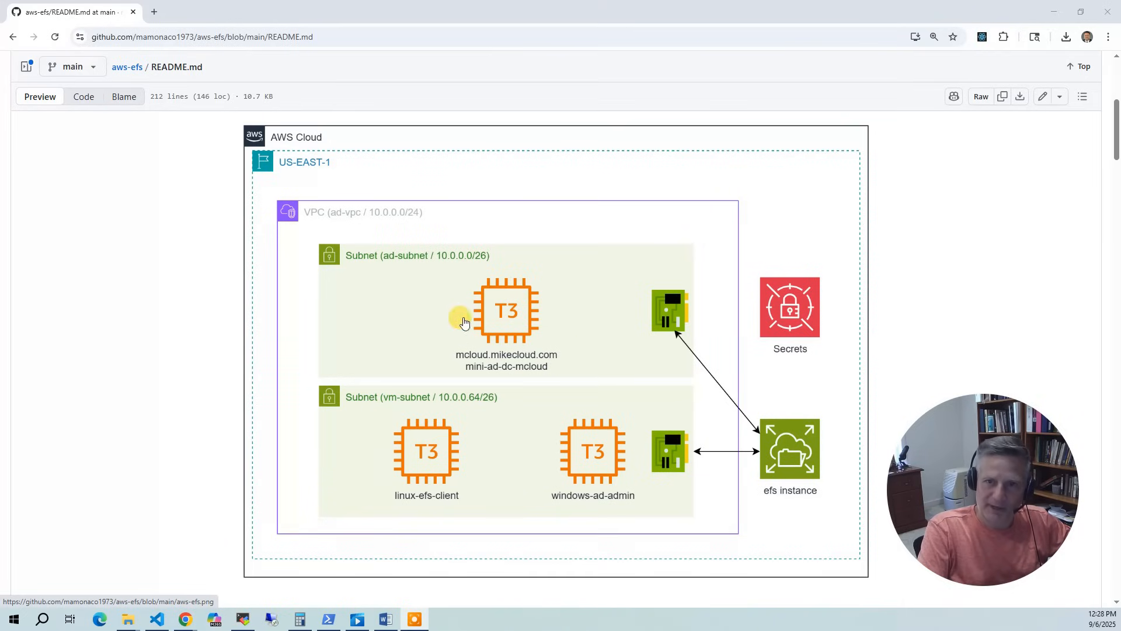
pyautogui.moveTo(510, 335)
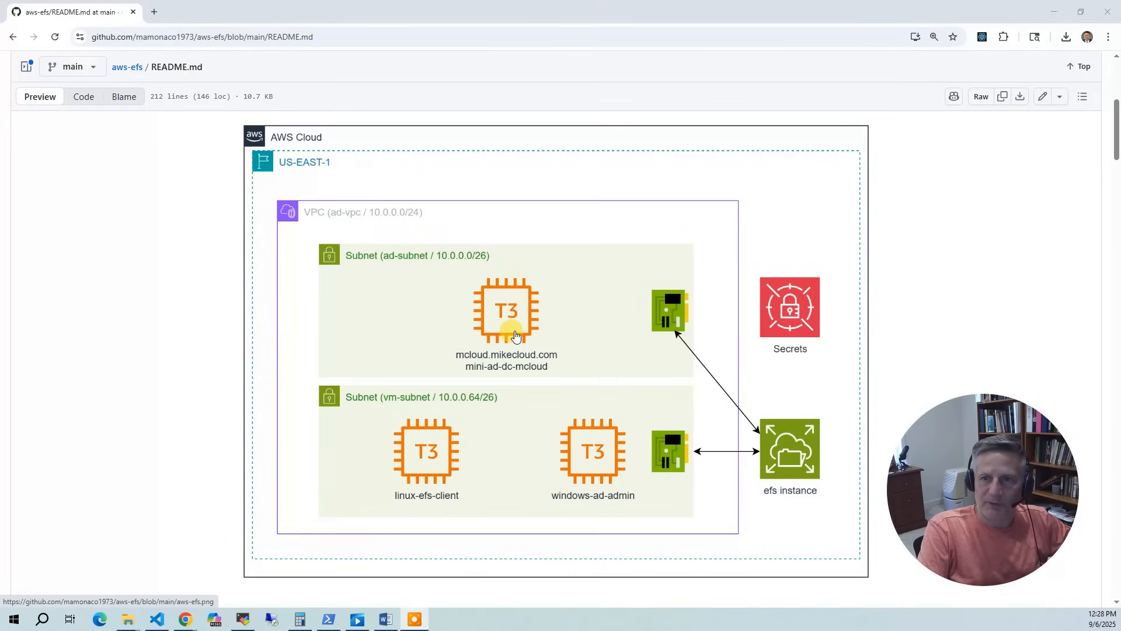
pyautogui.moveTo(363, 289)
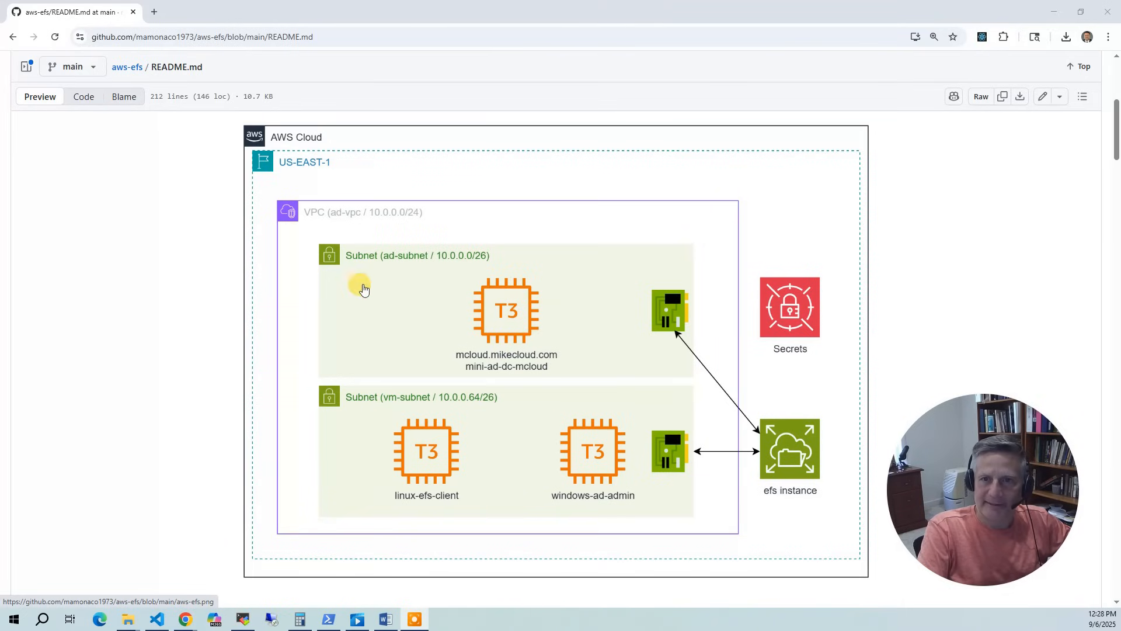
pyautogui.moveTo(495, 534)
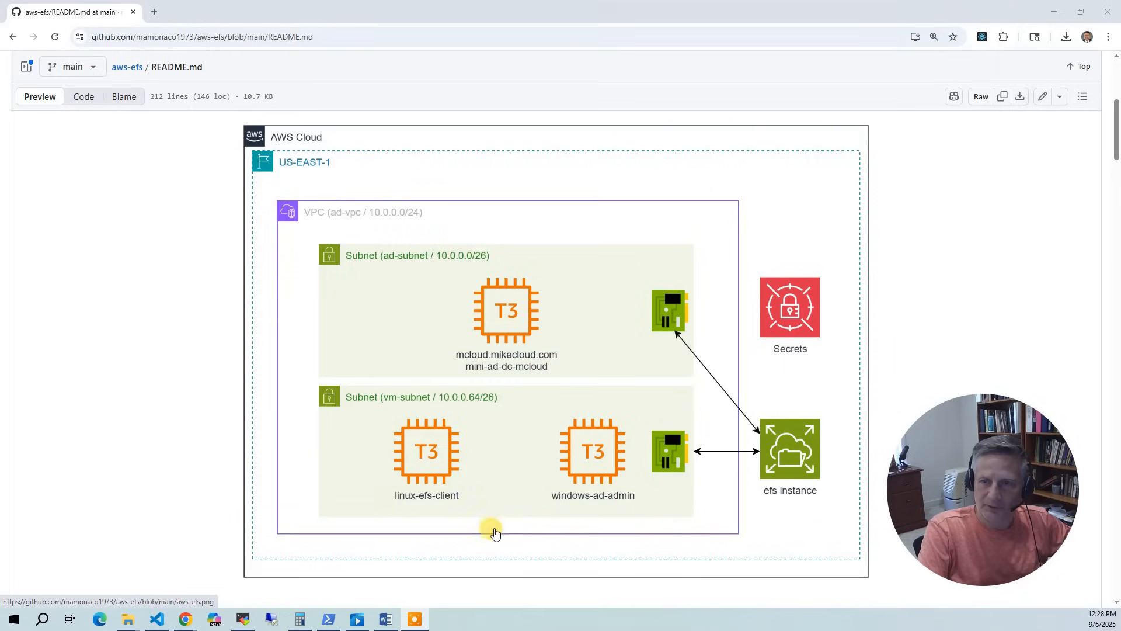
pyautogui.moveTo(652, 356)
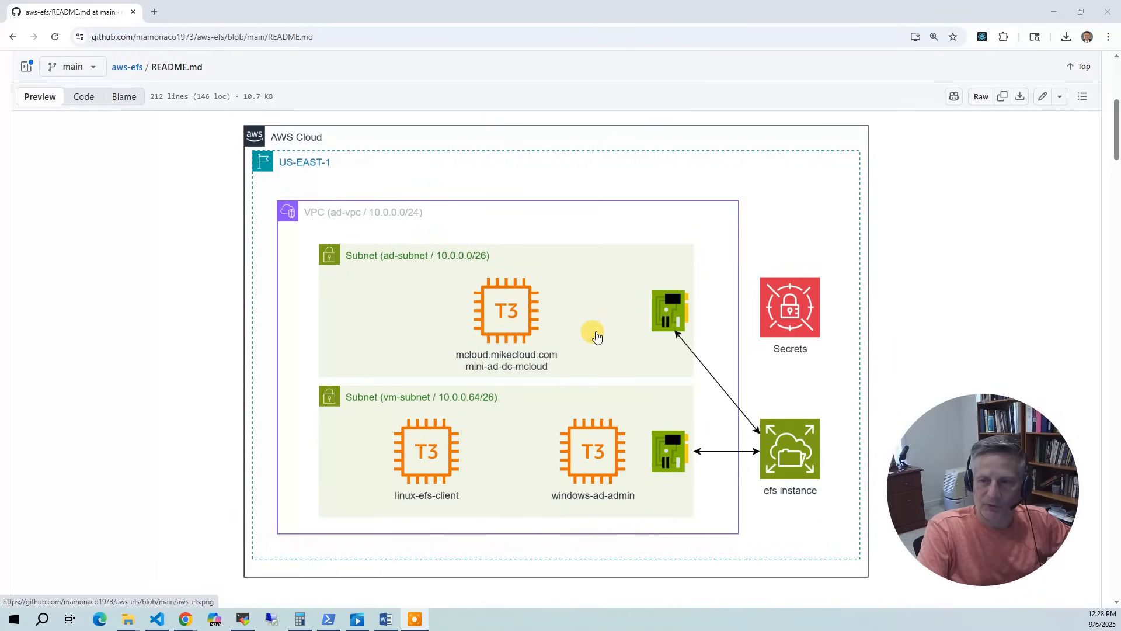
pyautogui.moveTo(596, 408)
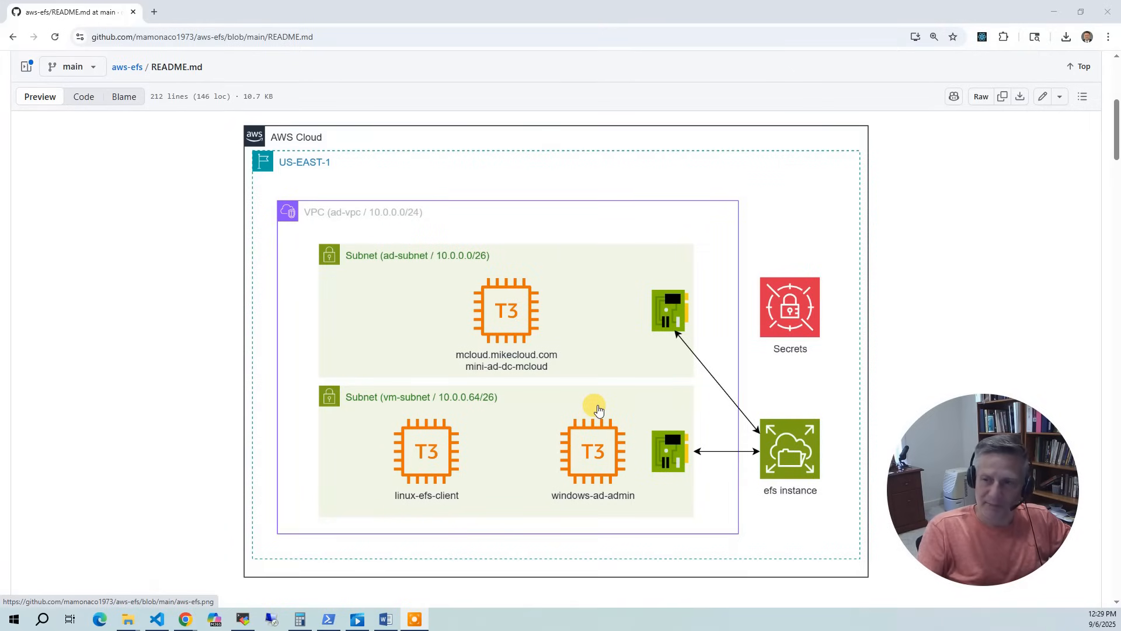
pyautogui.moveTo(788, 447)
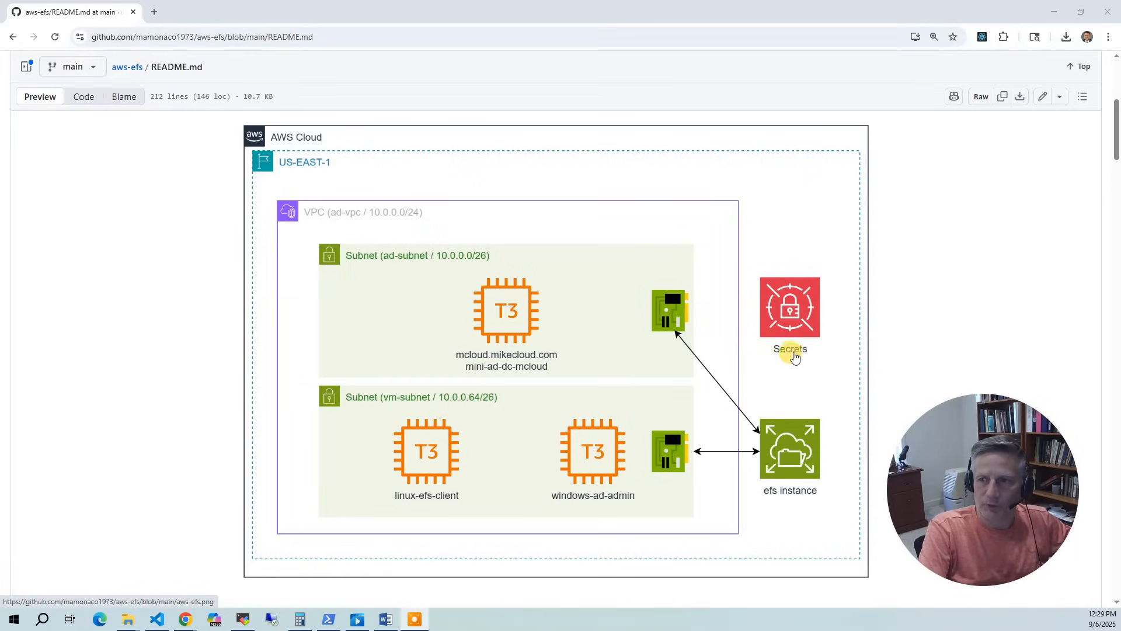
pyautogui.moveTo(734, 412)
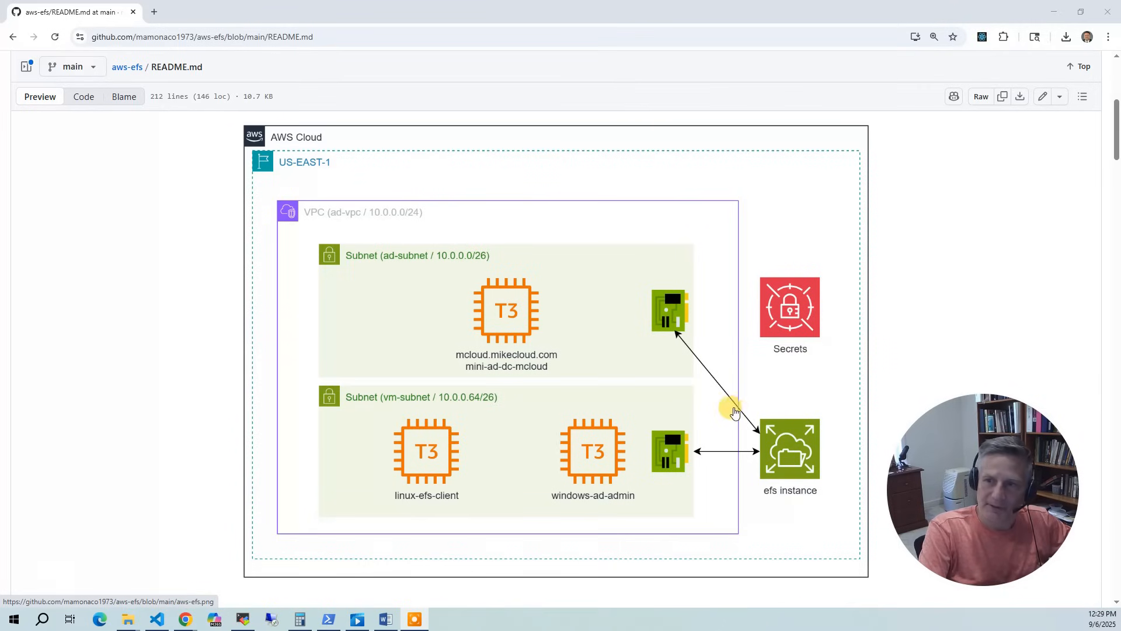
pyautogui.moveTo(786, 311)
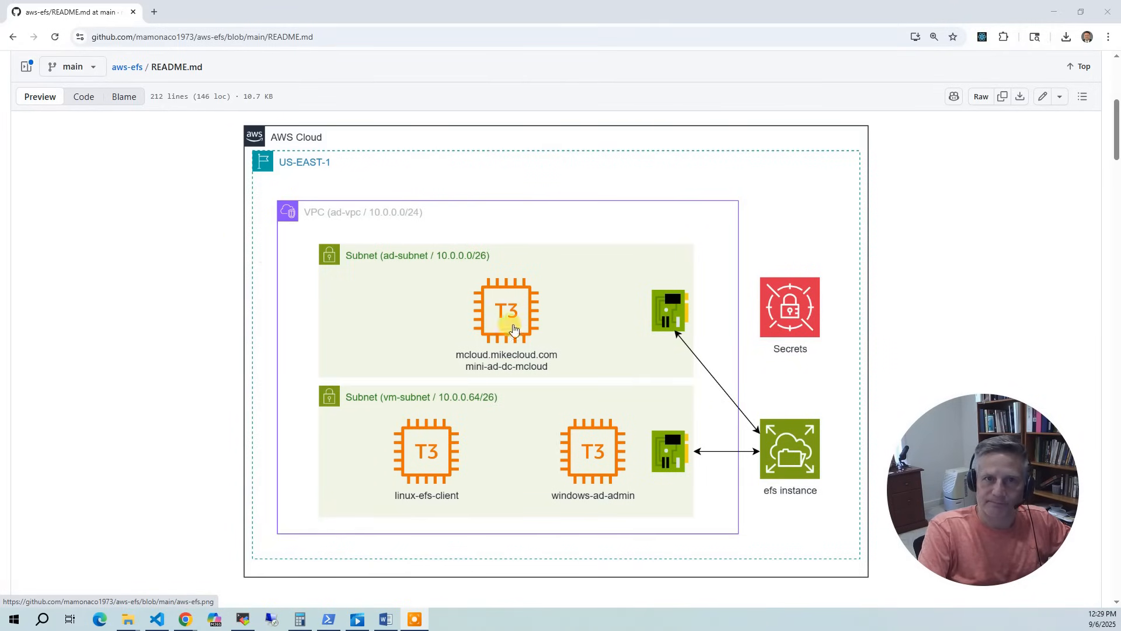
pyautogui.scroll(-3)
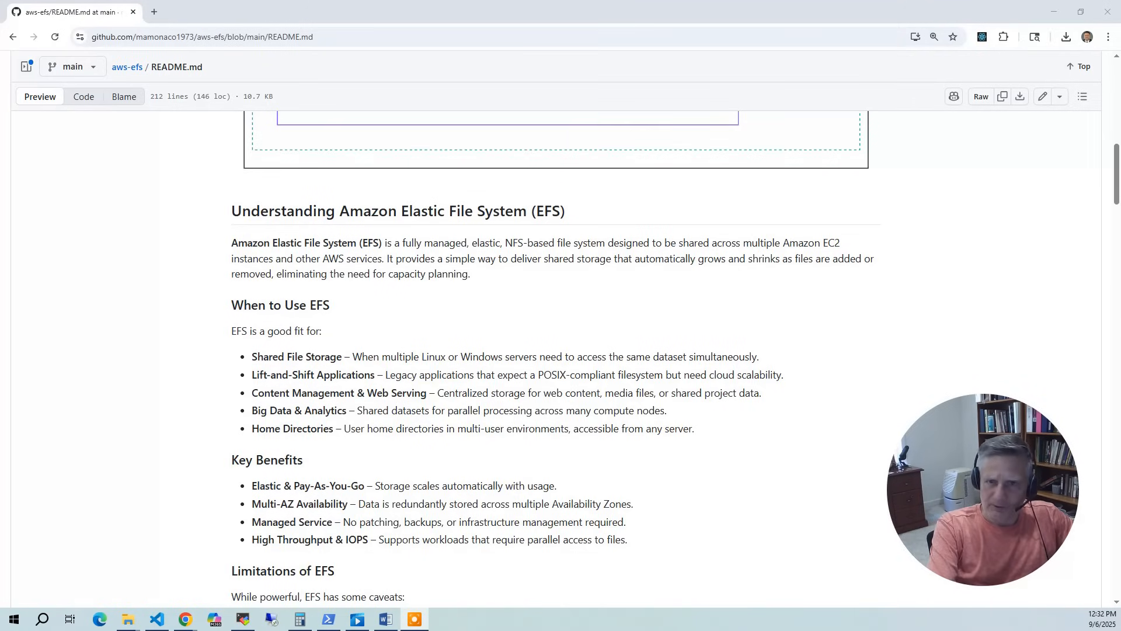
pyautogui.scroll(-3)
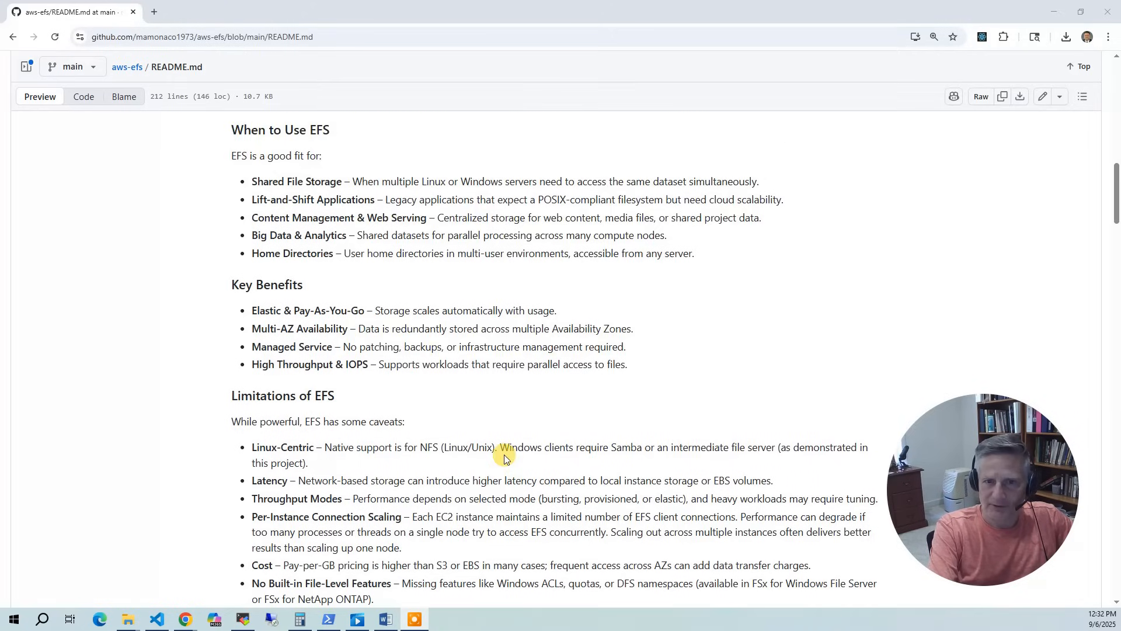
# - Scroll down to the 1 TB storage cost table comparing S3, EBS, EFS Standard and EFS IA
pyautogui.scroll(-3)
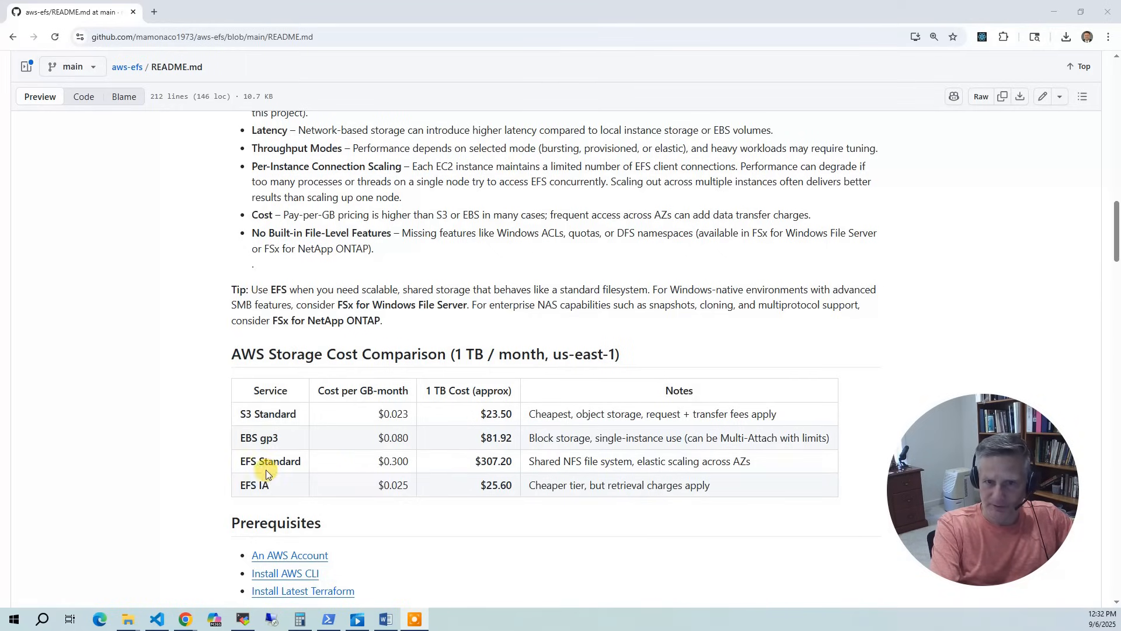
pyautogui.moveTo(280, 493)
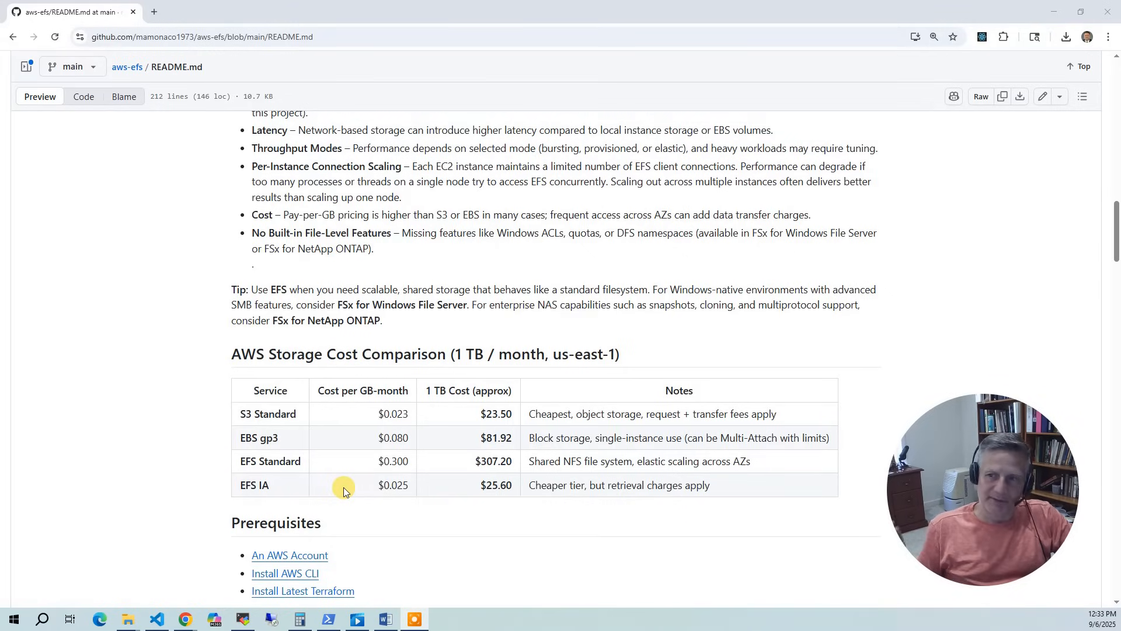
# - Copy the Download this Repository git clone and cd commands, then switch to MobaXterm
pyautogui.scroll(-3)
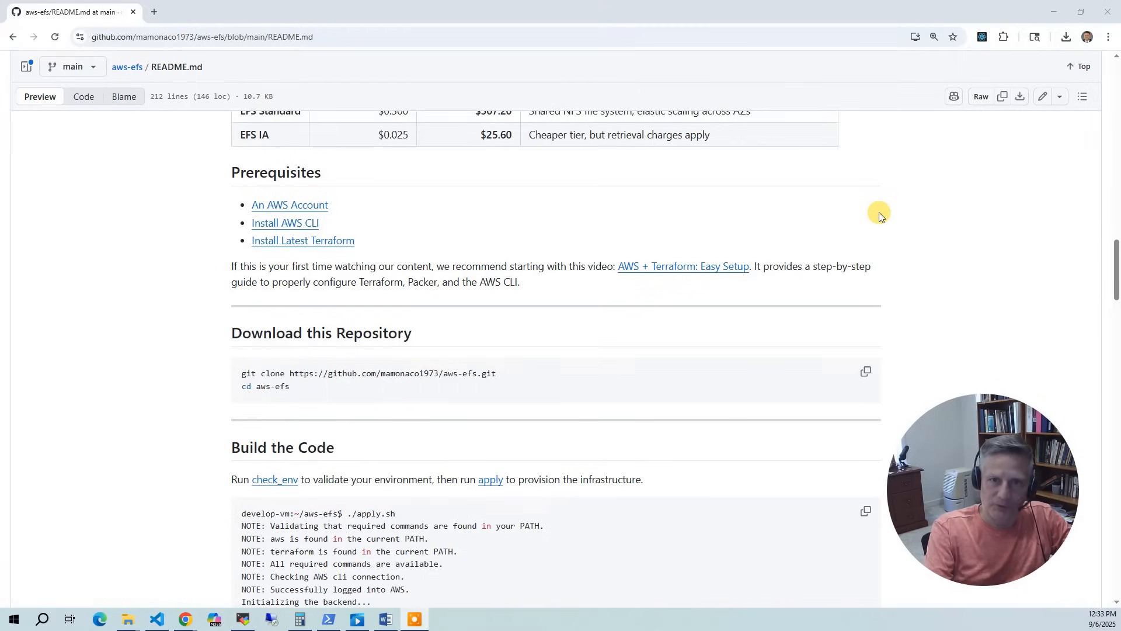
pyautogui.moveTo(351, 196)
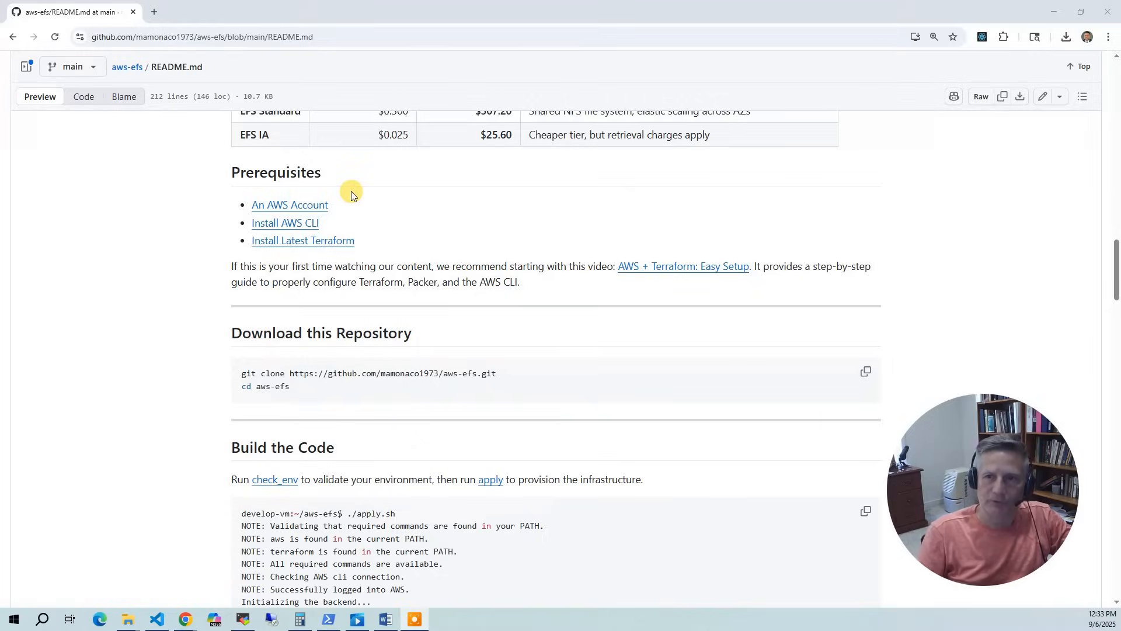
pyautogui.scroll(-3)
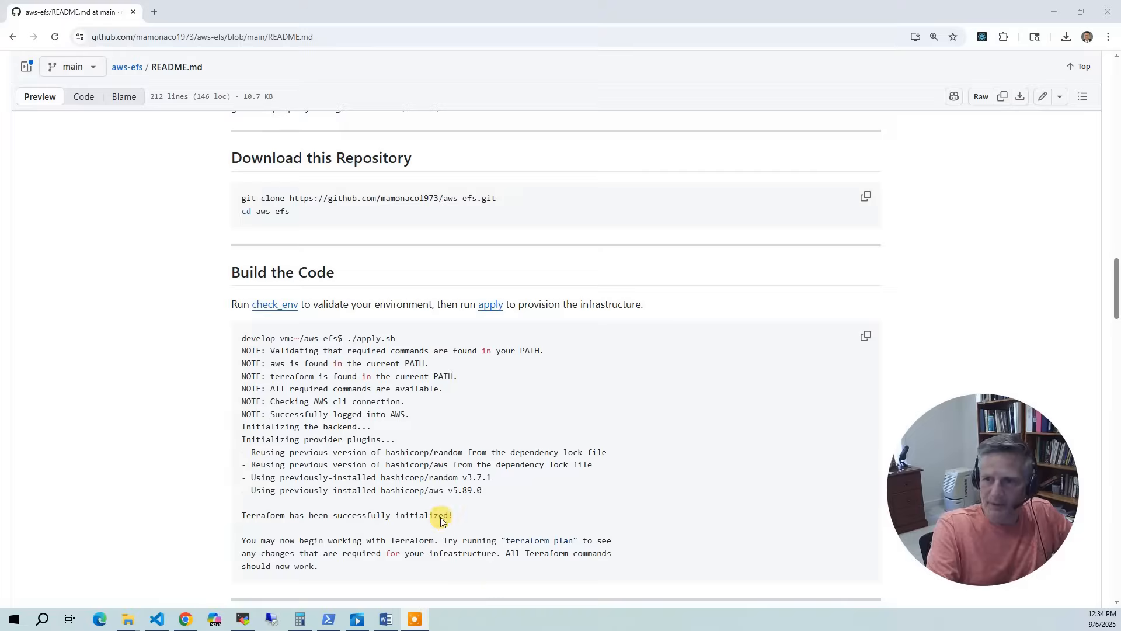
pyautogui.moveTo(601, 273)
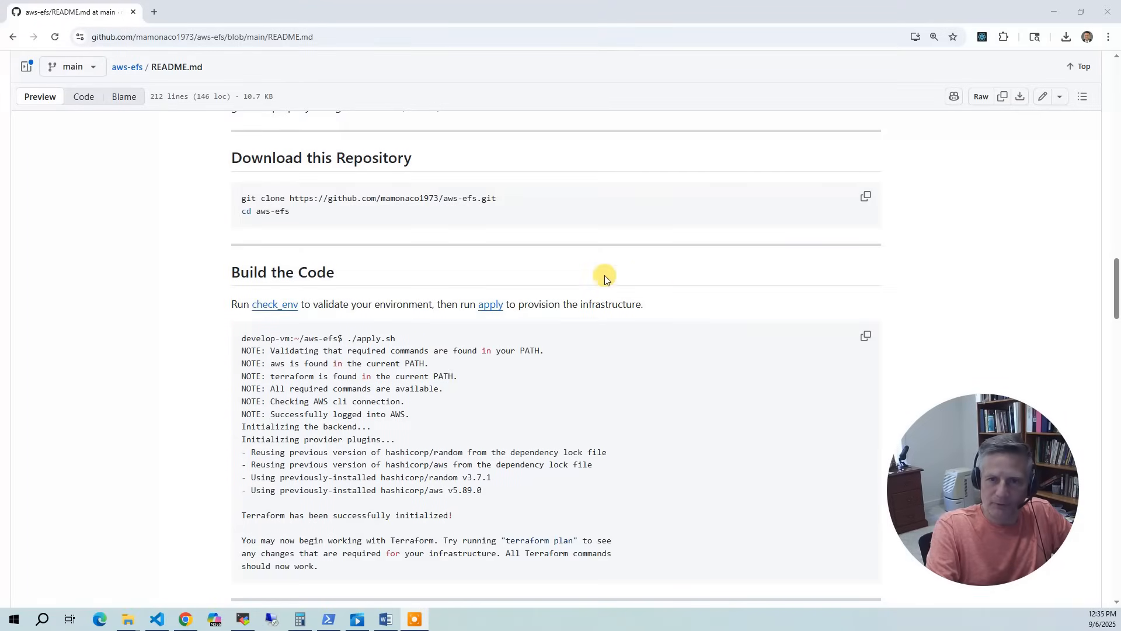
pyautogui.moveTo(510, 272)
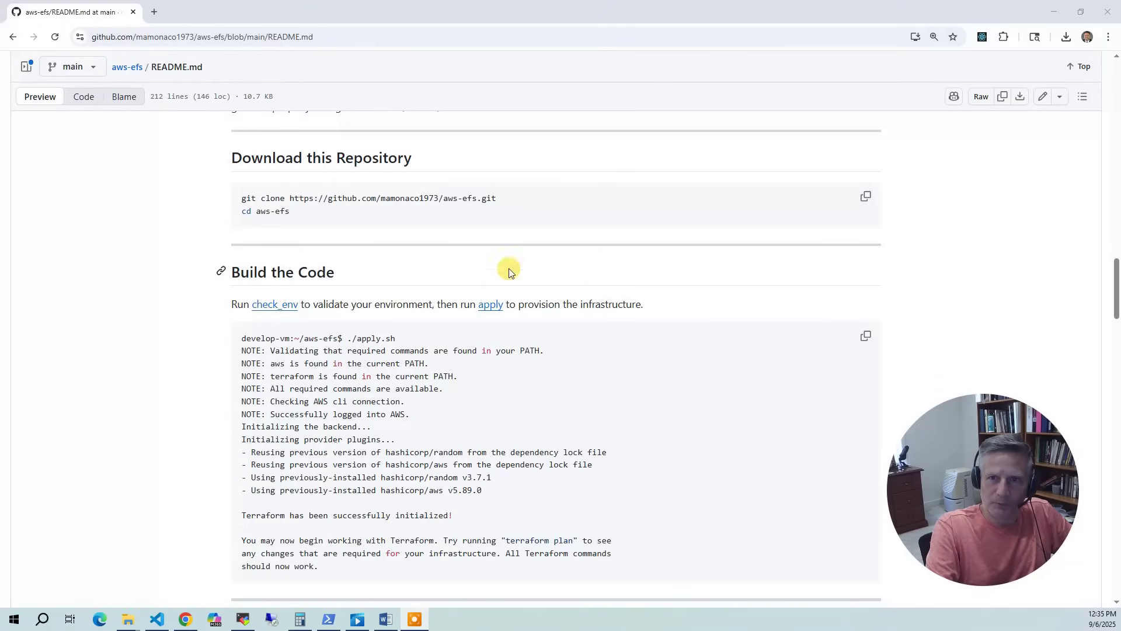
pyautogui.moveTo(865, 196)
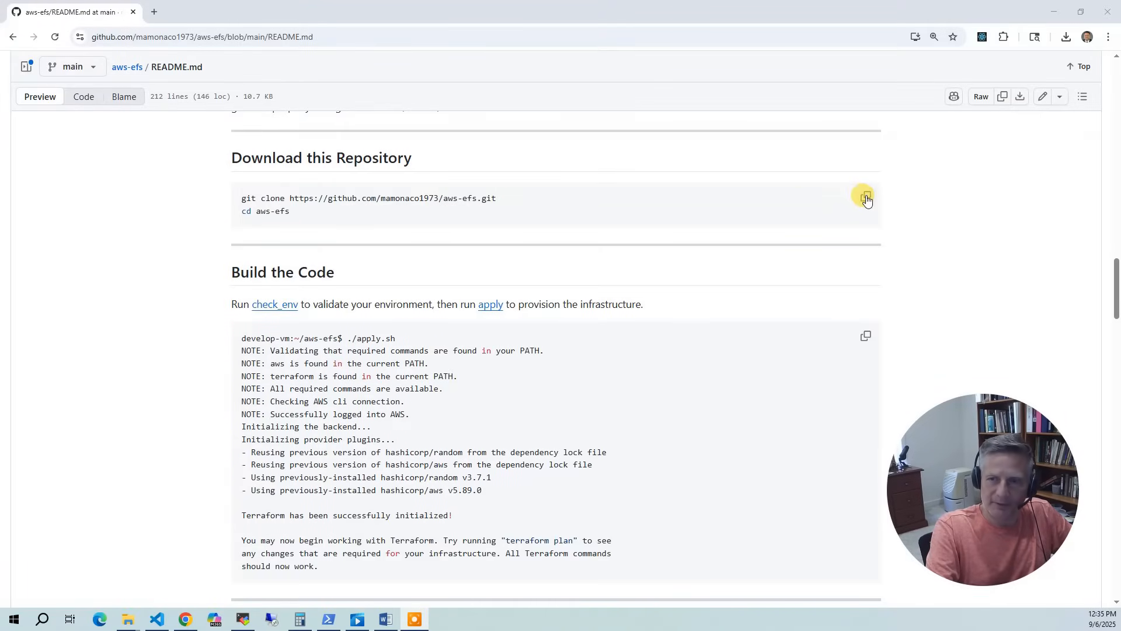
pyautogui.click(866, 196)
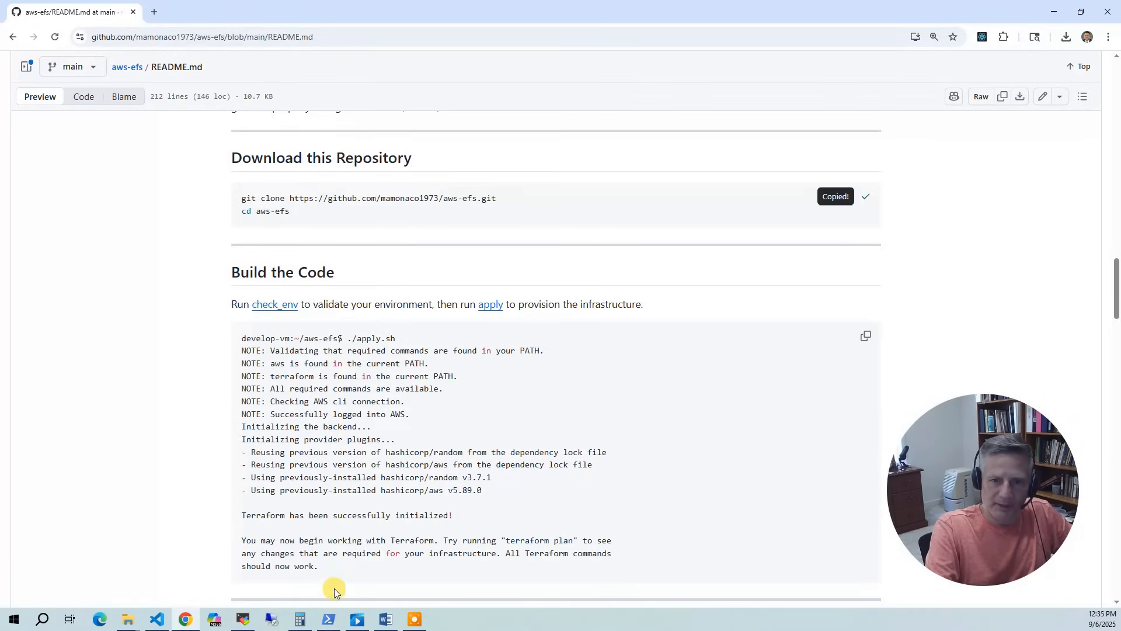
pyautogui.click(243, 618)
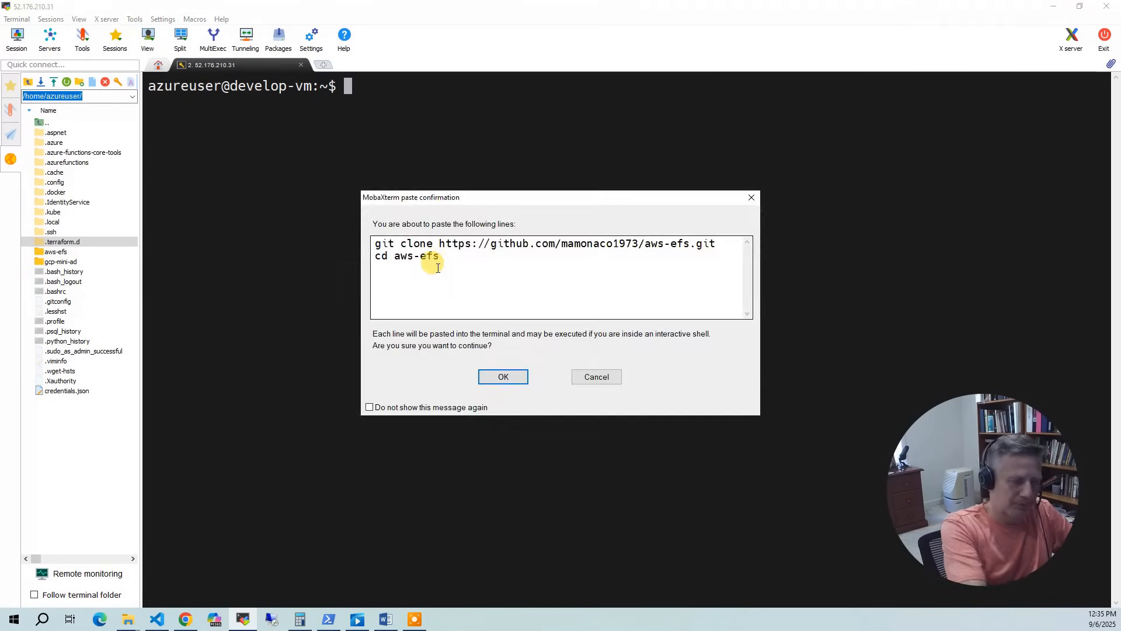
# - Paste and run the git clone and cd commands, then run ./check_env.sh
pyautogui.click(502, 376)
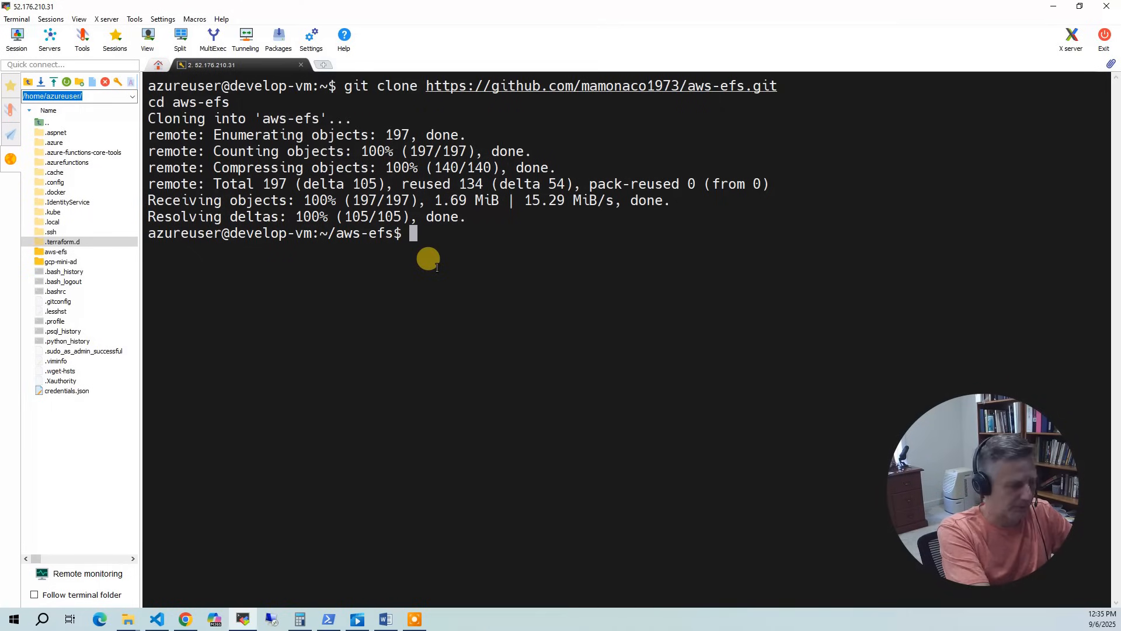
pyautogui.write('./check_env.sh')
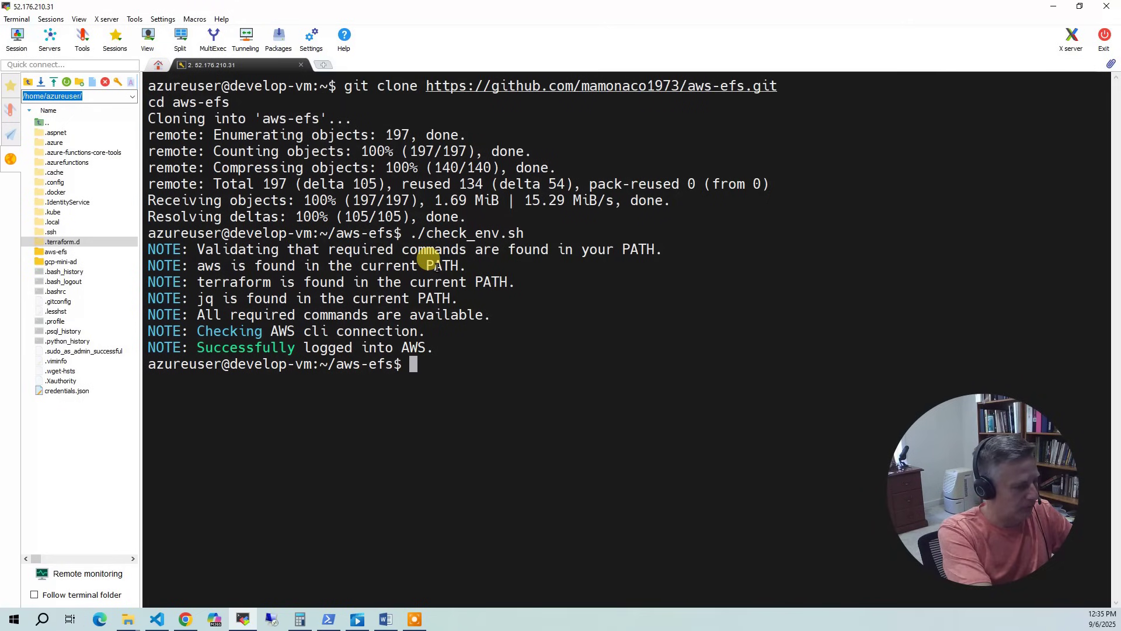
# - Run ./apply.sh to build the EFS infrastructure, adding 13 Terraform resources
pyautogui.write('./apply')
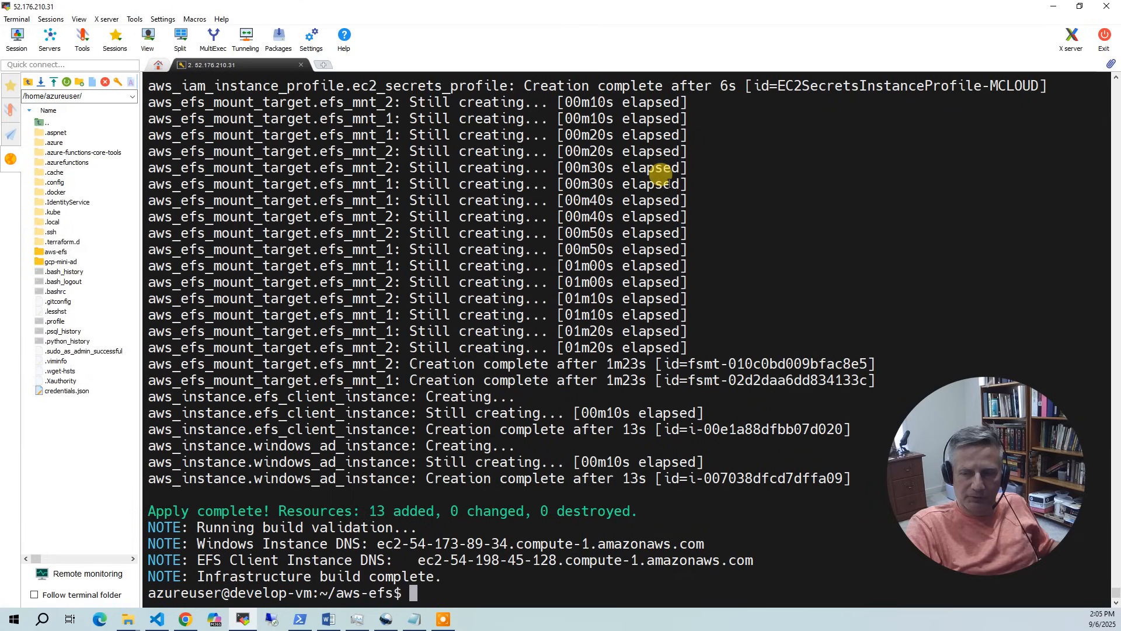
pyautogui.moveTo(944, 167)
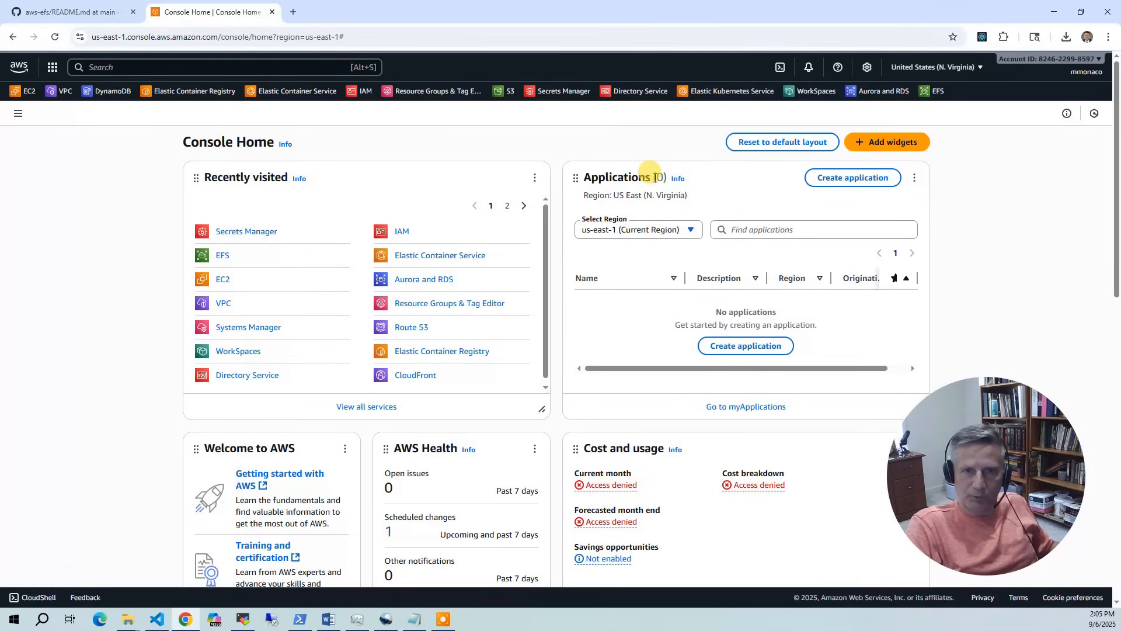
pyautogui.moveTo(63, 94)
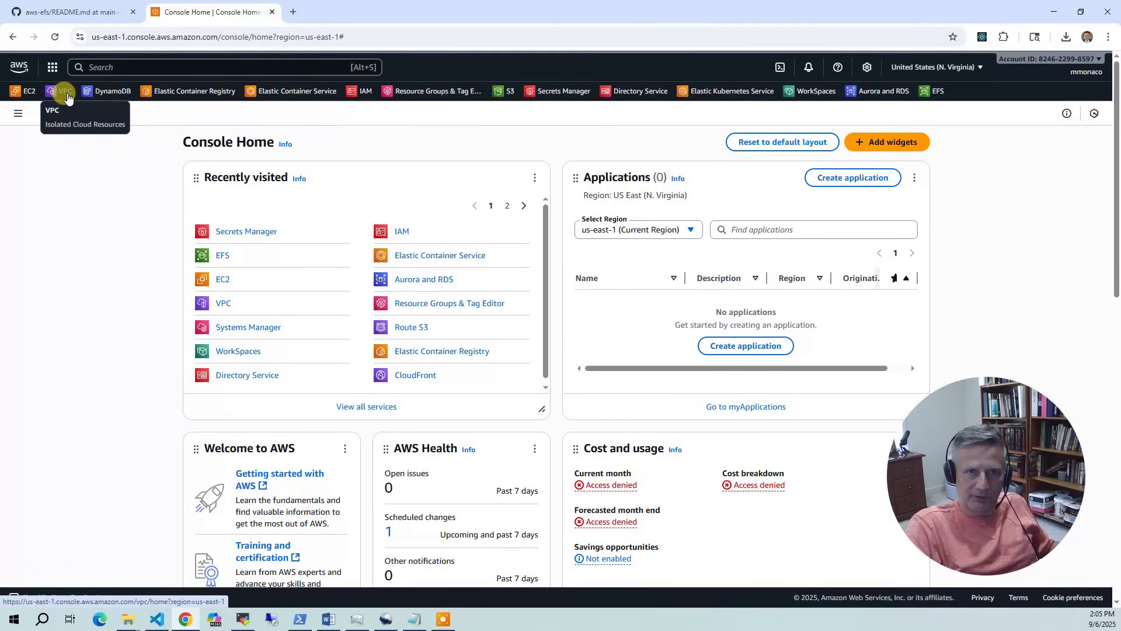
# - Open ad-vpc in the VPC console to view its subnets, route tables and gateways
pyautogui.click(63, 91)
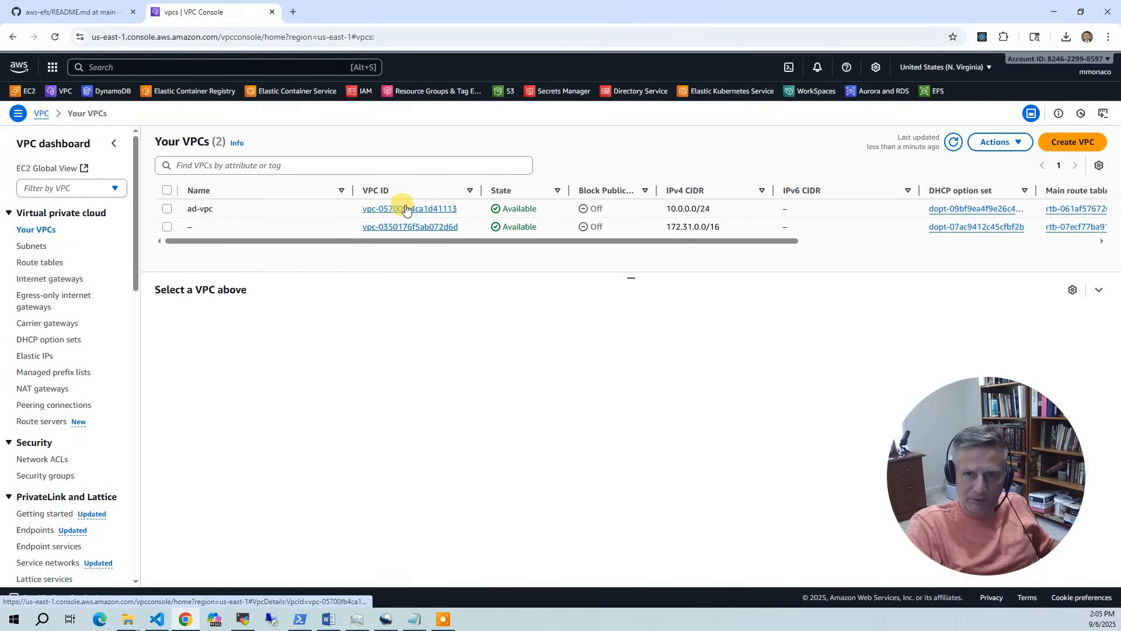
pyautogui.click(406, 208)
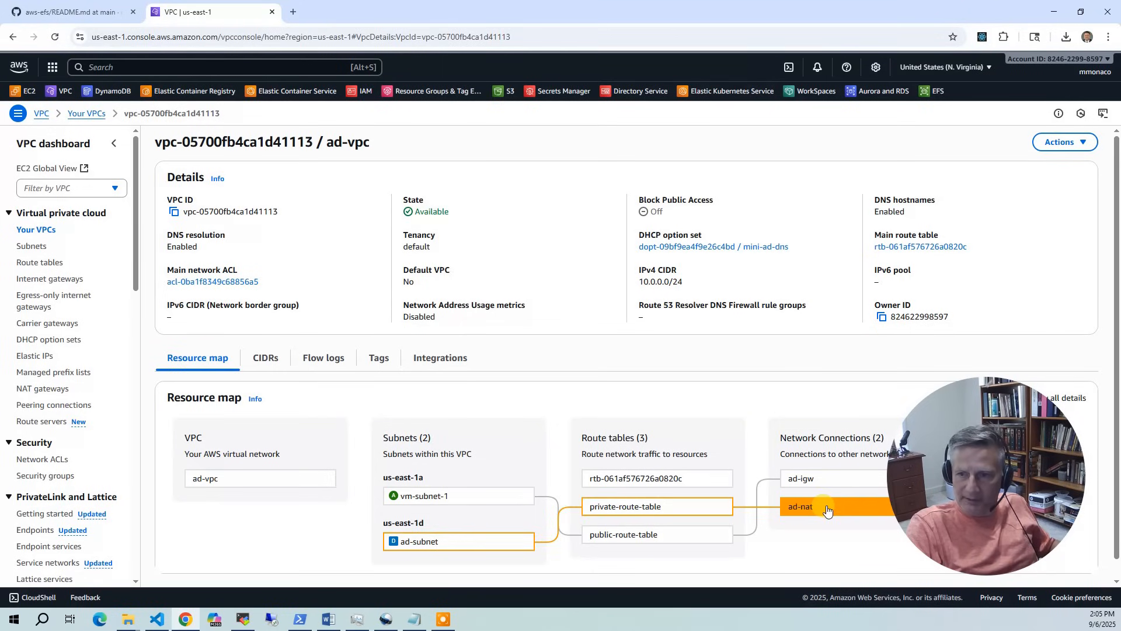
pyautogui.click(437, 495)
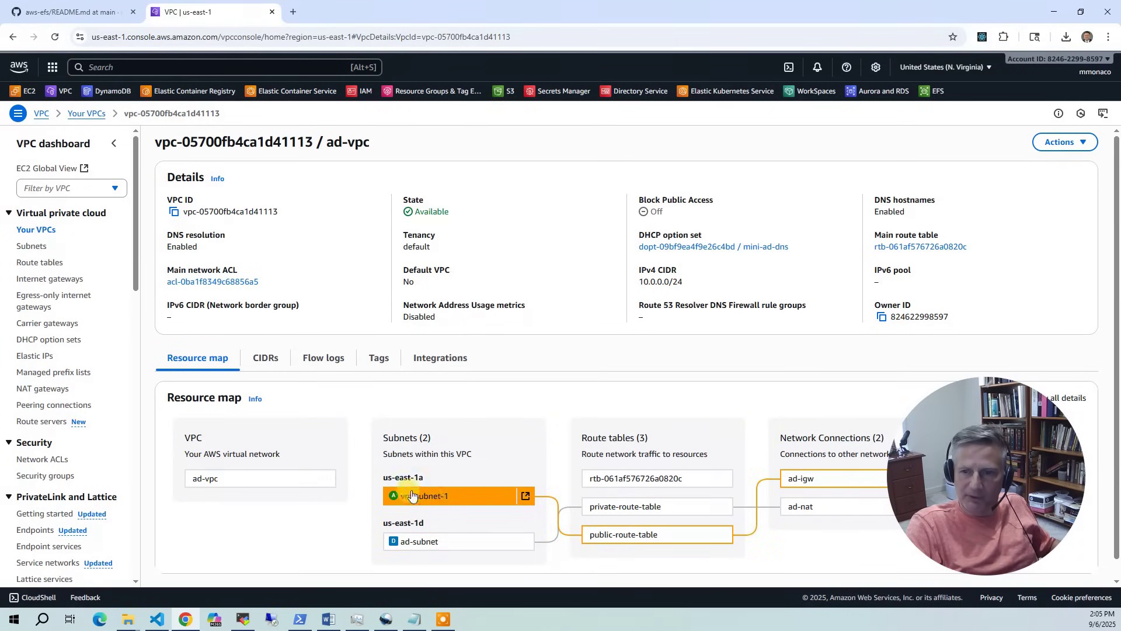
pyautogui.moveTo(502, 531)
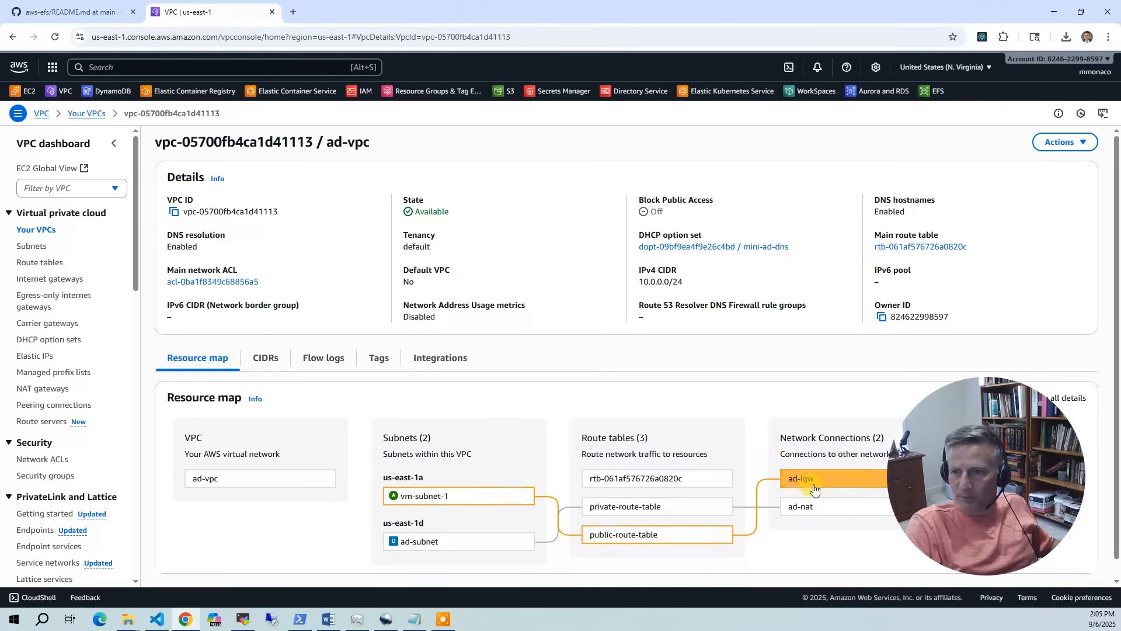
pyautogui.moveTo(820, 489)
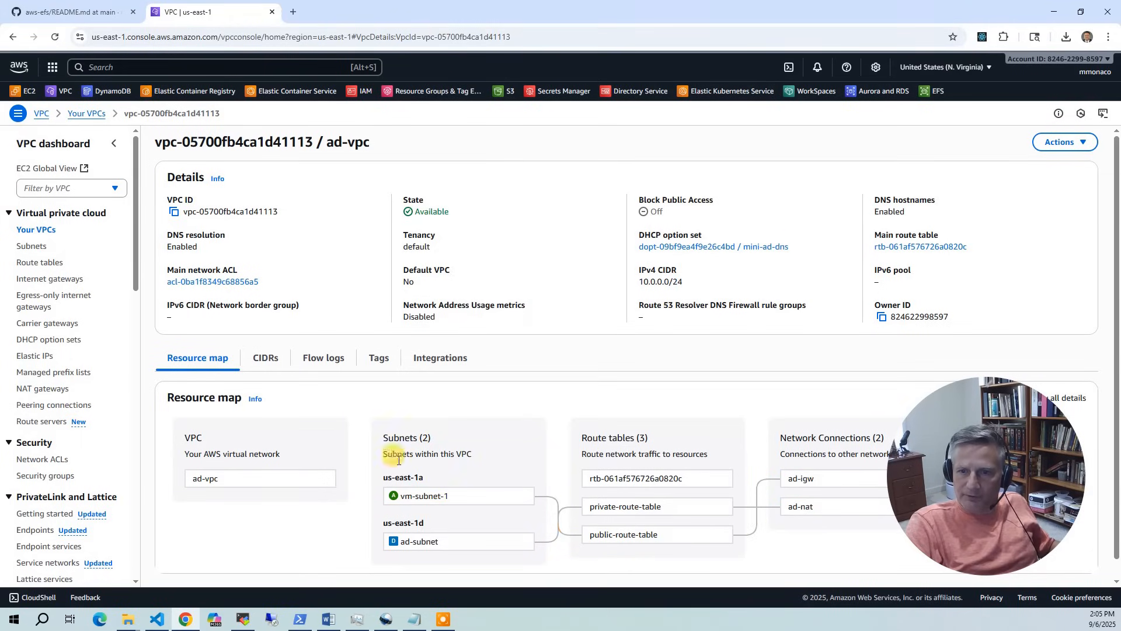
pyautogui.moveTo(638, 300)
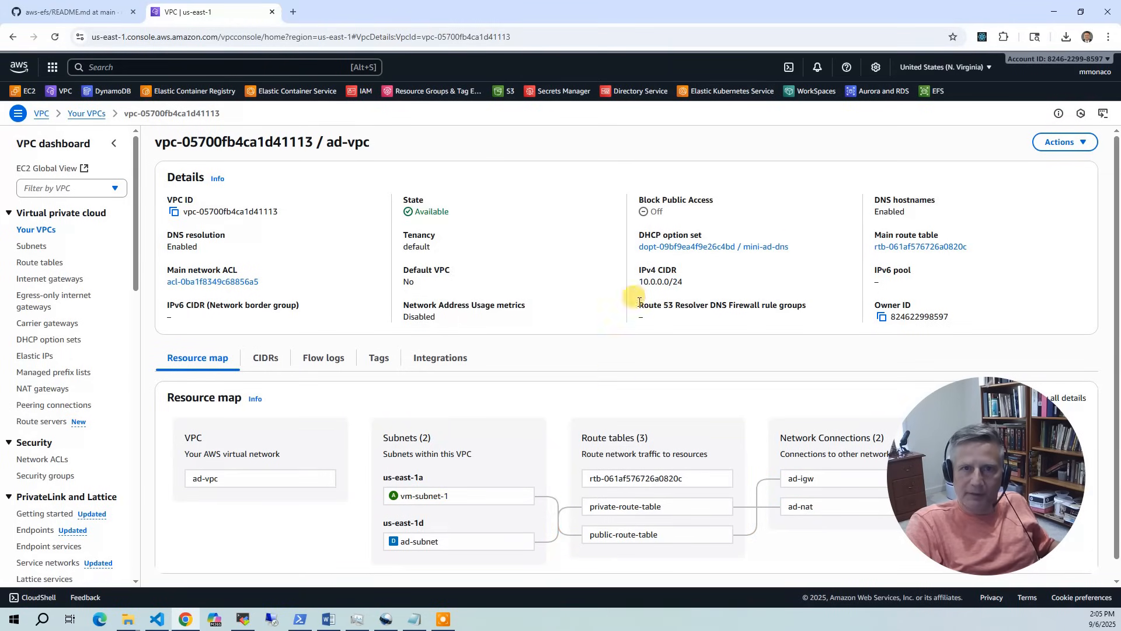
pyautogui.moveTo(488, 175)
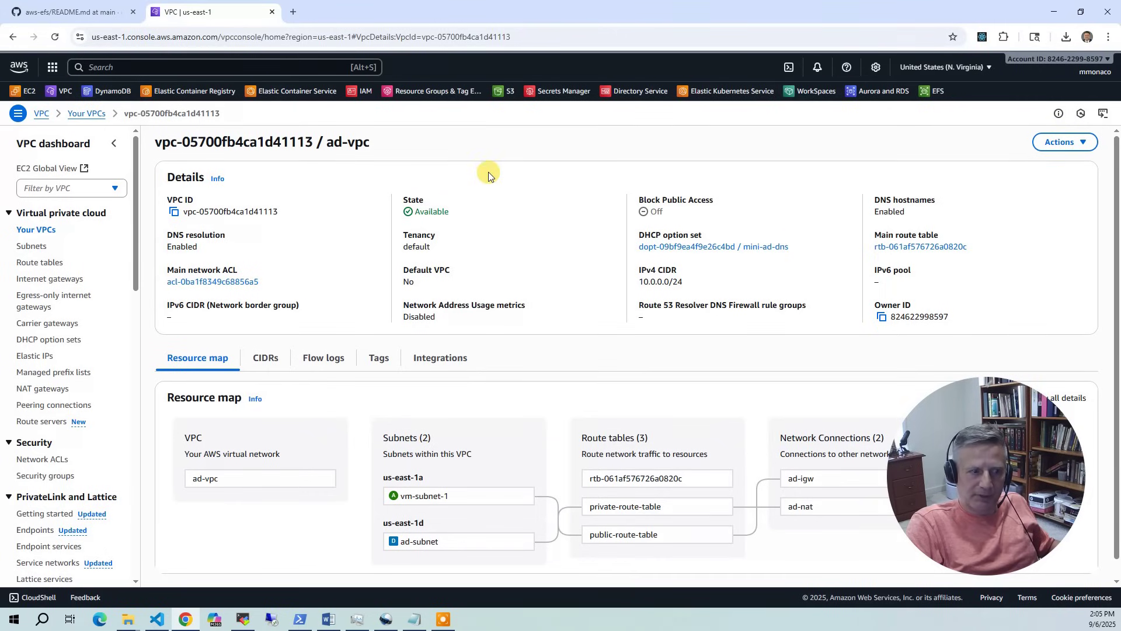
pyautogui.moveTo(12, 93)
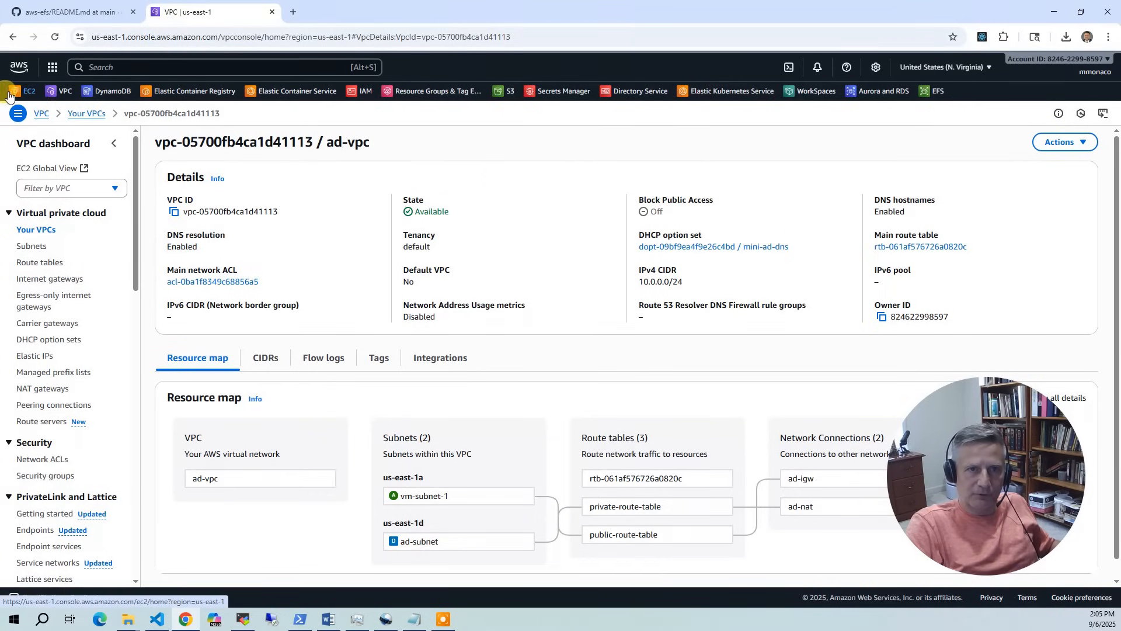
# - Open the EC2 Instances list and sort the three running instances by Name
pyautogui.click(24, 91)
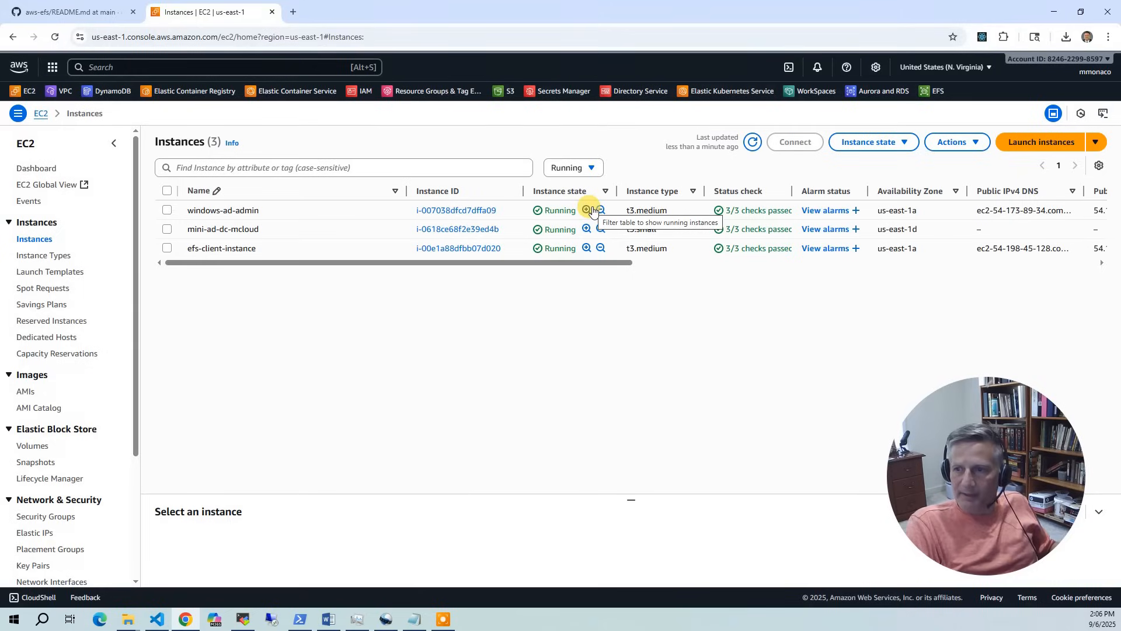
pyautogui.moveTo(263, 338)
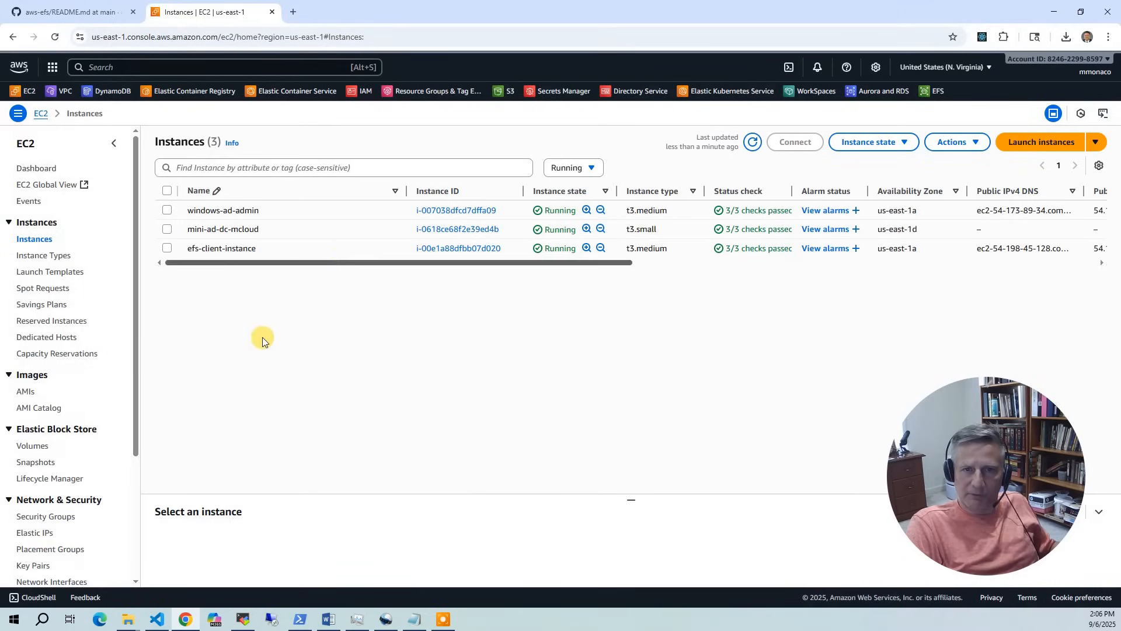
pyautogui.moveTo(300, 199)
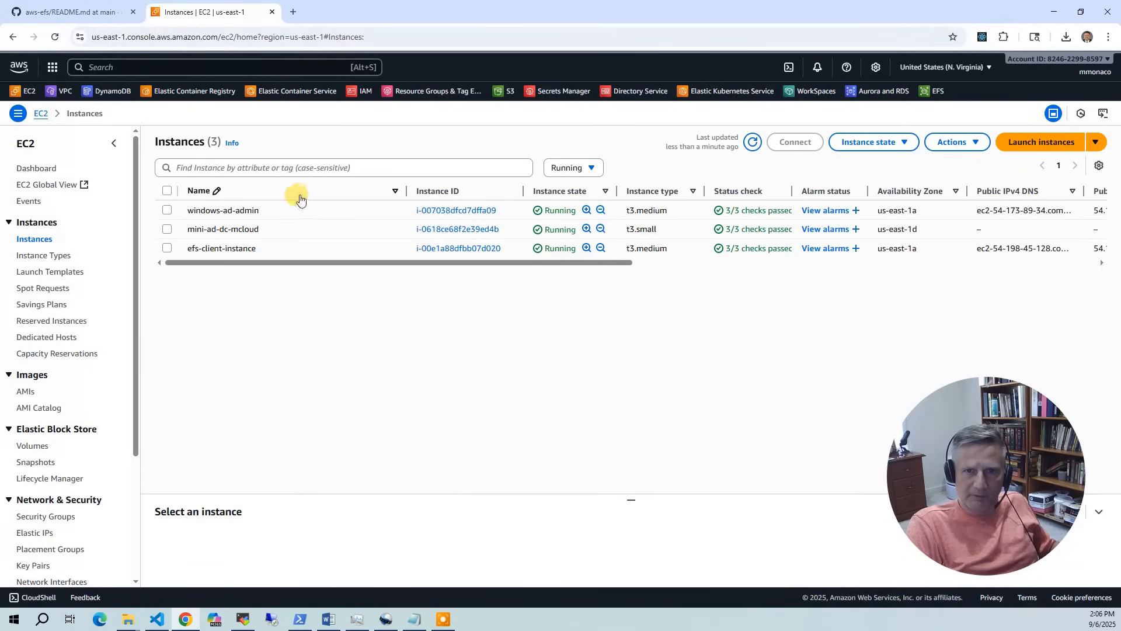
pyautogui.click(199, 190)
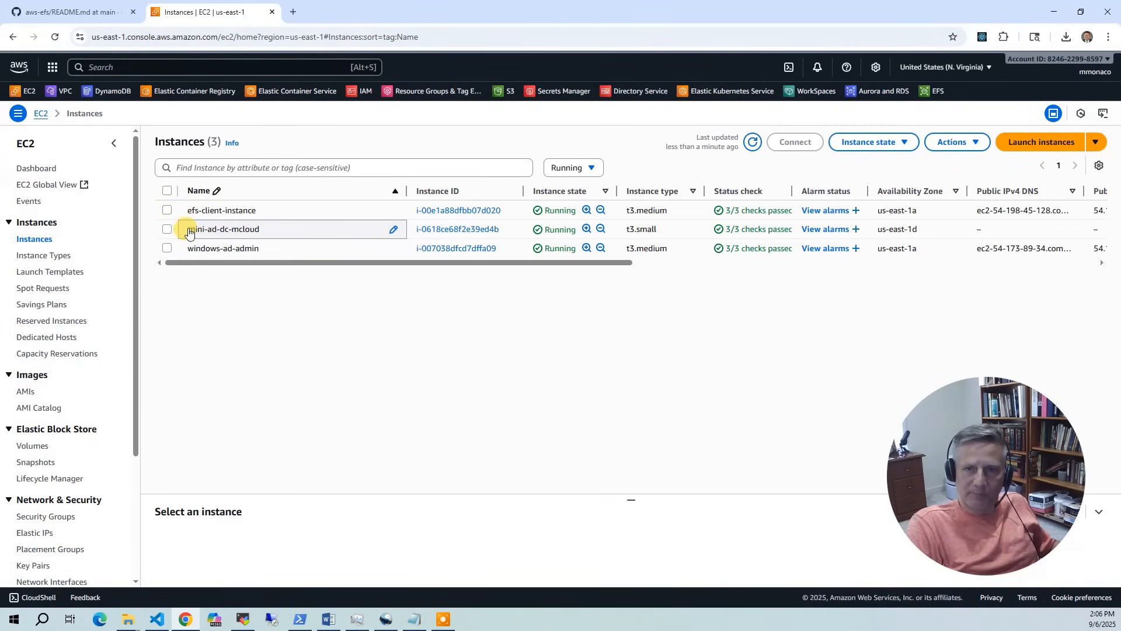
pyautogui.moveTo(191, 229)
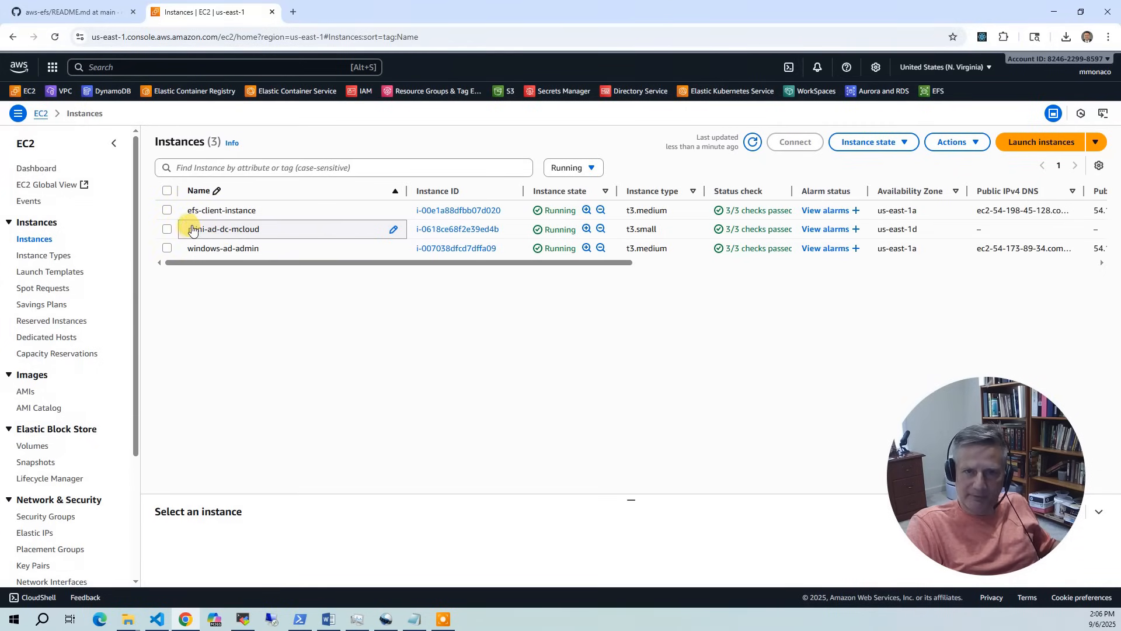
pyautogui.moveTo(231, 268)
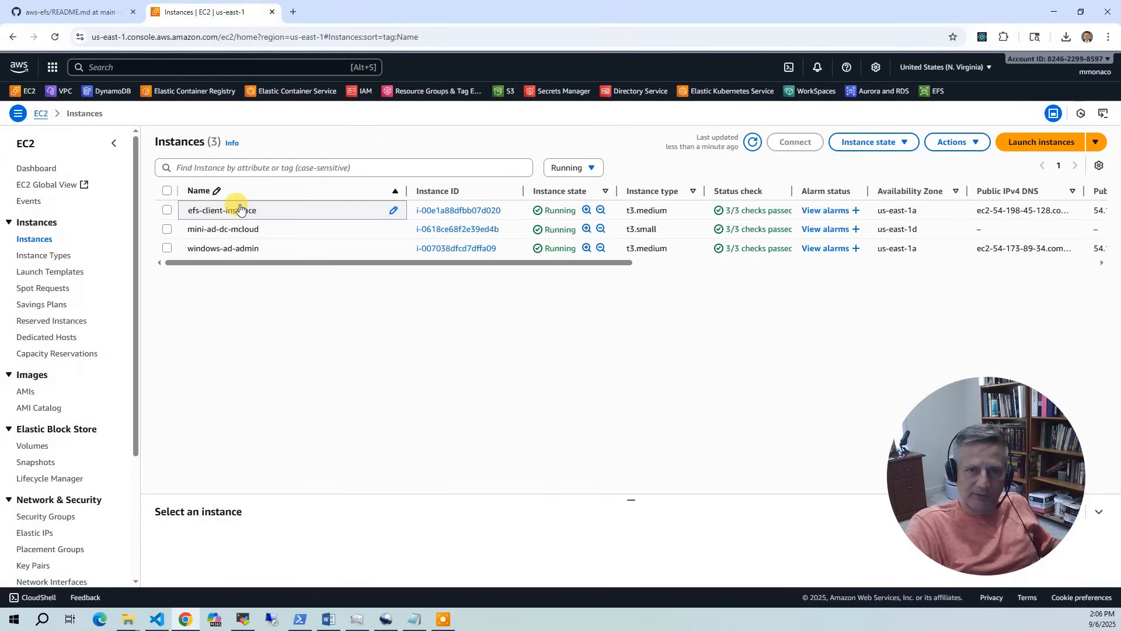
pyautogui.moveTo(234, 210)
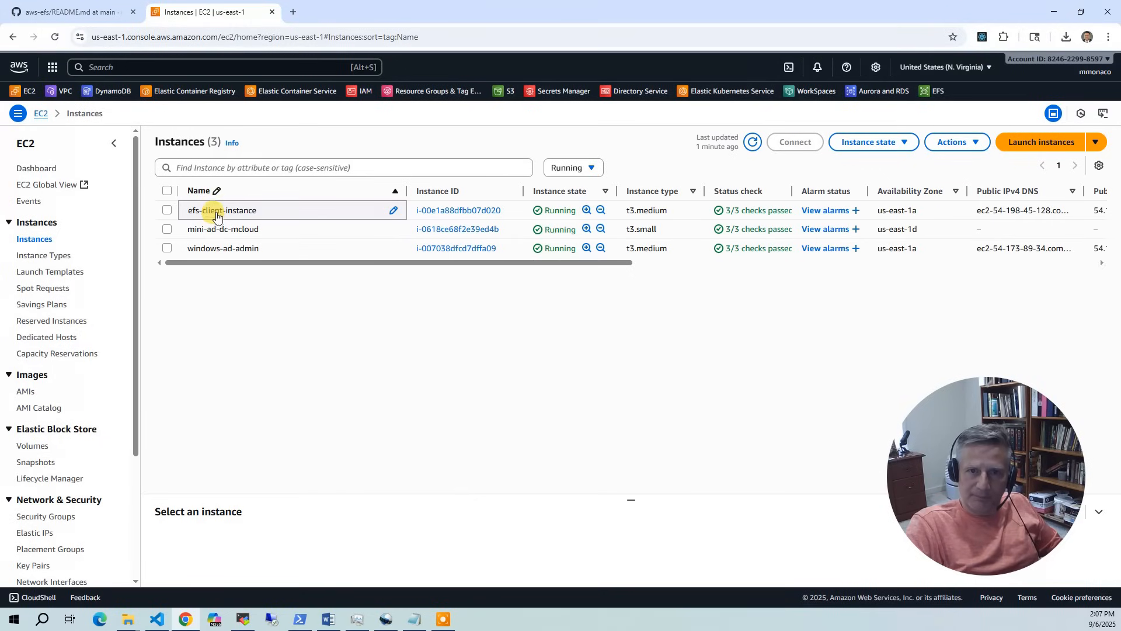
pyautogui.moveTo(239, 254)
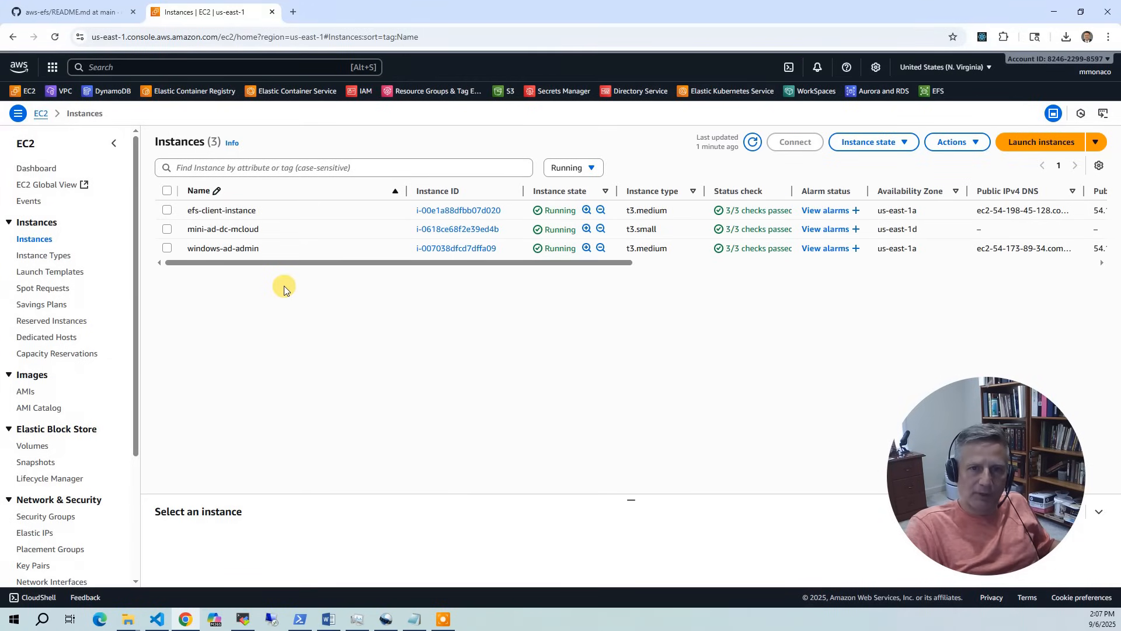
pyautogui.moveTo(223, 379)
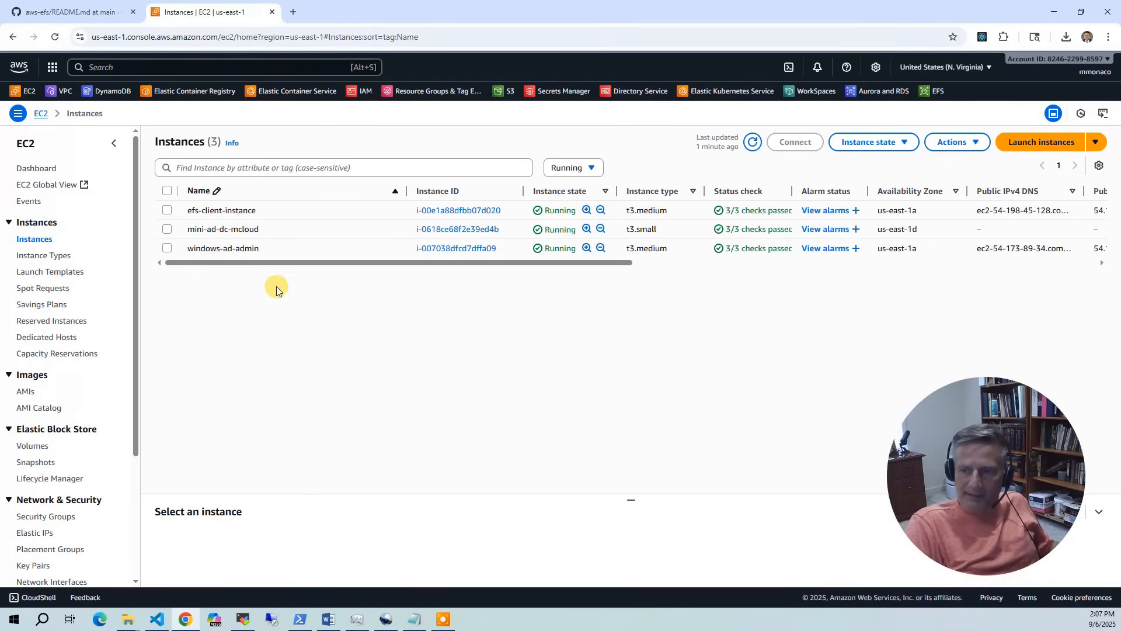
pyautogui.moveTo(249, 293)
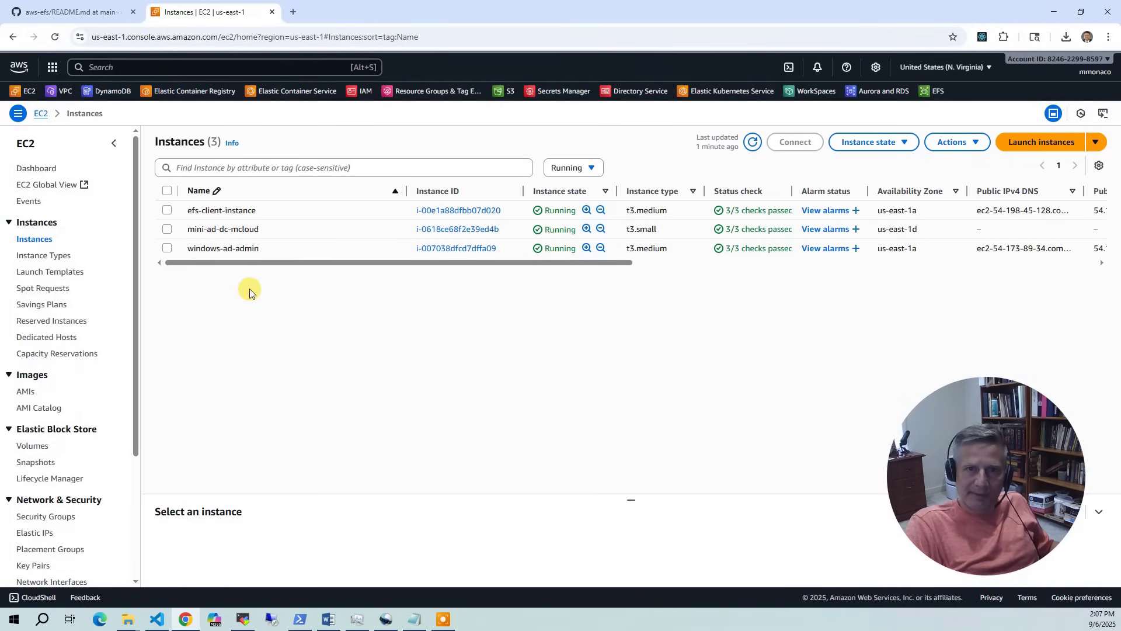
pyautogui.moveTo(229, 210)
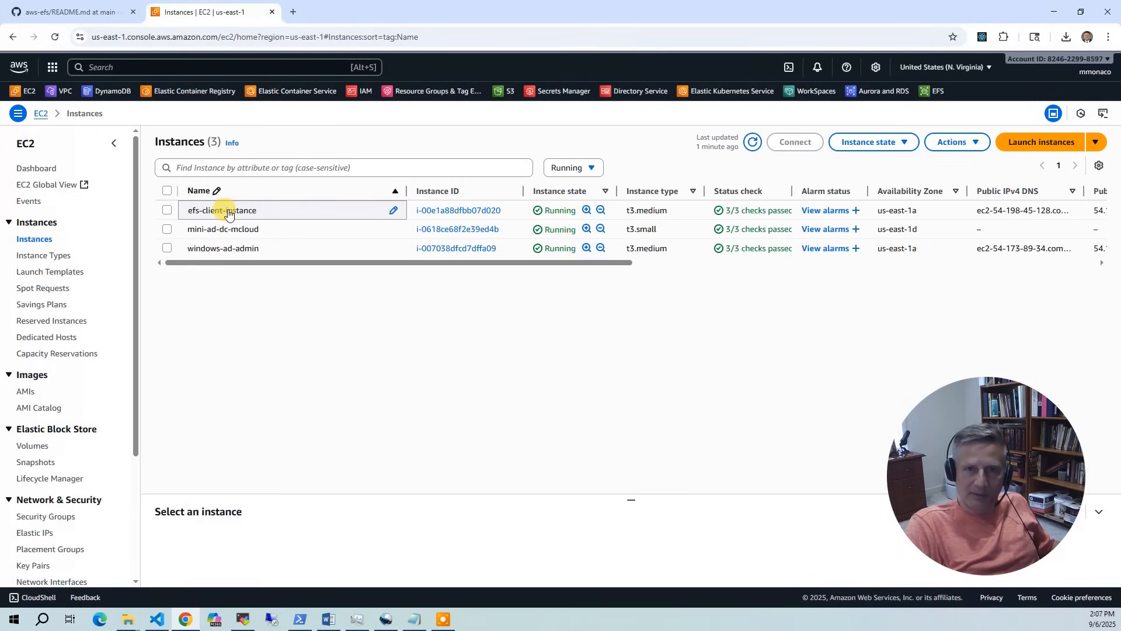
pyautogui.moveTo(250, 256)
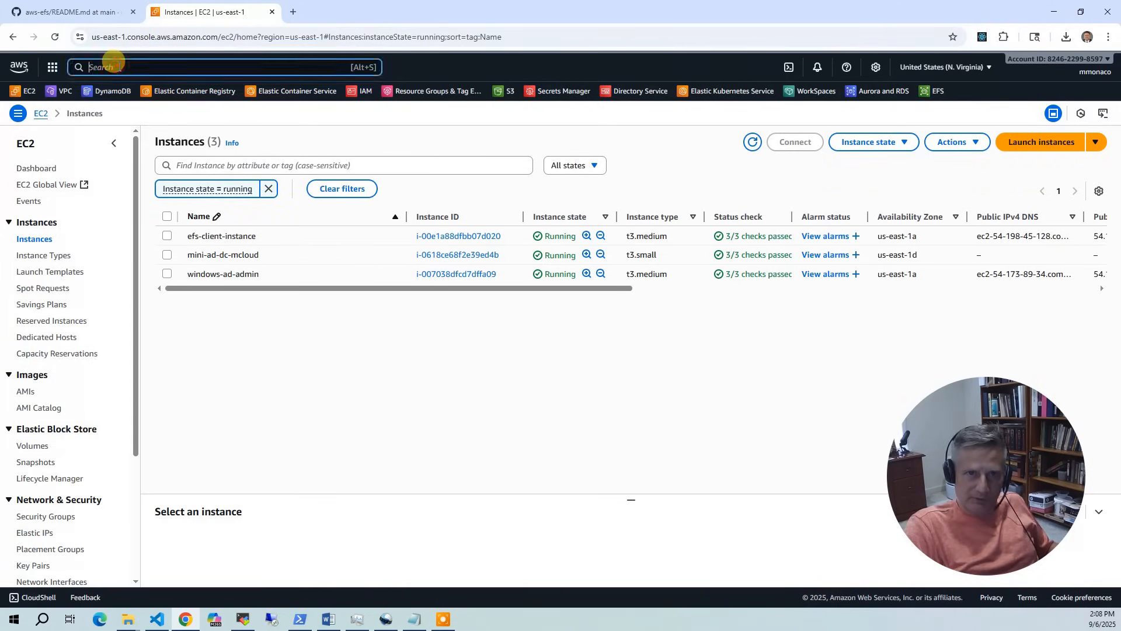
# - Open the mcloud-efs file system in EFS, select its DNS name and check its 6.00 KiB size
pyautogui.write('EFS')
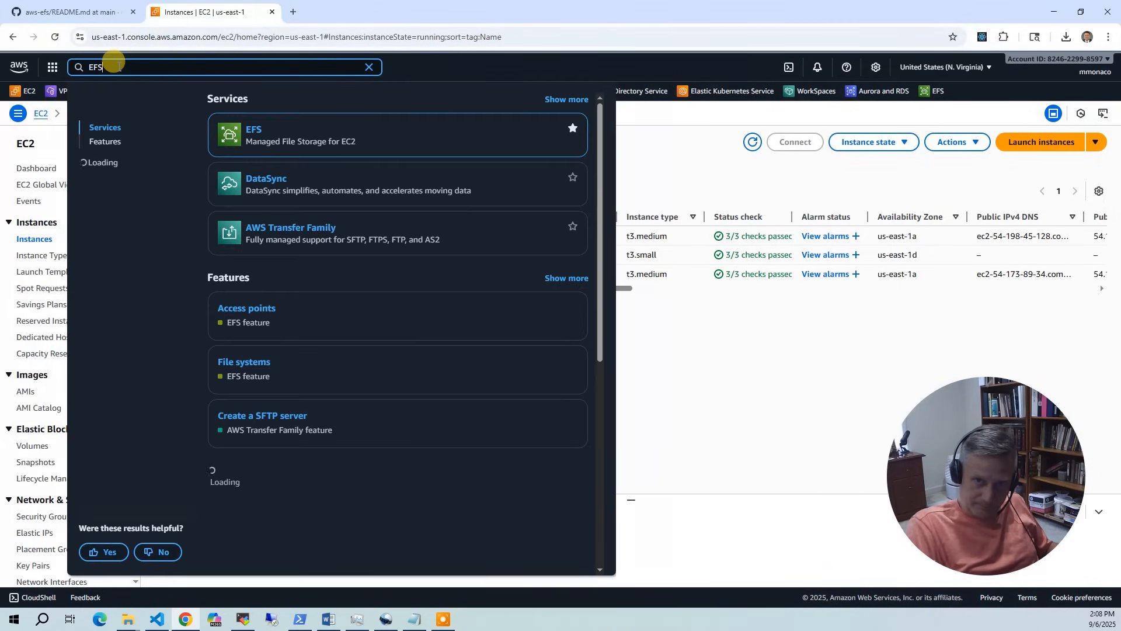
pyautogui.click(252, 135)
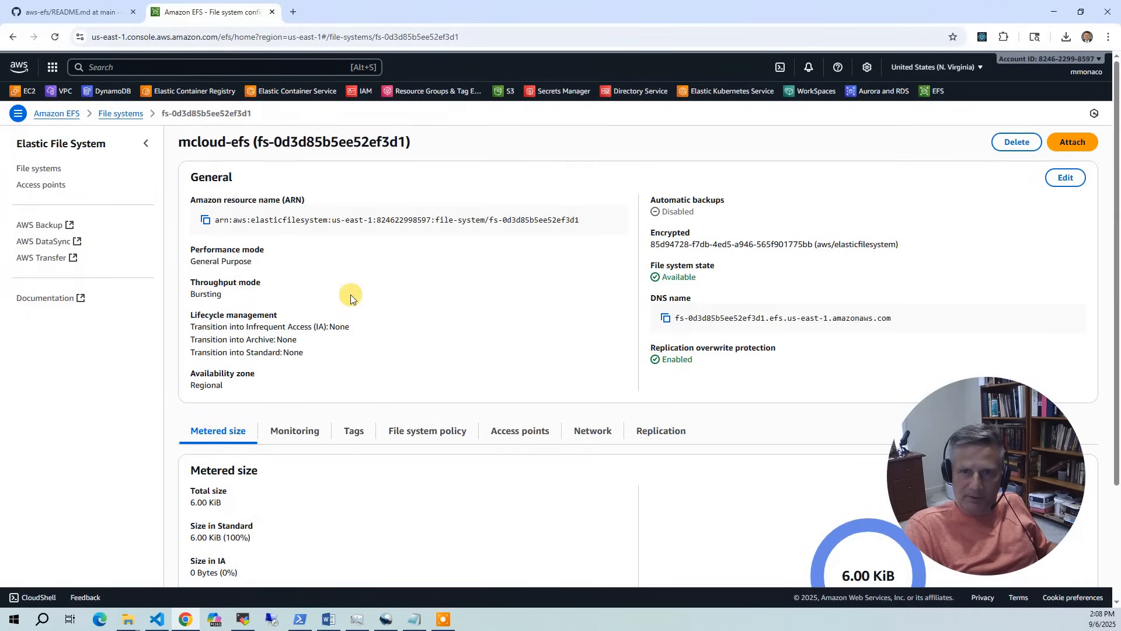
pyautogui.moveTo(761, 234)
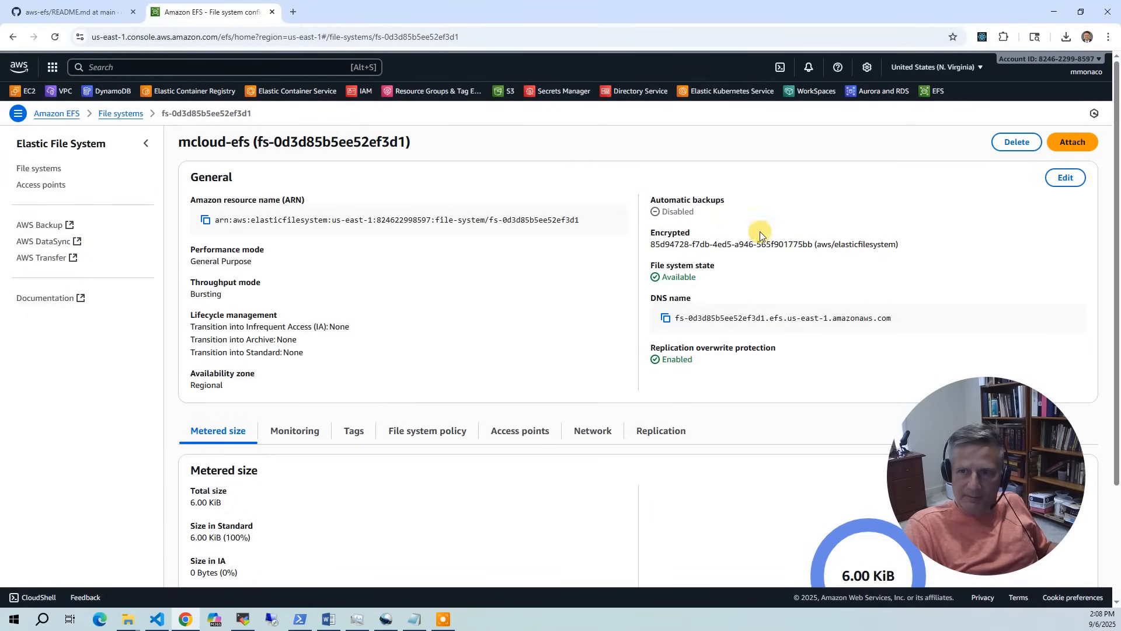
pyautogui.moveTo(762, 236); pyautogui.dragTo(625, 335)
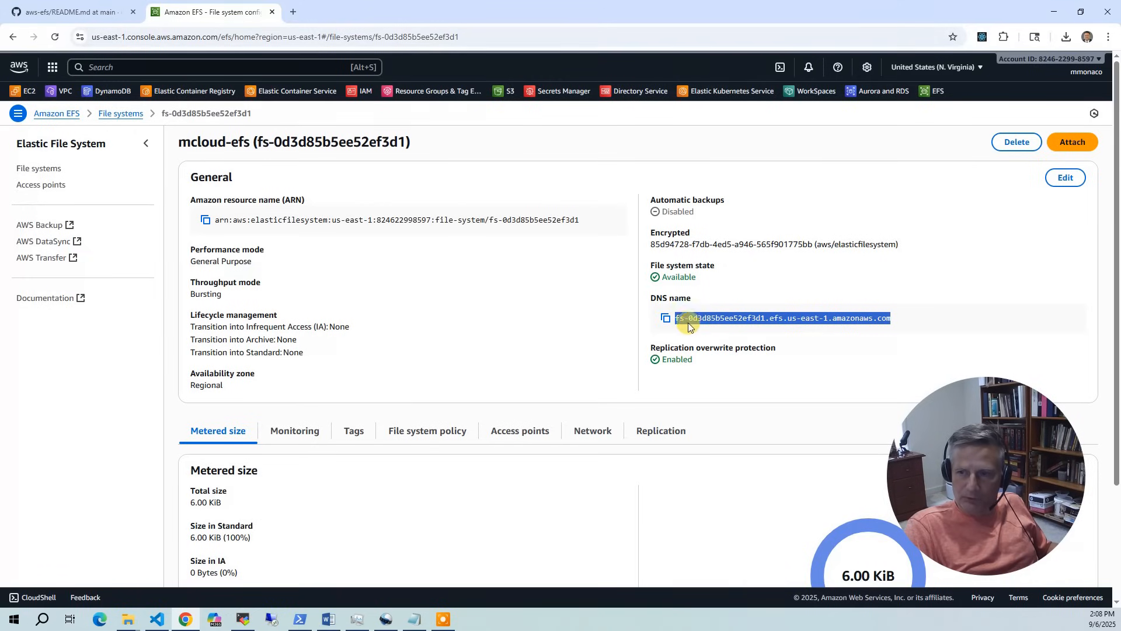
pyautogui.moveTo(809, 263)
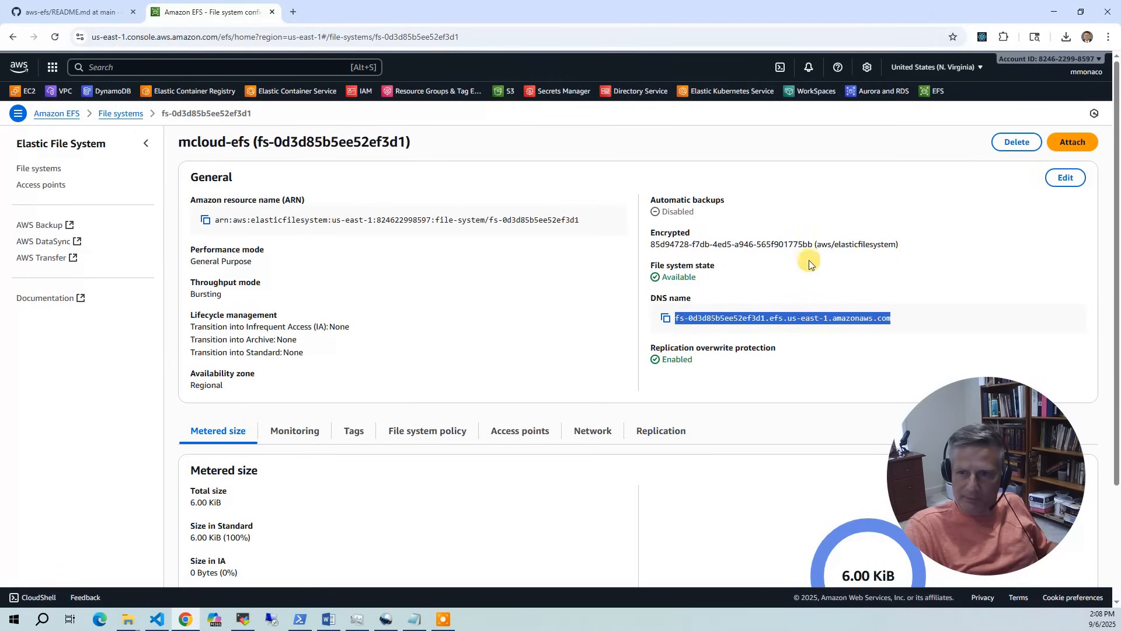
pyautogui.moveTo(553, 265)
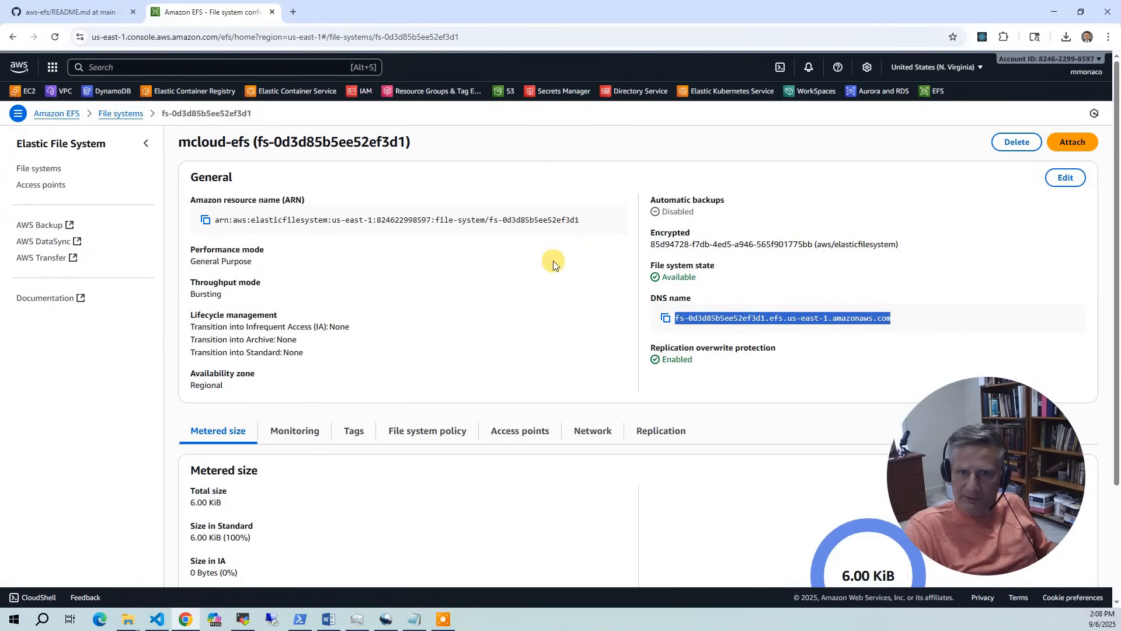
pyautogui.scroll(-3)
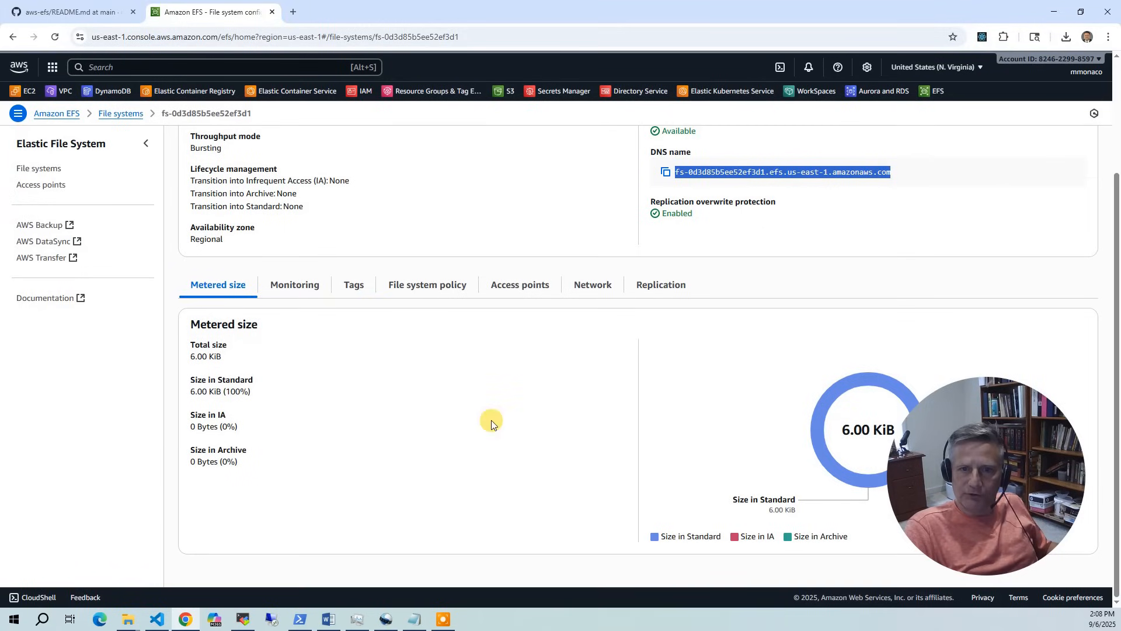
pyautogui.moveTo(663, 416)
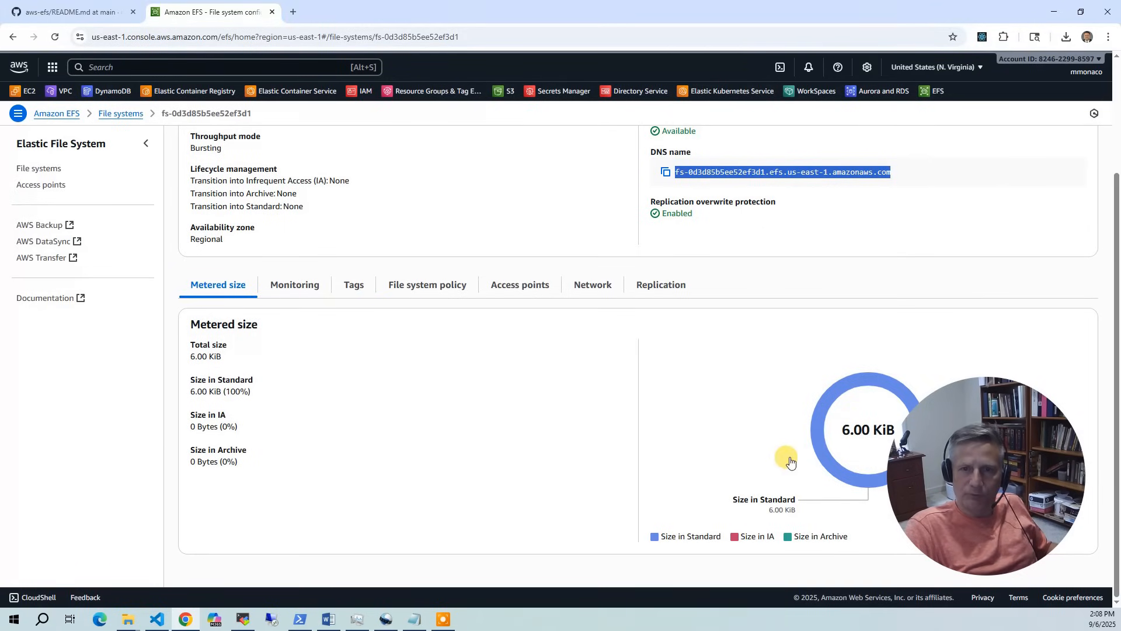
pyautogui.moveTo(780, 441)
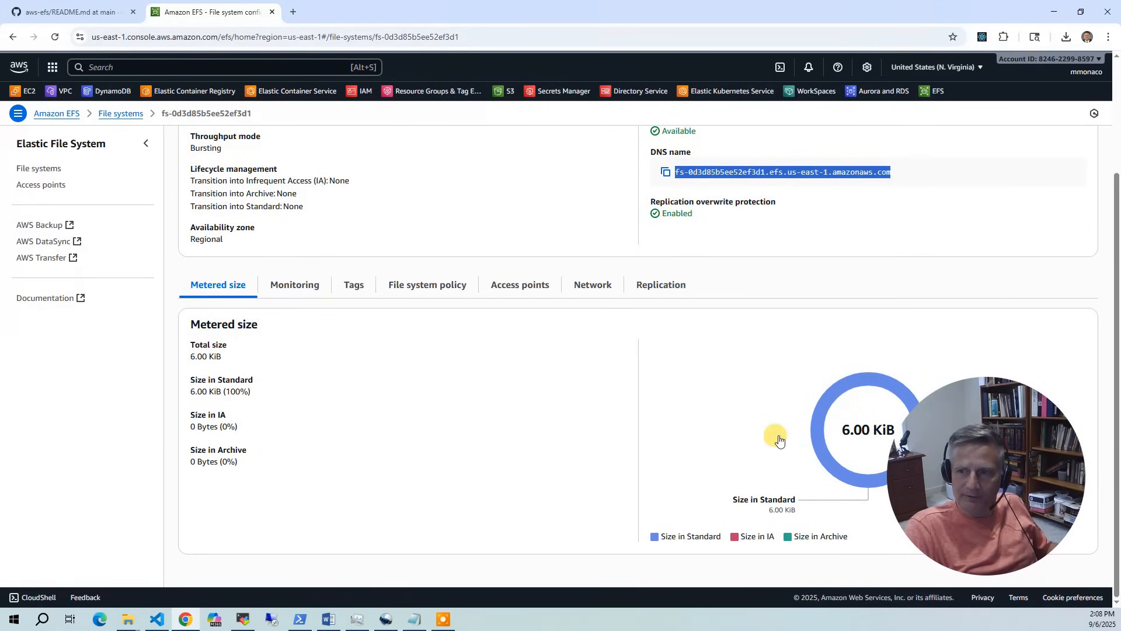
pyautogui.moveTo(701, 396)
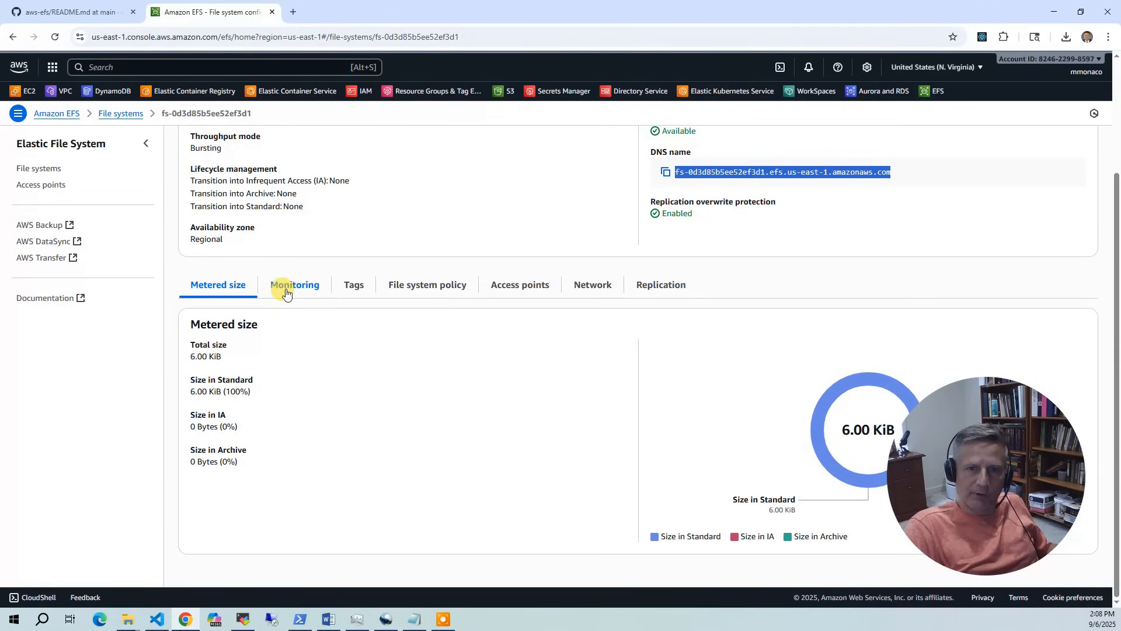
# - Review the mcloud-efs monitoring charts, then view its empty File system policy
pyautogui.click(295, 285)
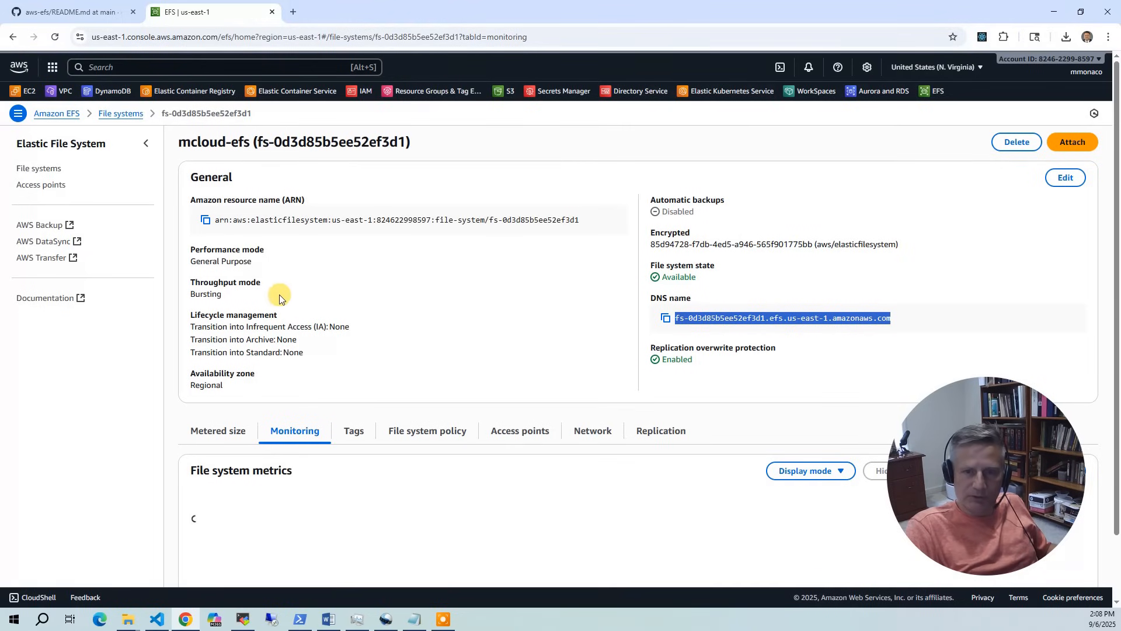
pyautogui.scroll(-3)
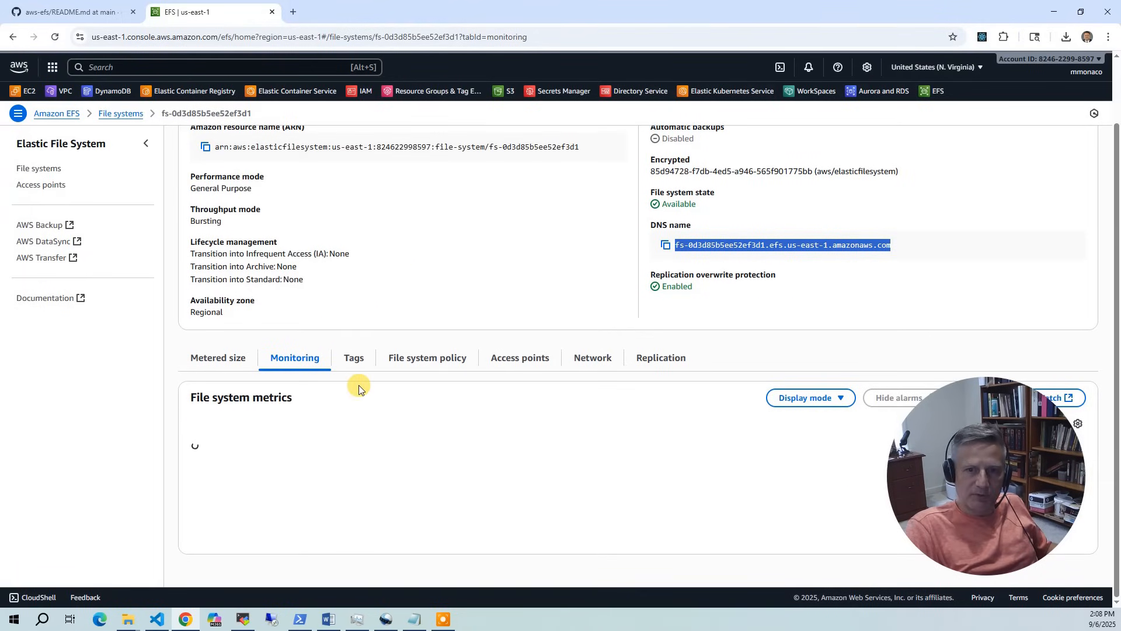
pyautogui.scroll(-3)
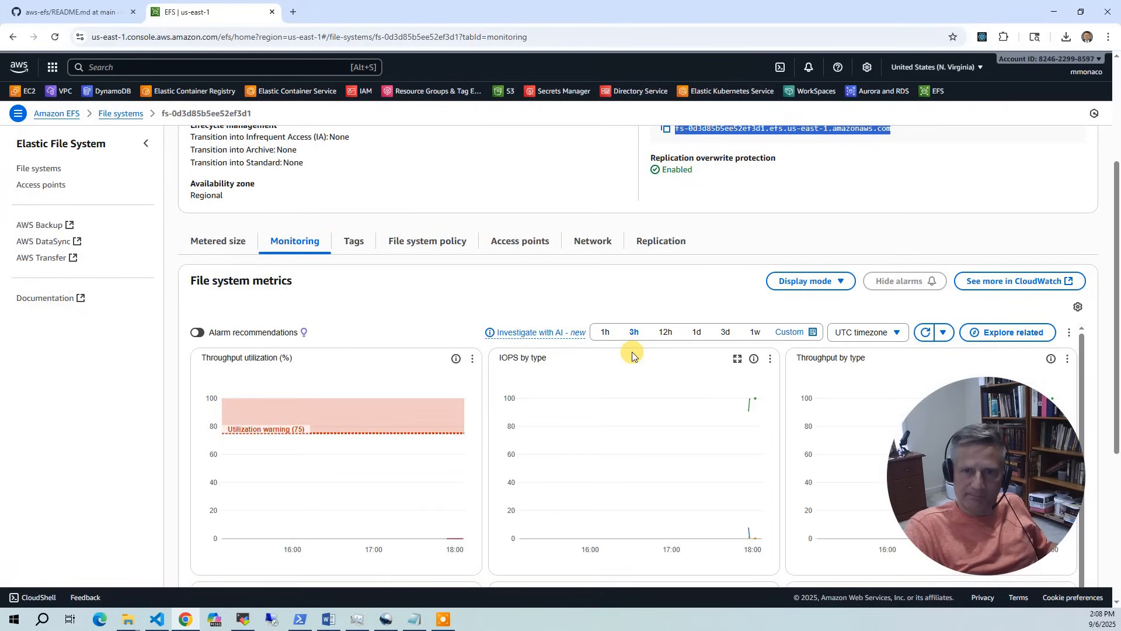
pyautogui.moveTo(564, 255)
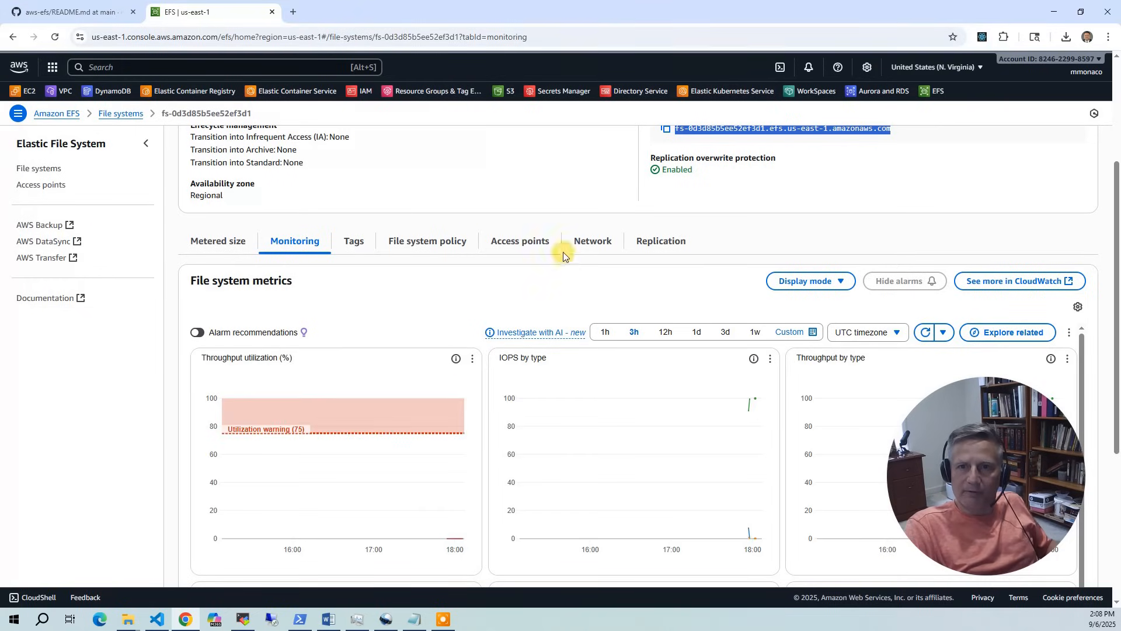
pyautogui.click(427, 241)
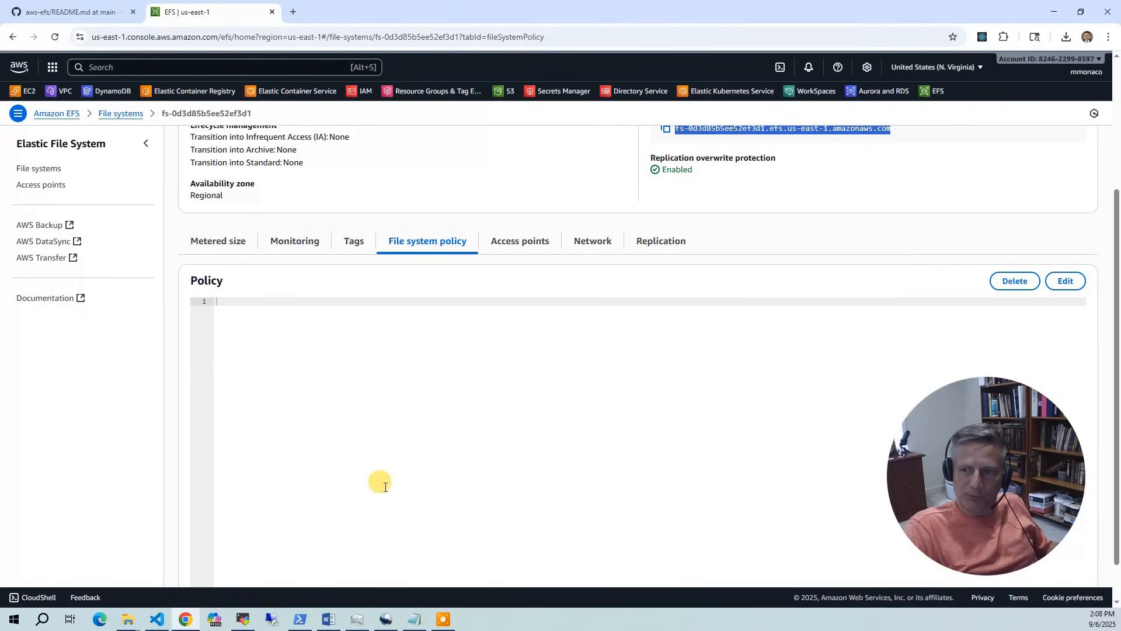
pyautogui.moveTo(481, 440)
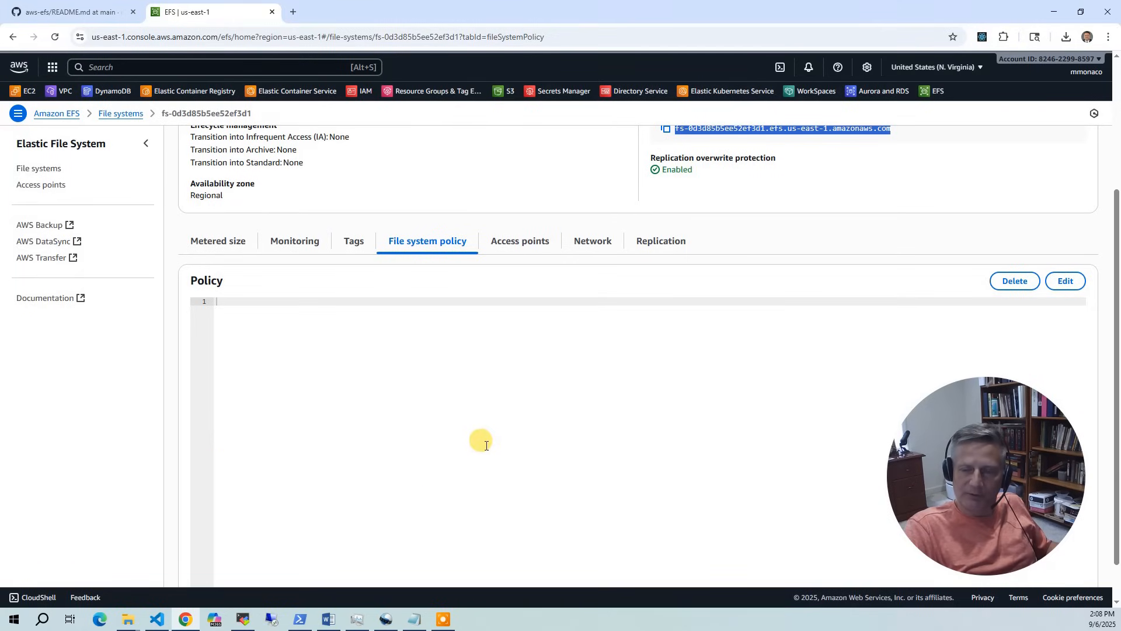
pyautogui.moveTo(443, 304)
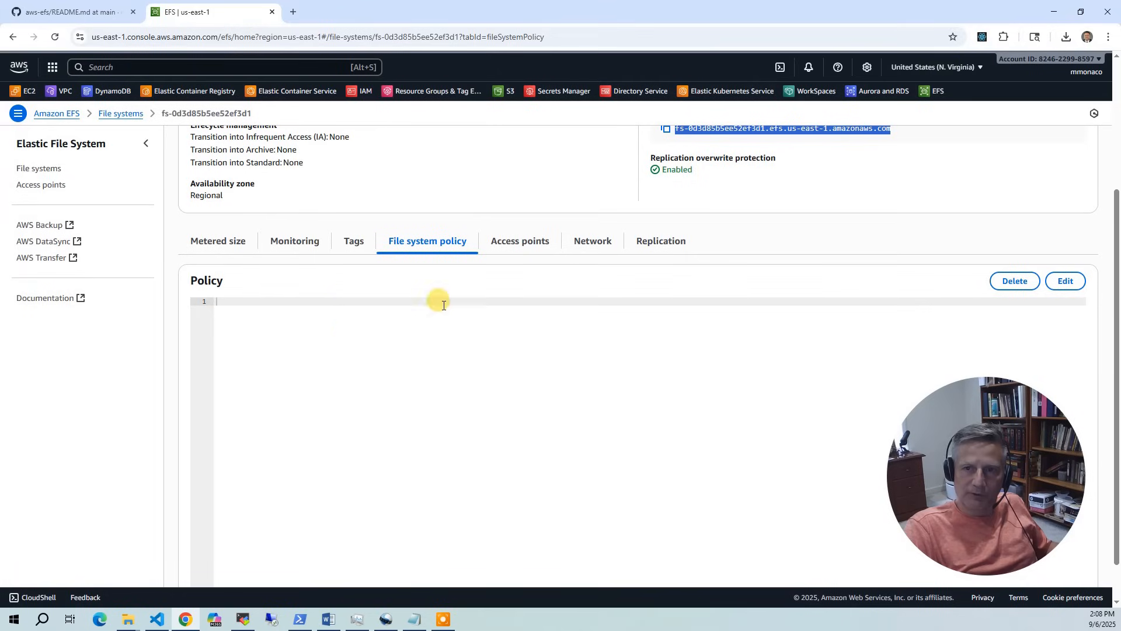
pyautogui.moveTo(553, 244)
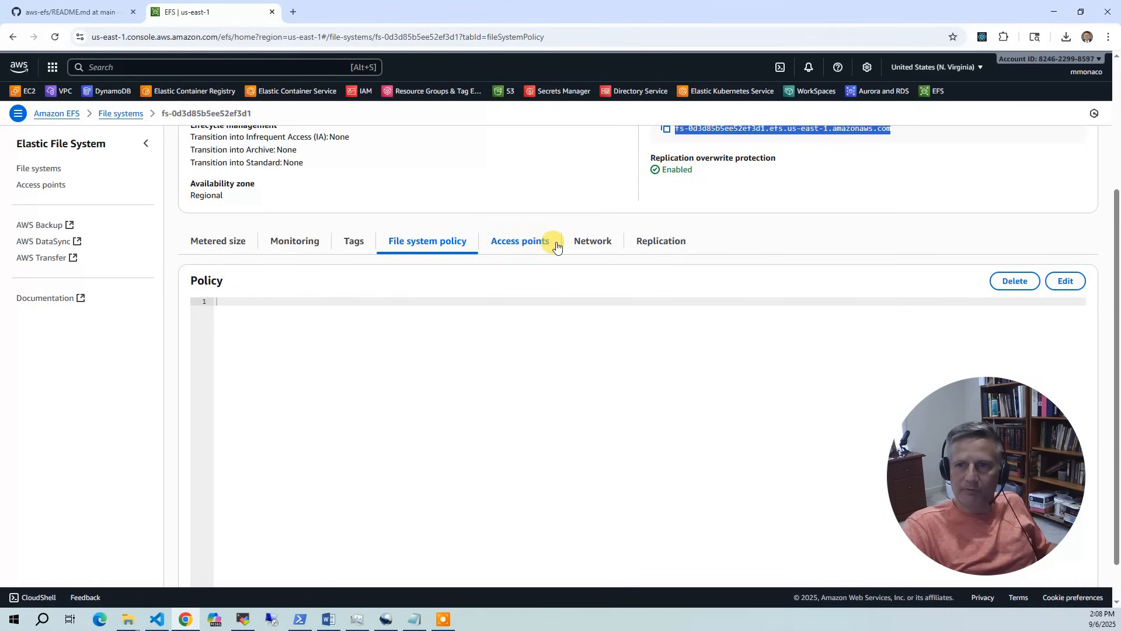
# - Review the two available mount targets on the Network tab and copy the DNS name
pyautogui.click(593, 240)
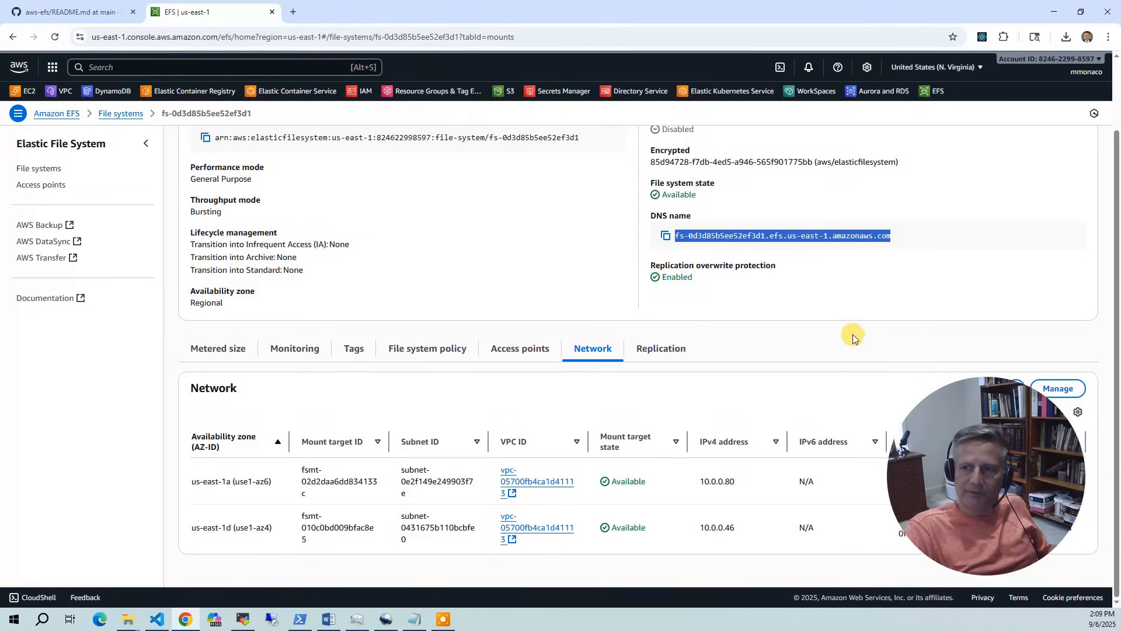
pyautogui.moveTo(526, 501)
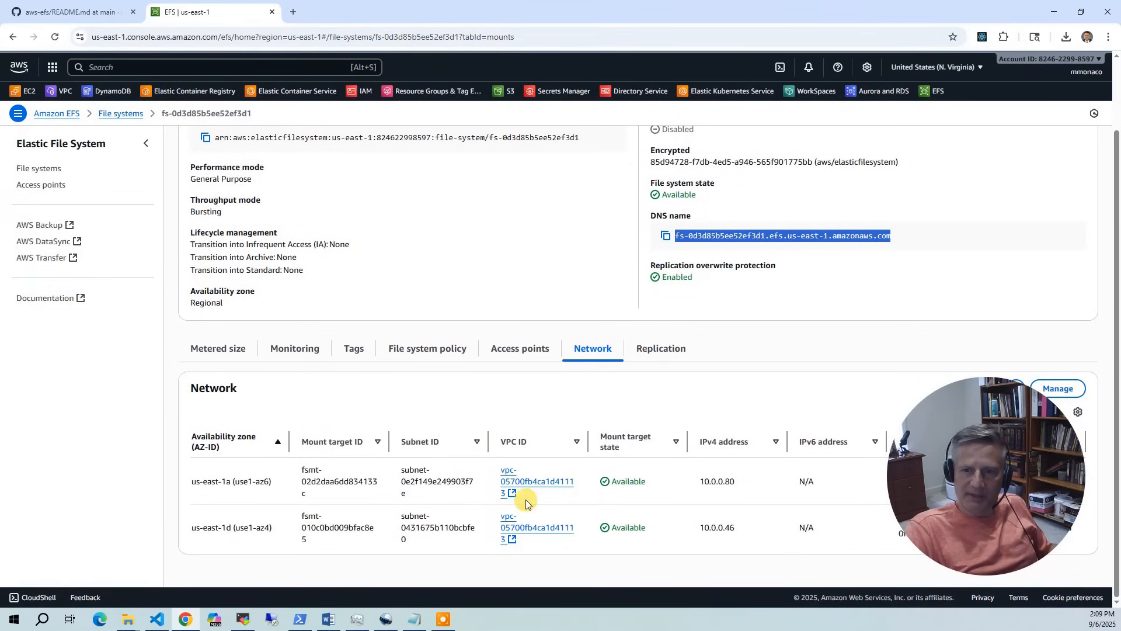
pyautogui.moveTo(365, 542)
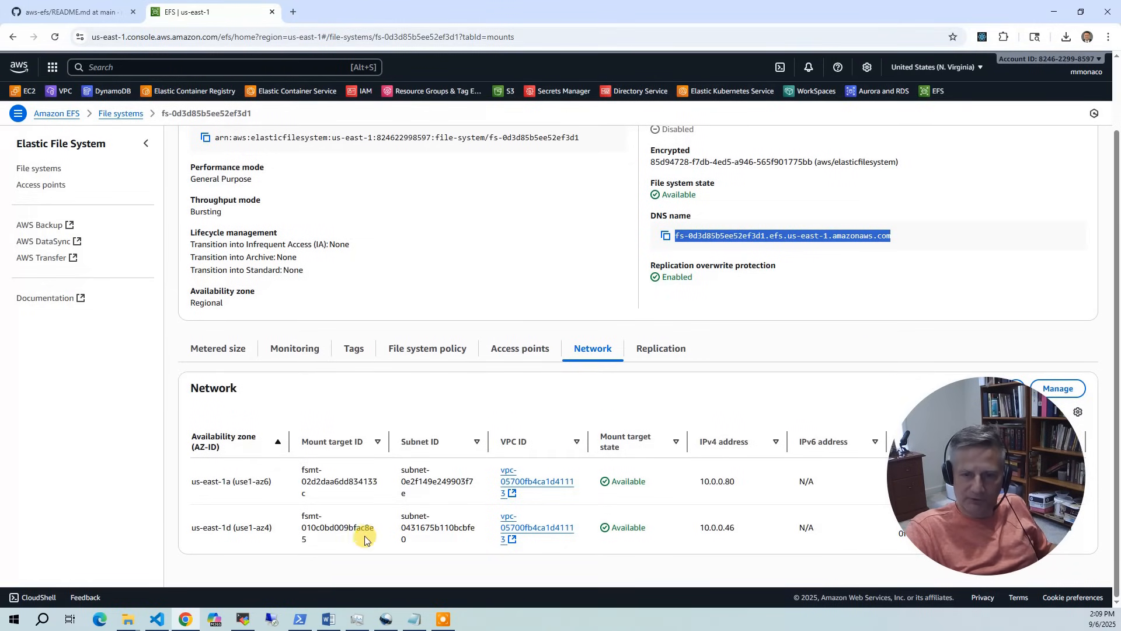
pyautogui.moveTo(382, 571)
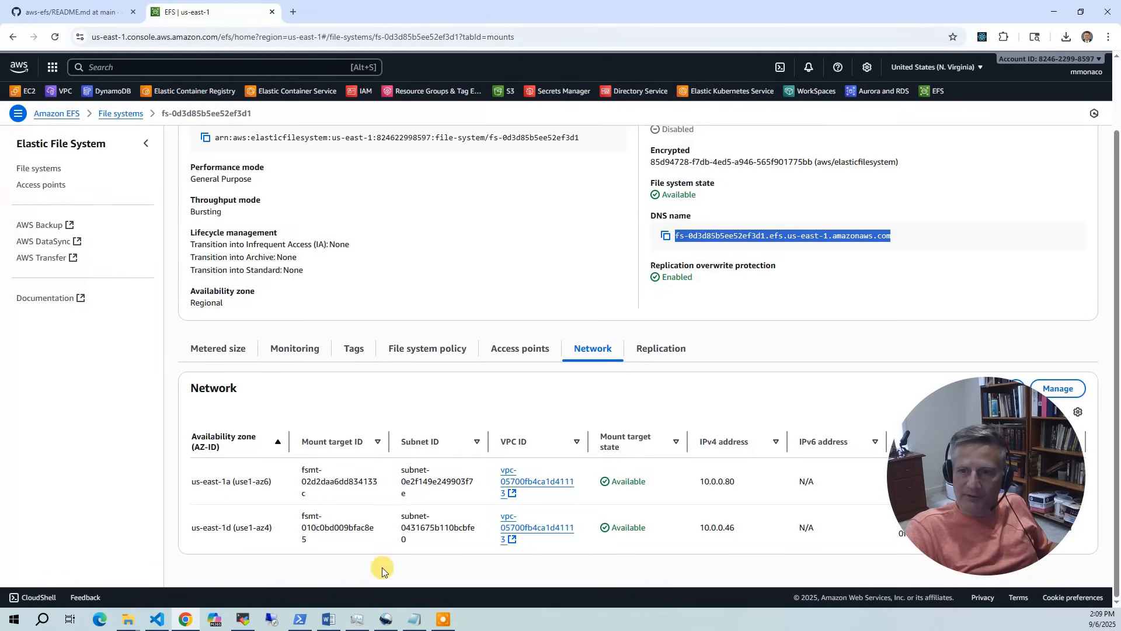
pyautogui.moveTo(869, 220)
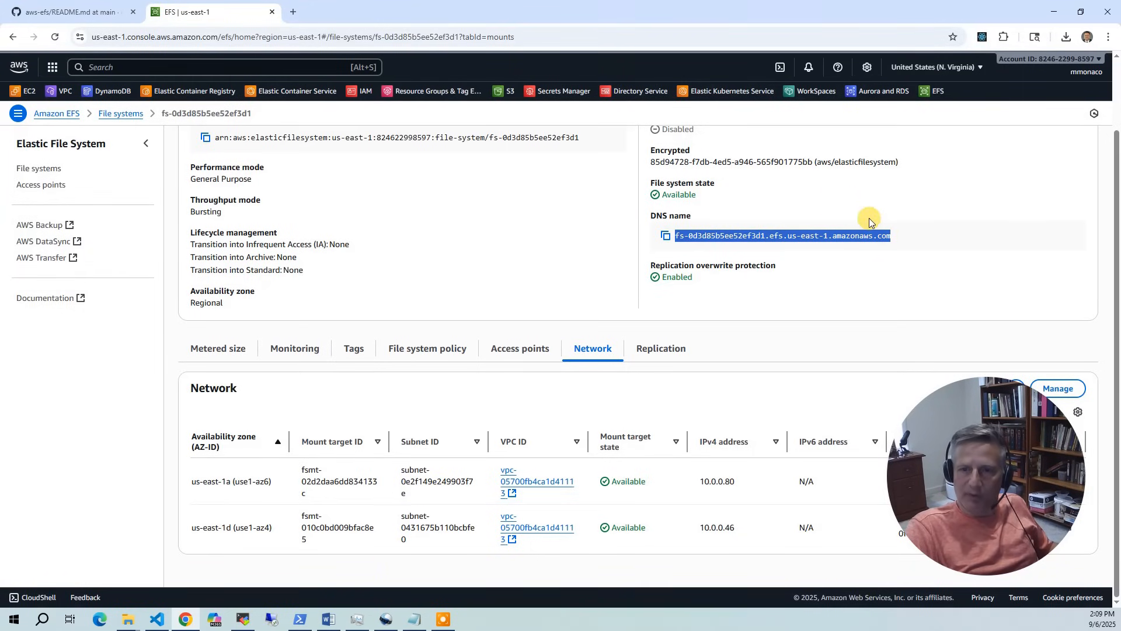
pyautogui.moveTo(318, 430)
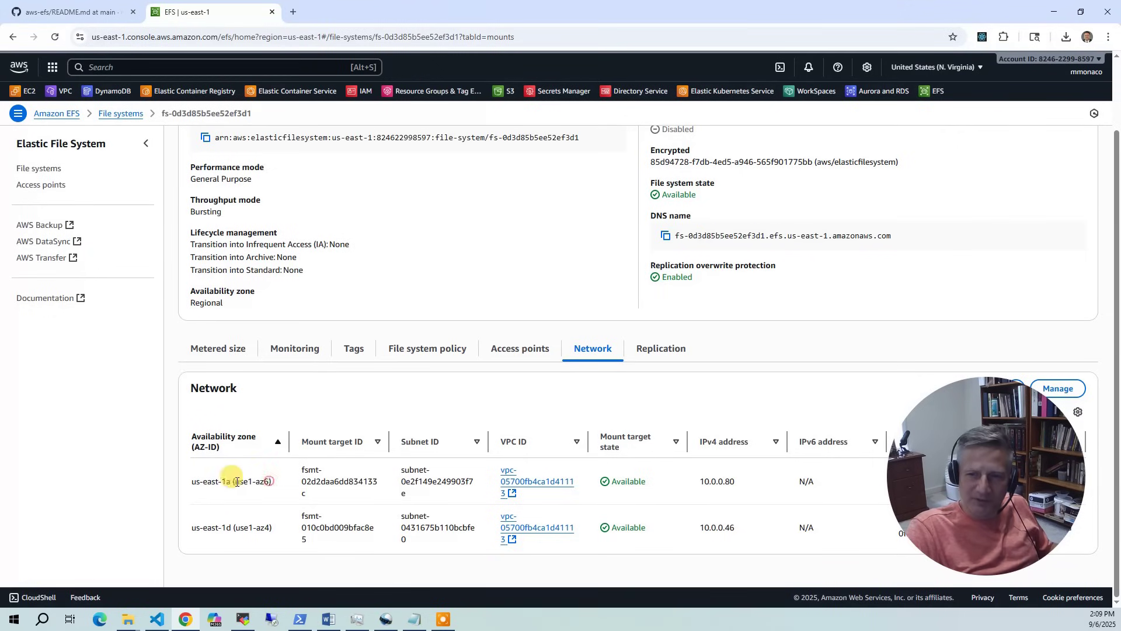
pyautogui.doubleClick(230, 481)
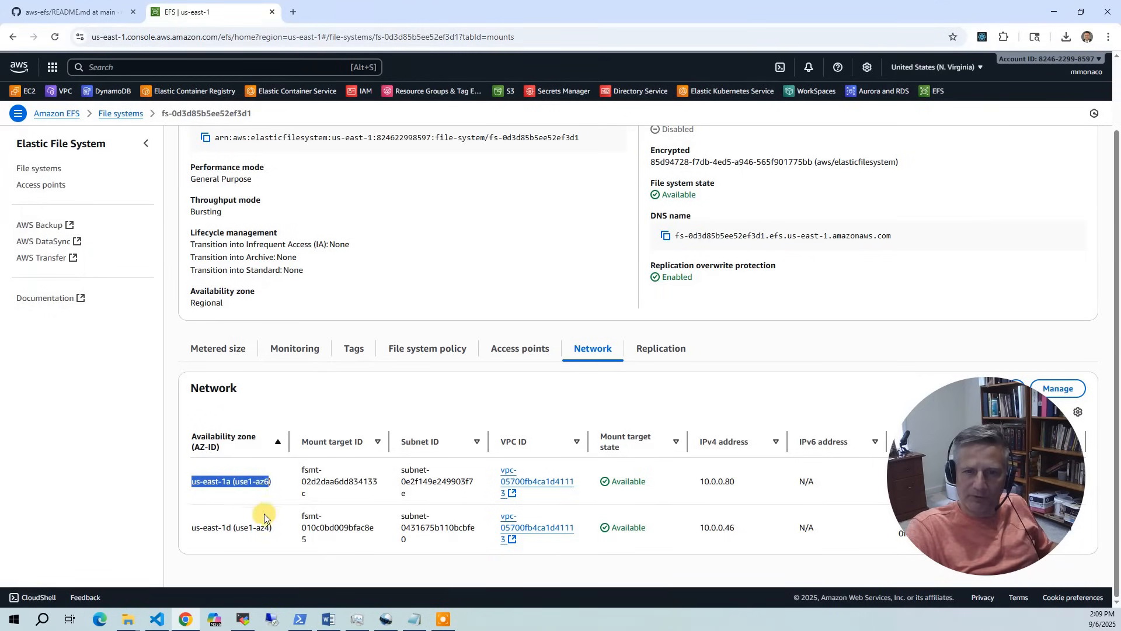
pyautogui.moveTo(339, 472)
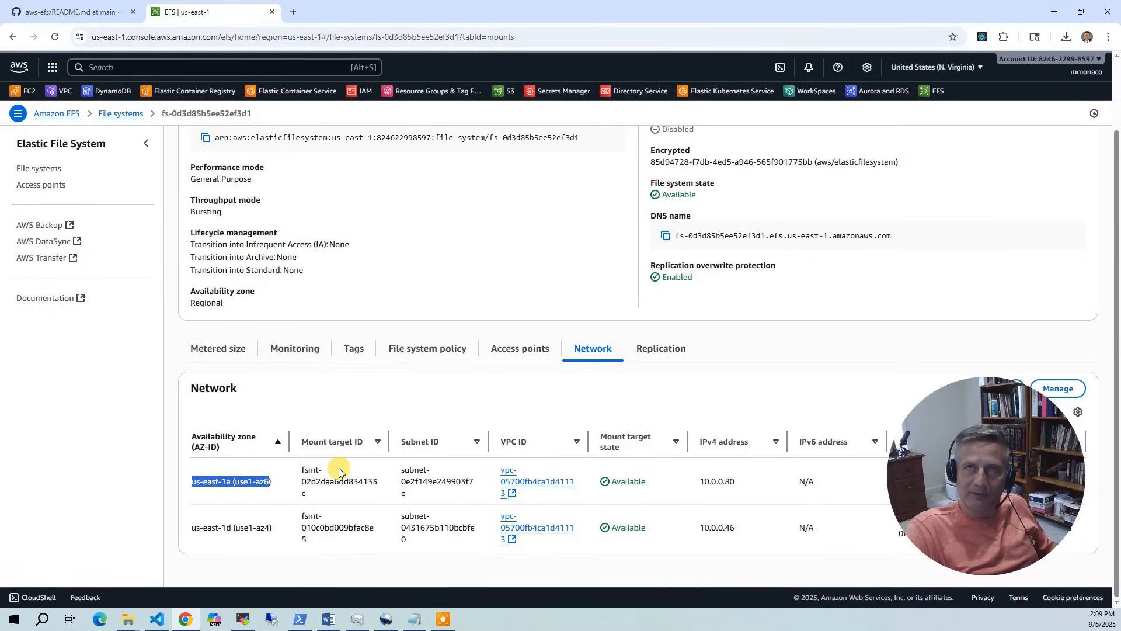
pyautogui.moveTo(359, 497)
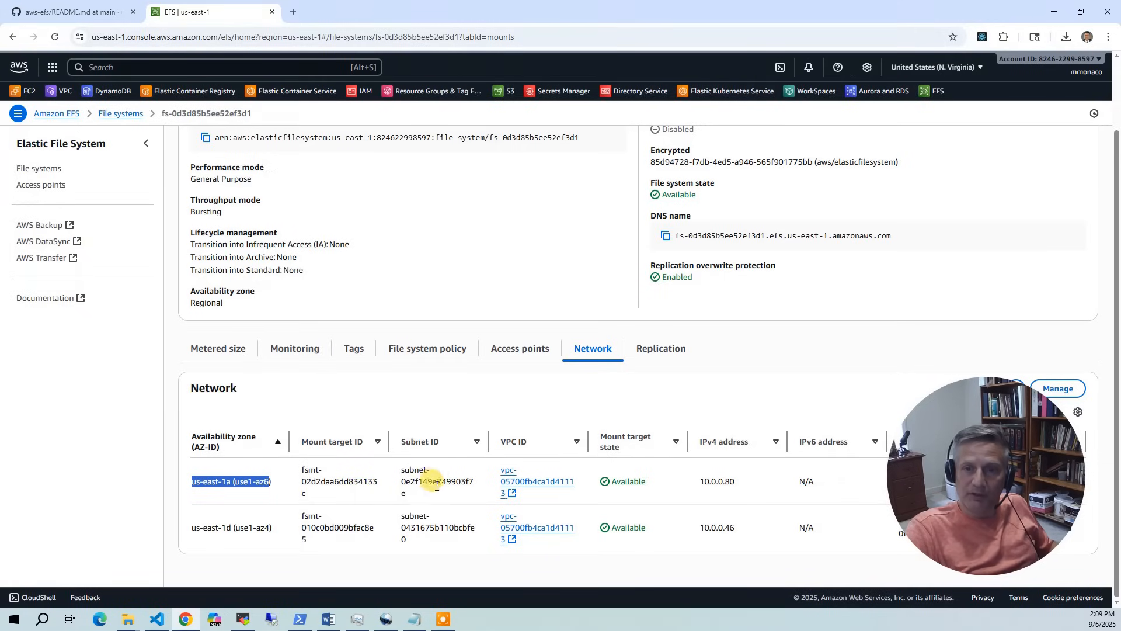
pyautogui.moveTo(555, 374)
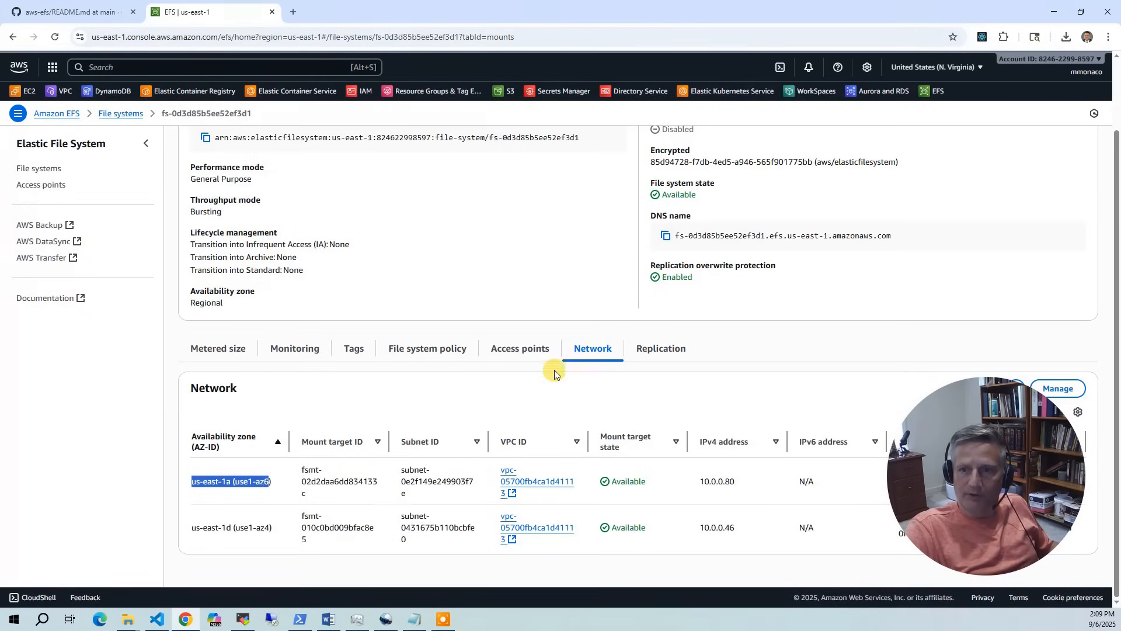
pyautogui.moveTo(523, 500)
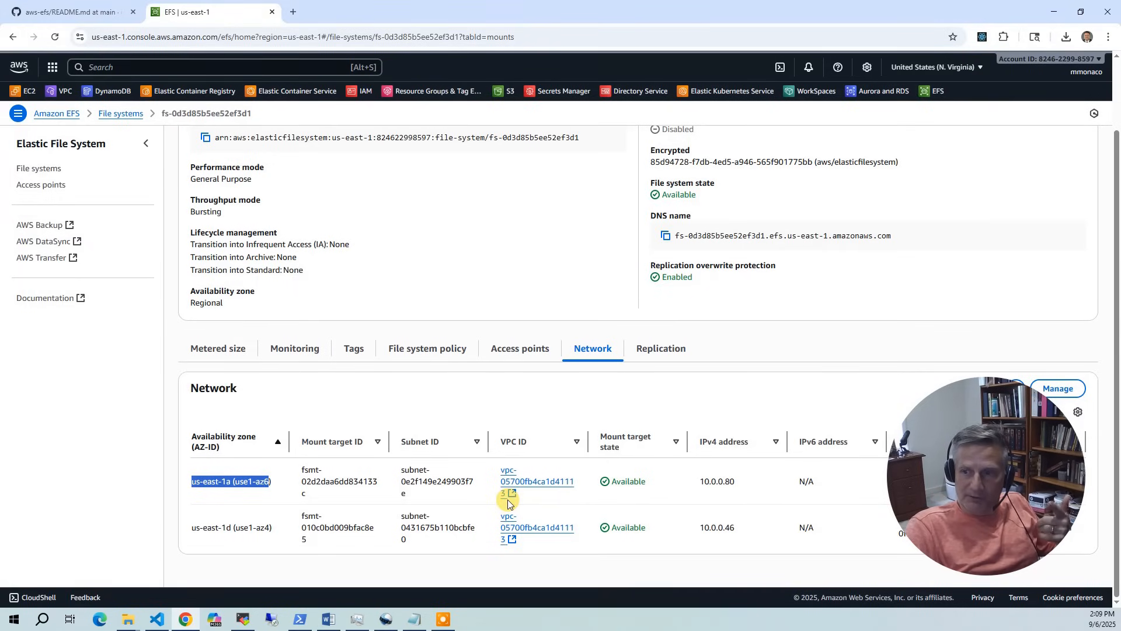
pyautogui.moveTo(702, 294)
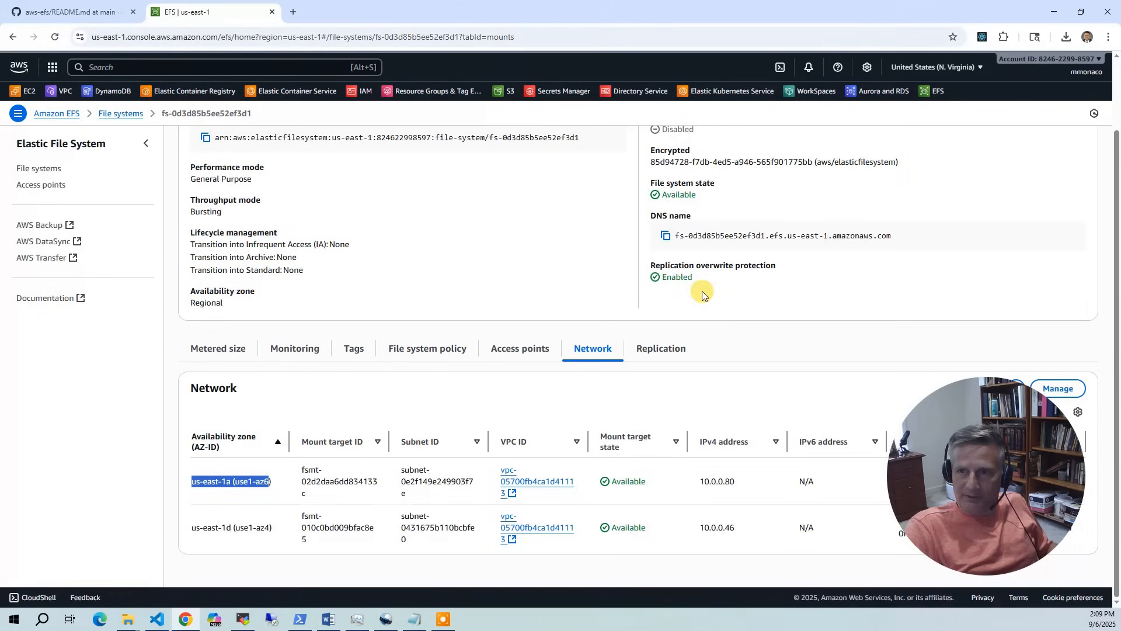
pyautogui.click(664, 235)
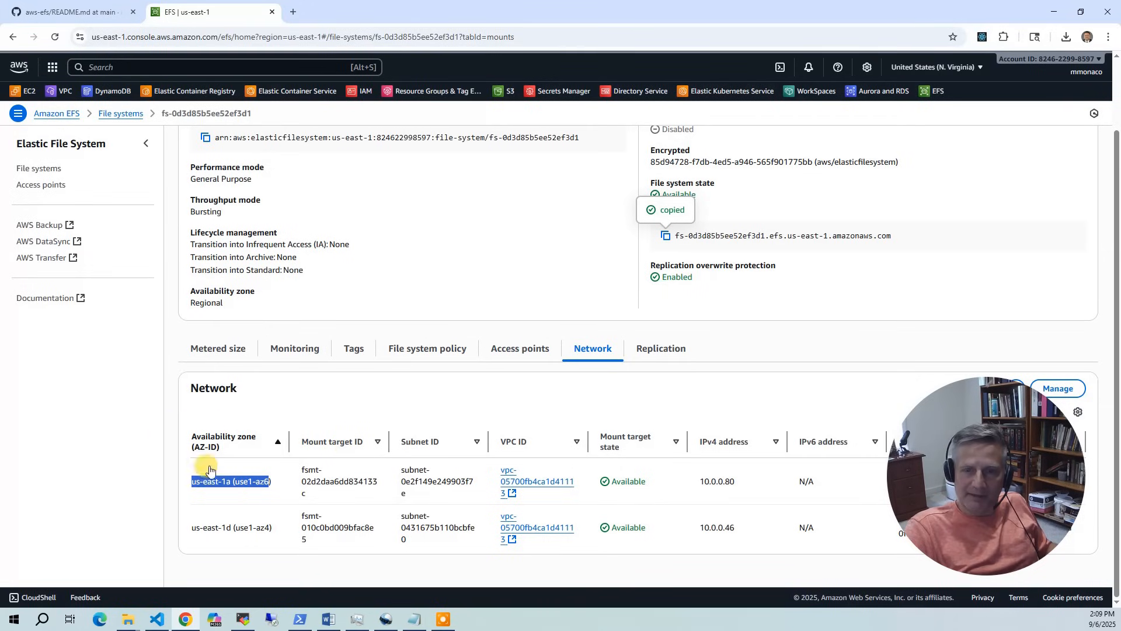
pyautogui.moveTo(255, 472)
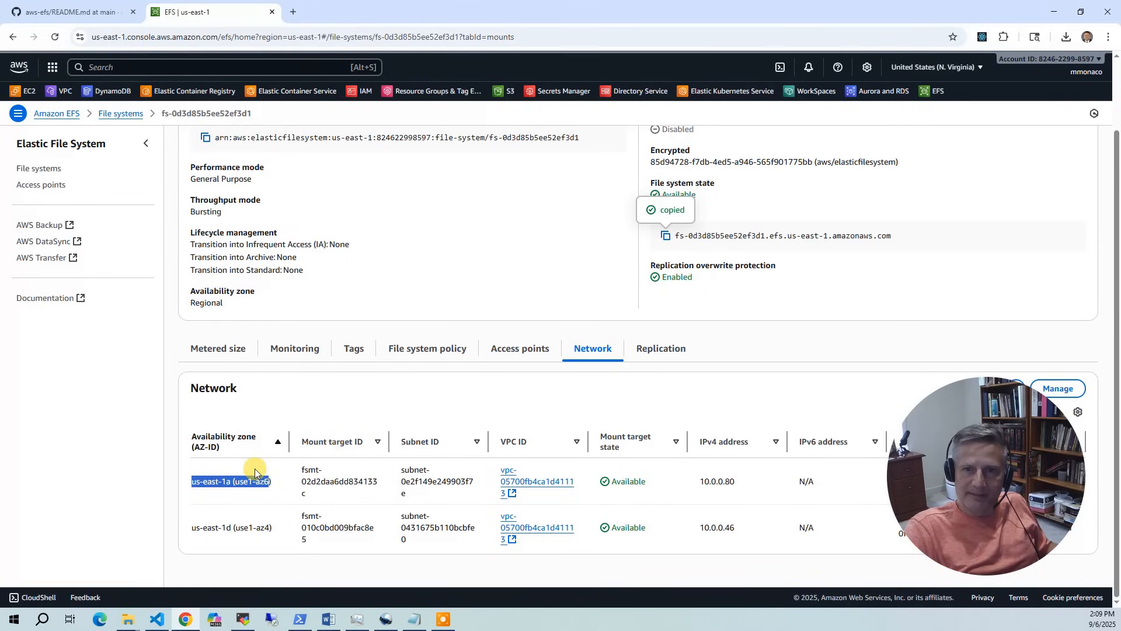
pyautogui.moveTo(549, 507)
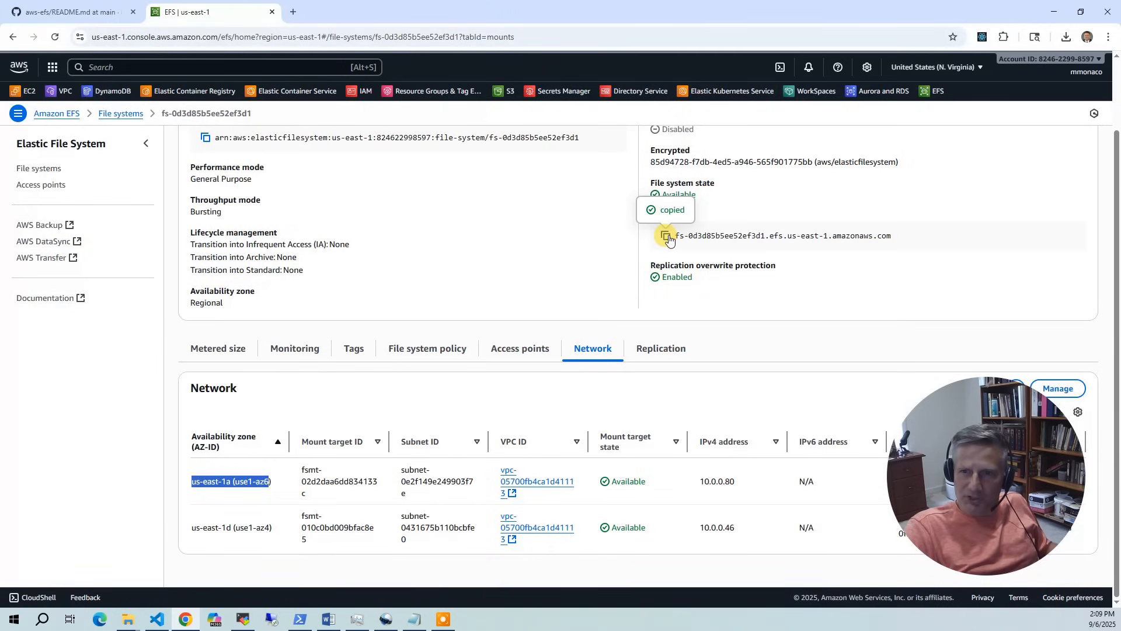
pyautogui.moveTo(482, 547)
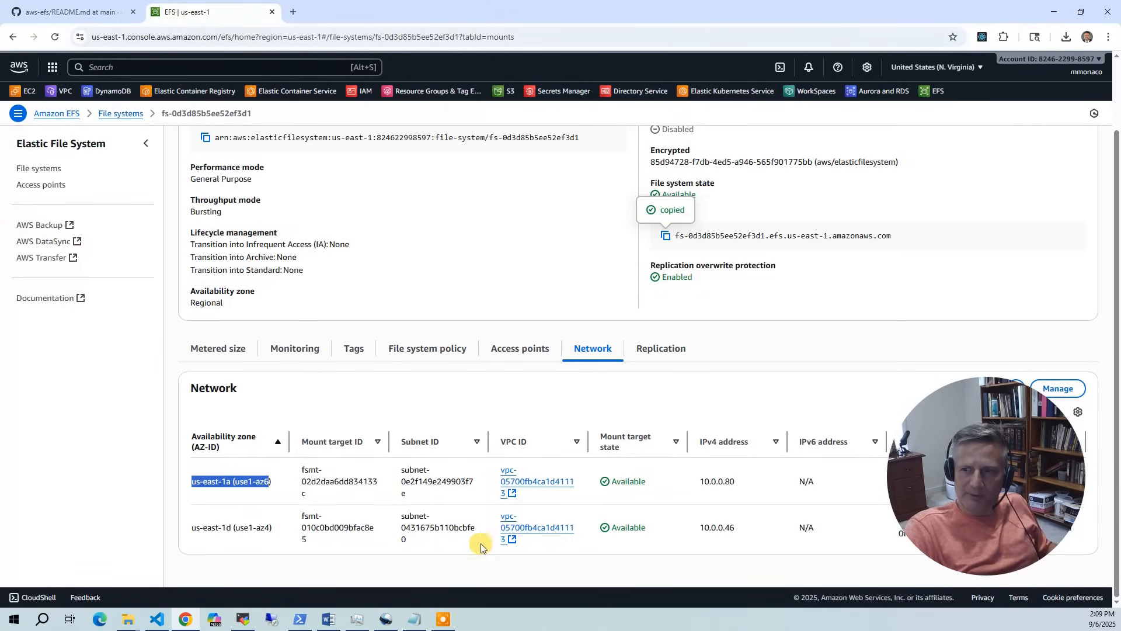
pyautogui.moveTo(248, 463)
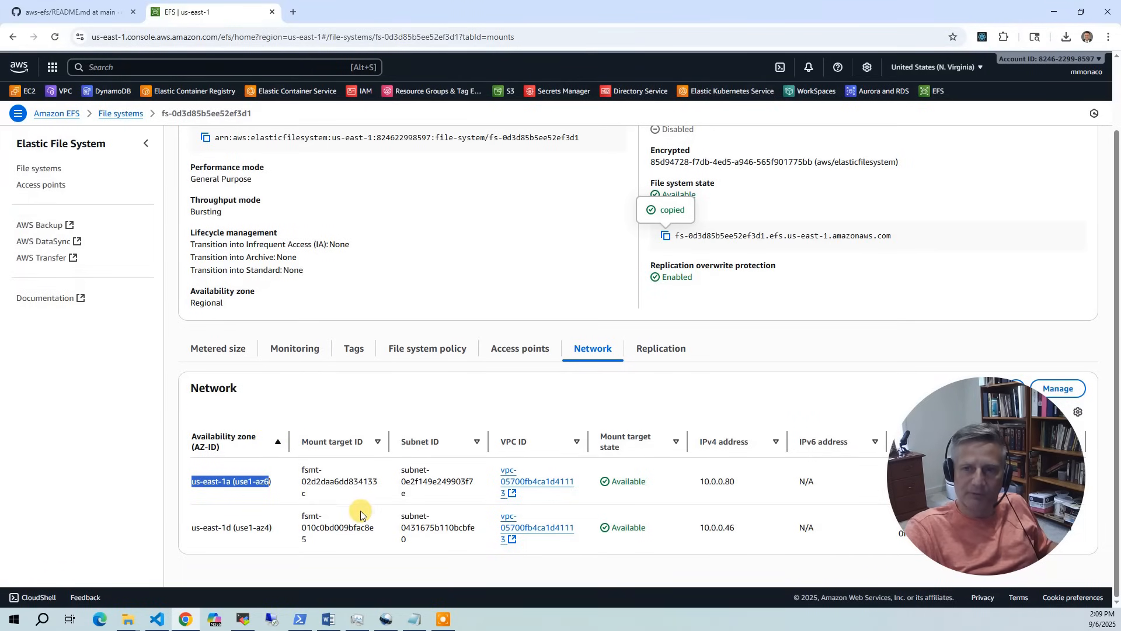
pyautogui.moveTo(601, 517)
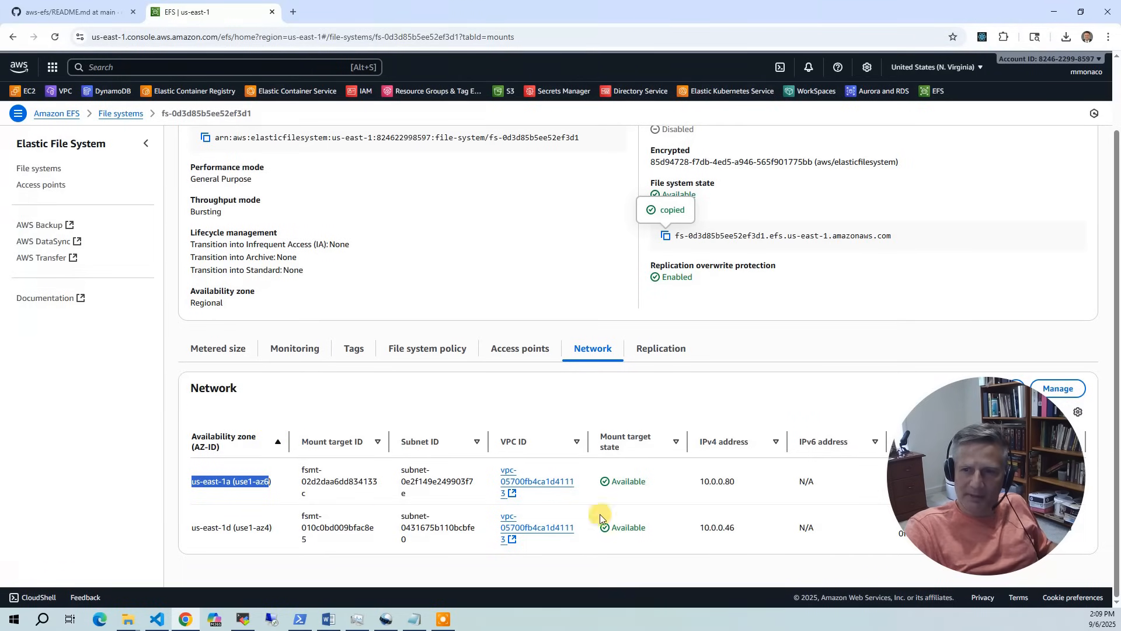
pyautogui.moveTo(766, 523)
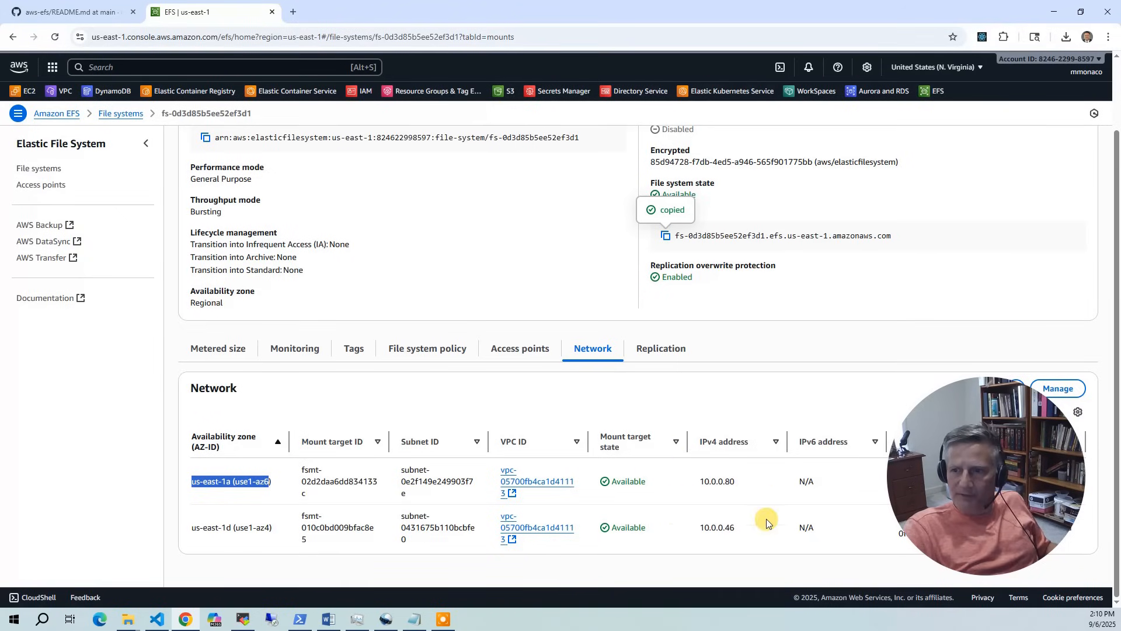
pyautogui.moveTo(883, 375)
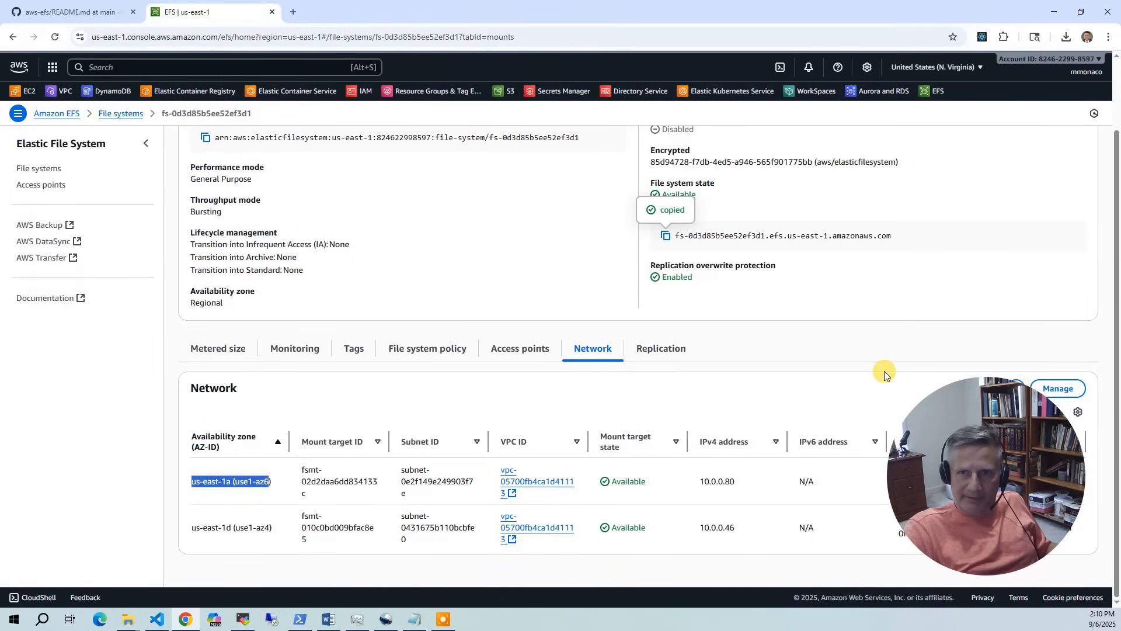
pyautogui.moveTo(573, 92)
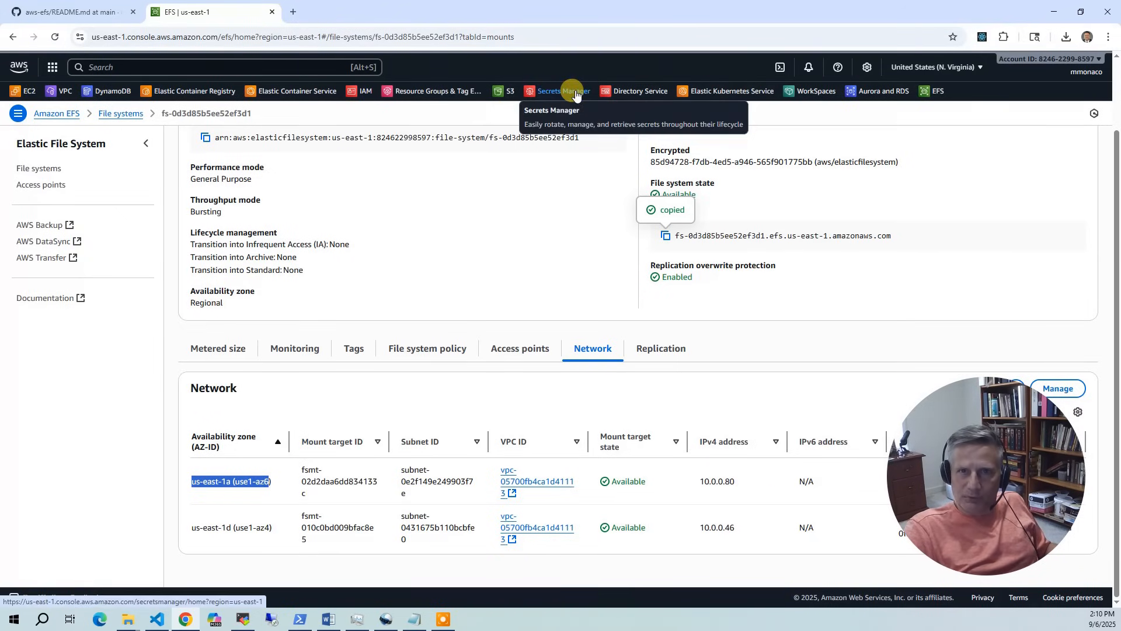
# - Open the list of five AD credential secrets in Secrets Manager and view one user's secret
pyautogui.click(563, 90)
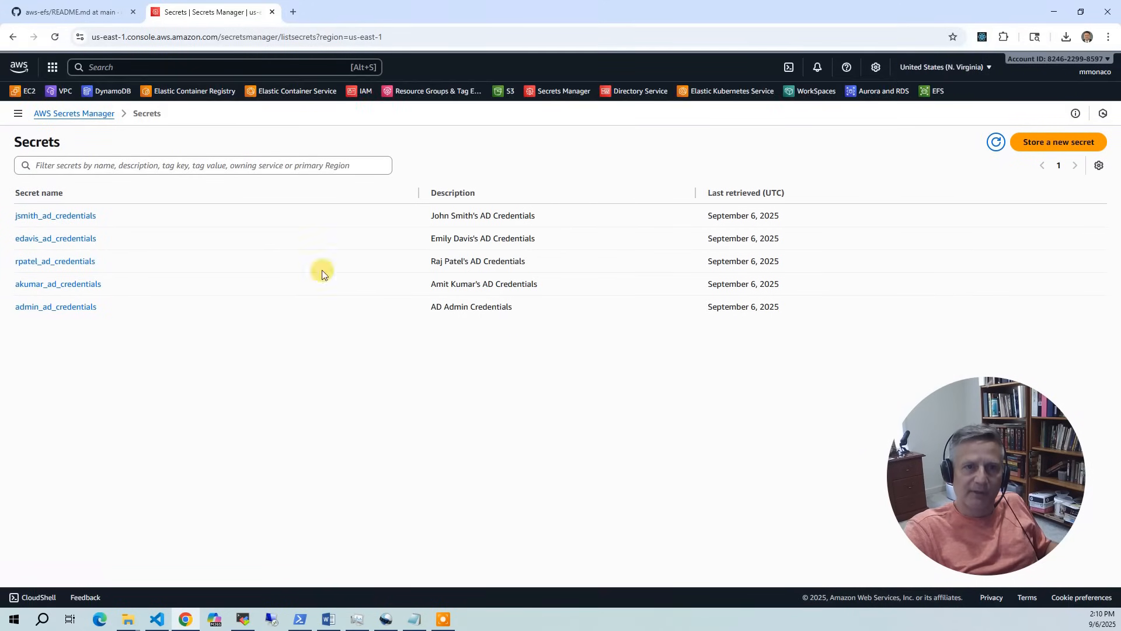
pyautogui.moveTo(45, 375)
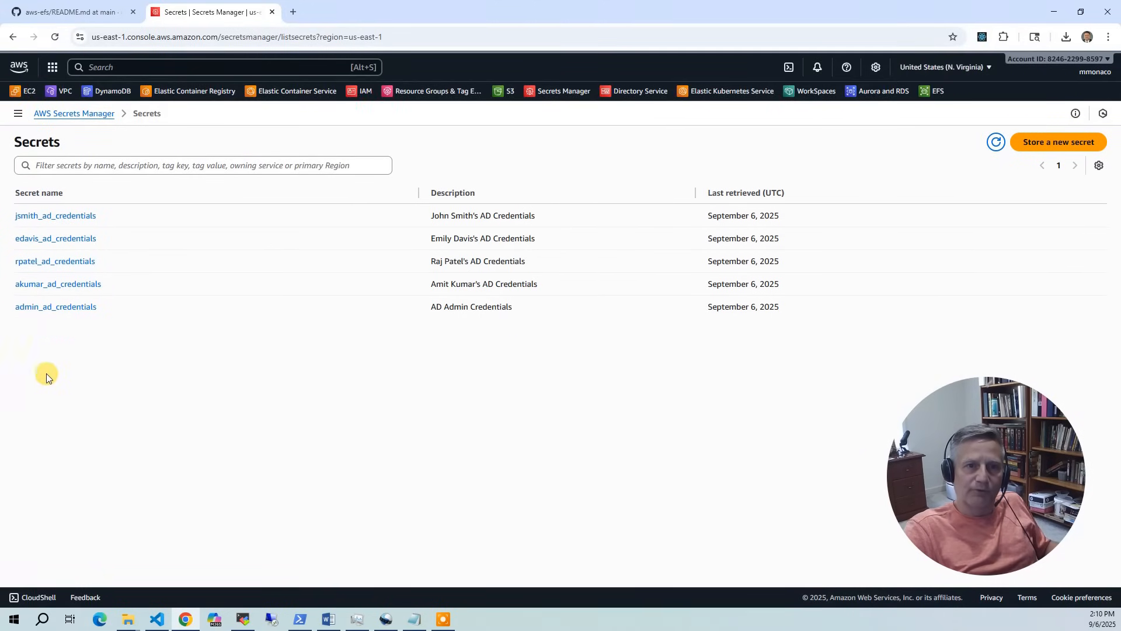
pyautogui.moveTo(75, 265)
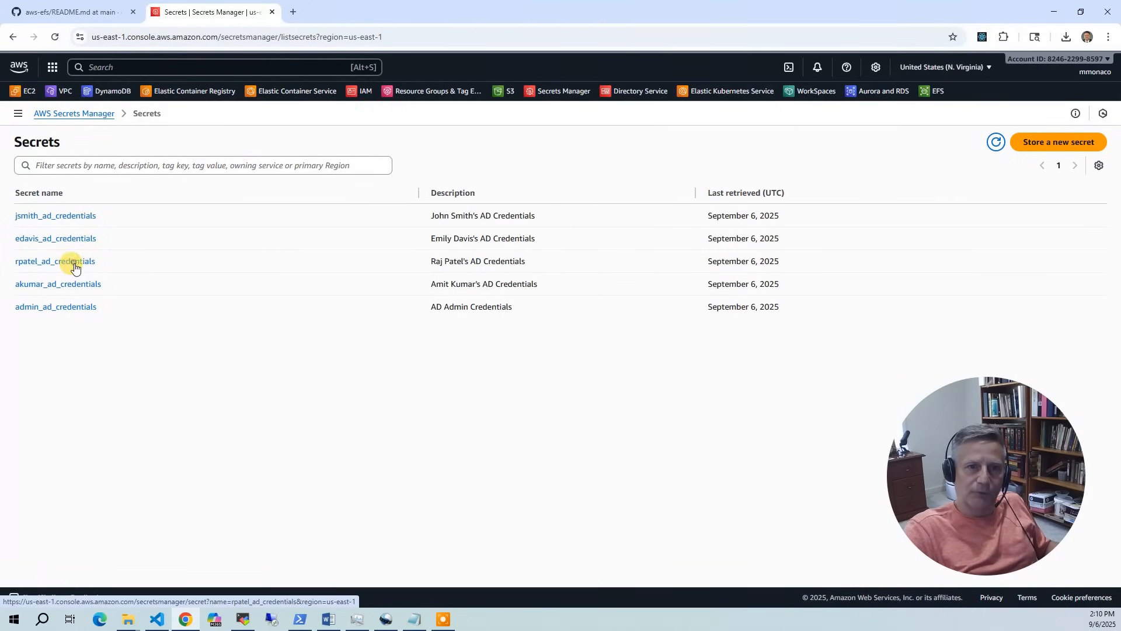
pyautogui.click(54, 261)
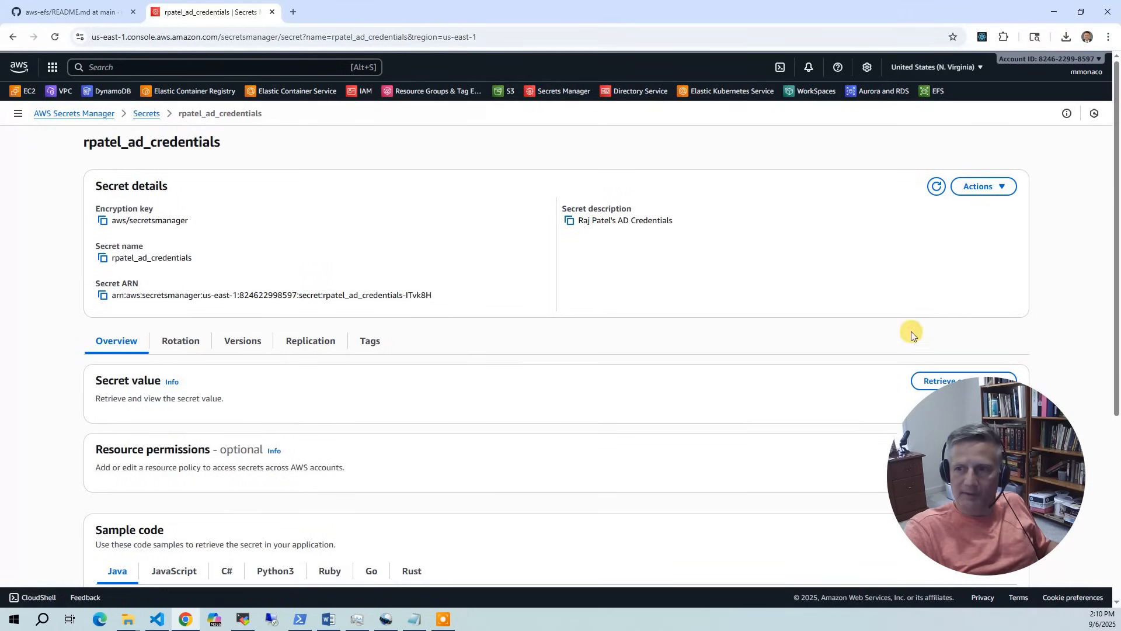
pyautogui.click(944, 380)
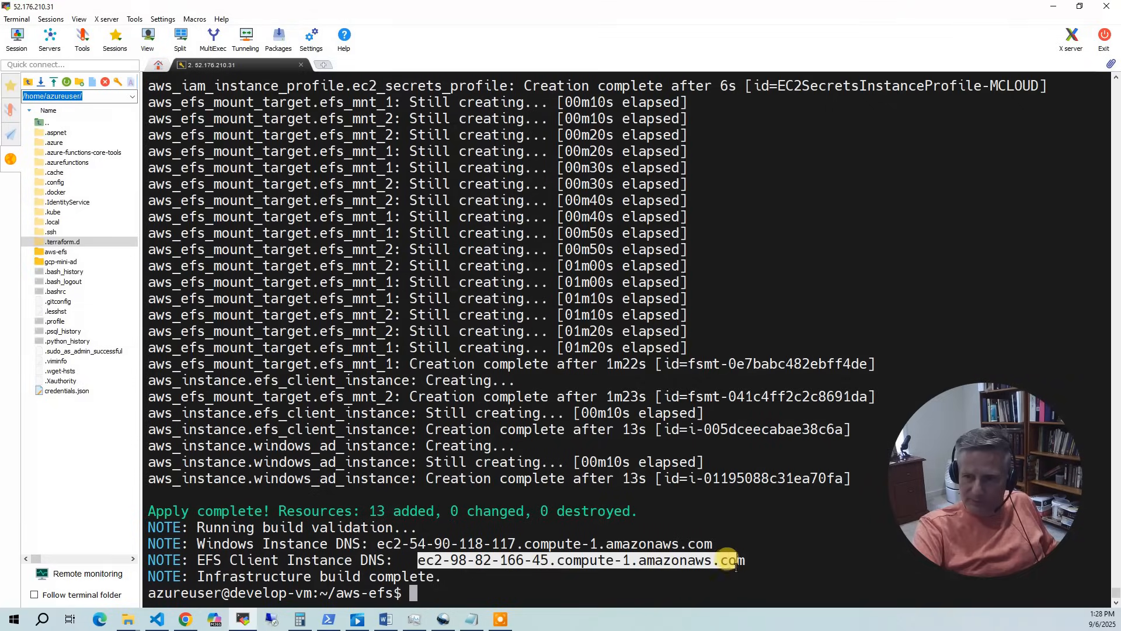
pyautogui.click(14, 32)
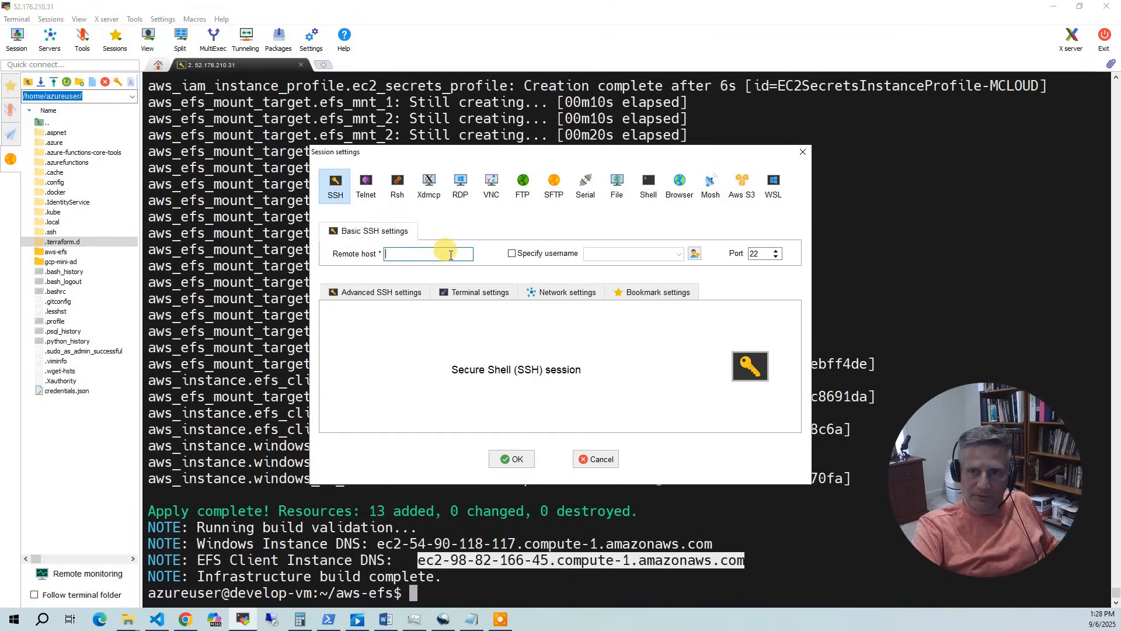
pyautogui.write('ec2-98-82-166-45.compute-1.amazonaws.com')
pyautogui.click(633, 253)
pyautogui.write('rp')
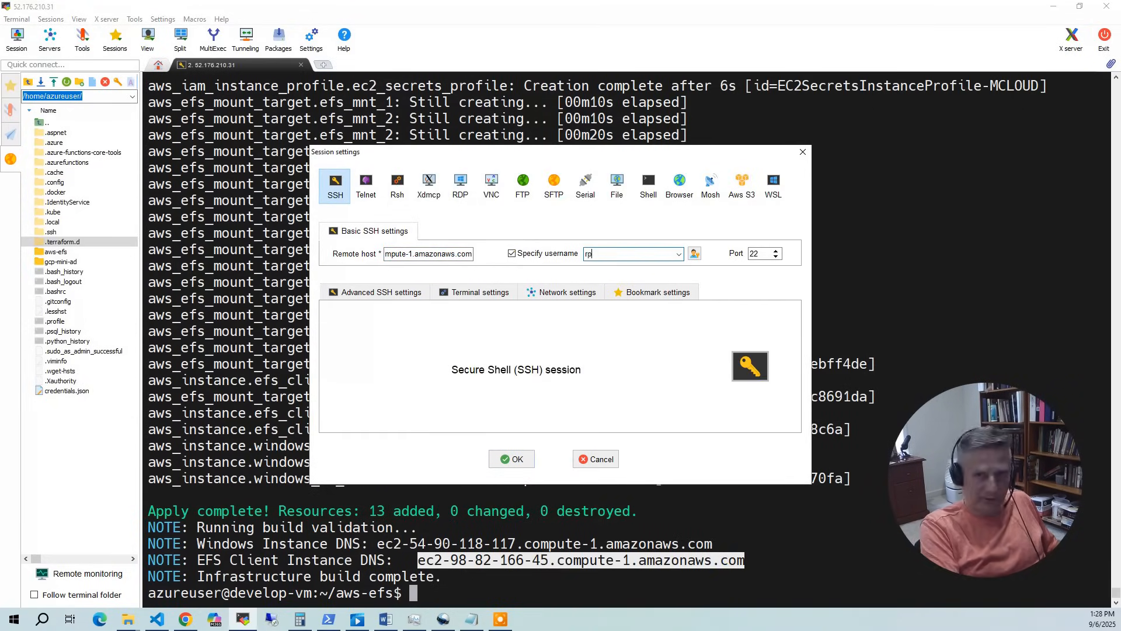
pyautogui.click(512, 458)
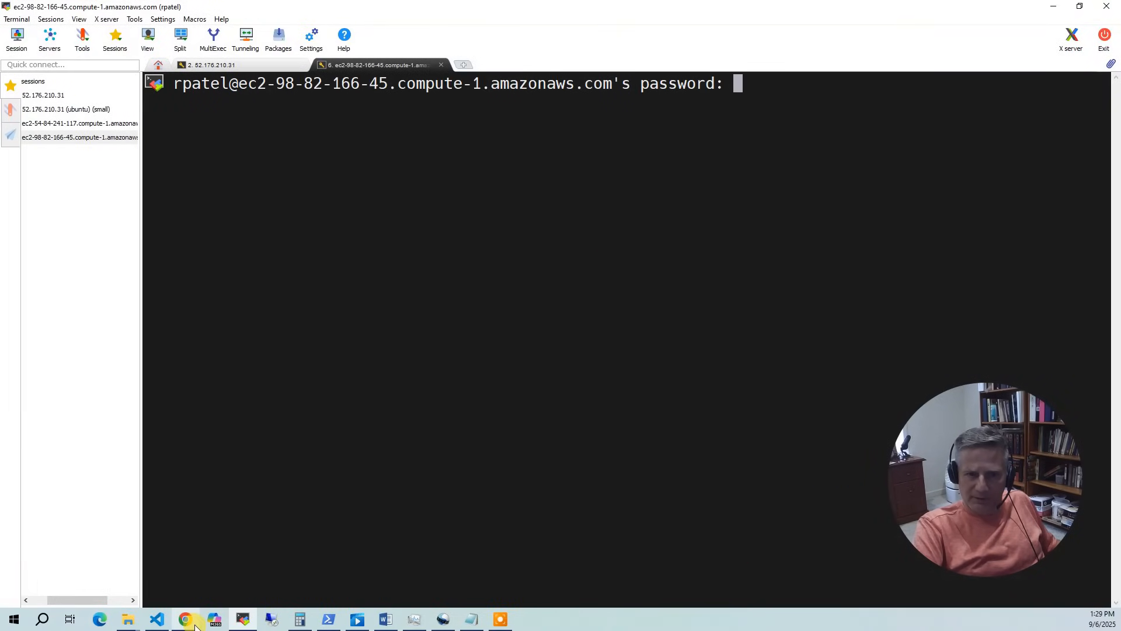
pyautogui.click(185, 619)
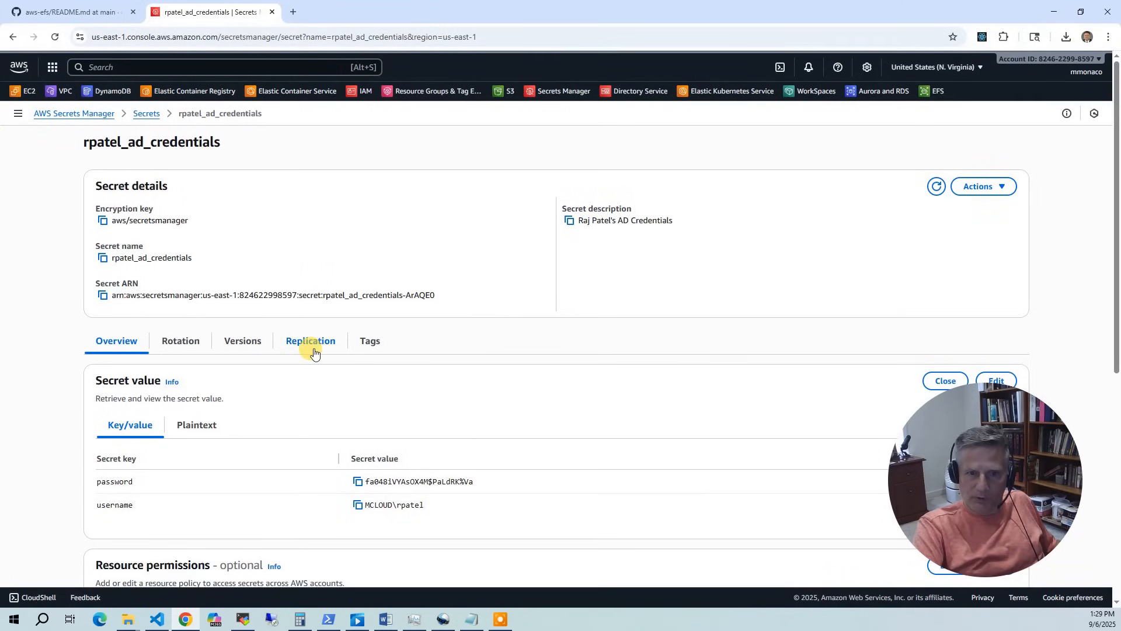
pyautogui.click(356, 365)
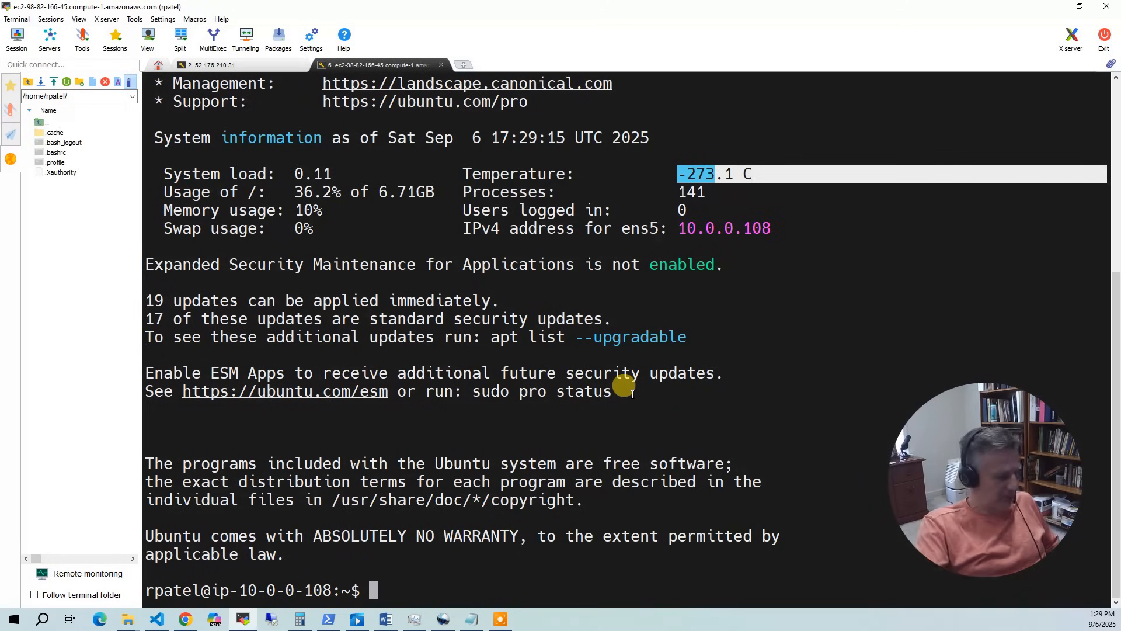
# - Run whoami, id and df -H to confirm rpatel's AD groups and EFS mounts at /efs and /home
pyautogui.write('whoami')
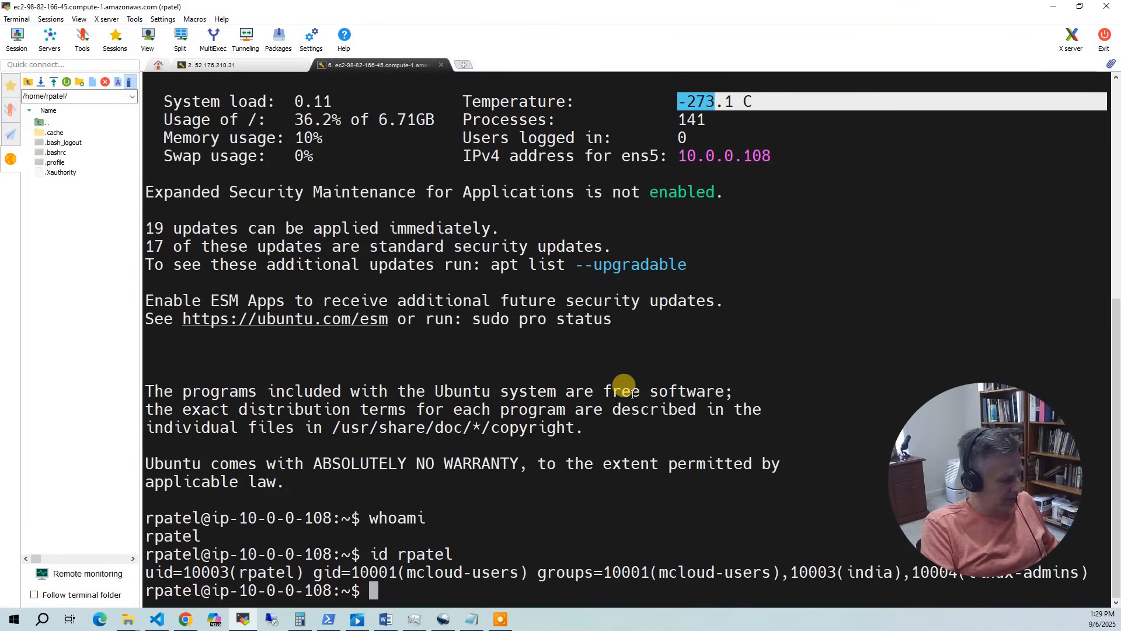
pyautogui.write('df -H')
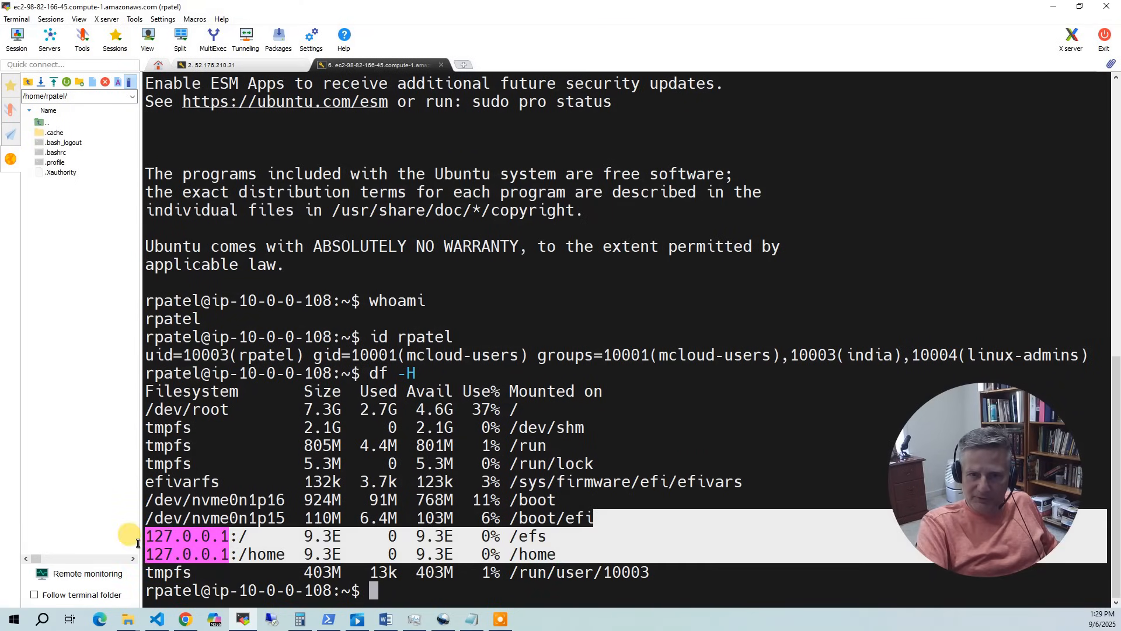
pyautogui.moveTo(525, 554)
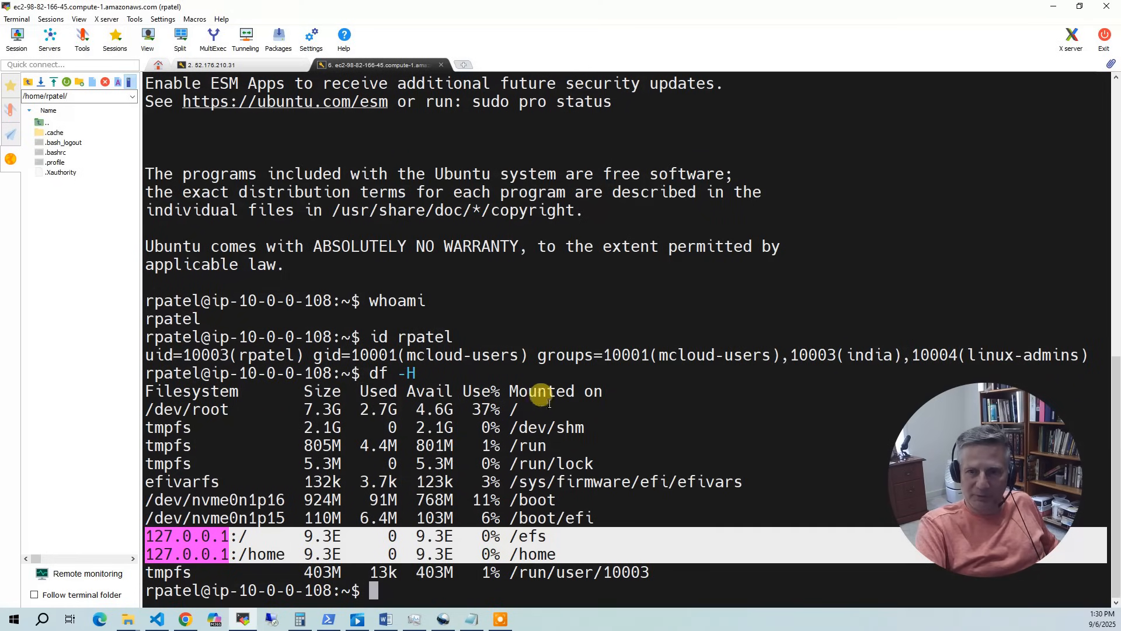
pyautogui.moveTo(532, 536)
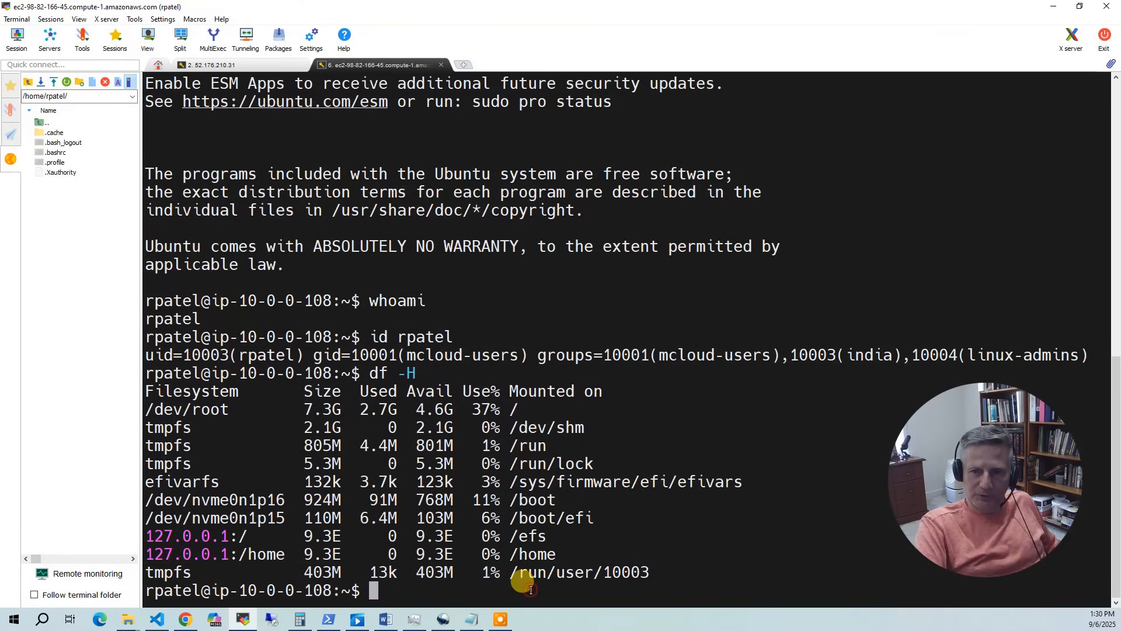
pyautogui.write('cd /efs')
pyautogui.write('ls -al')
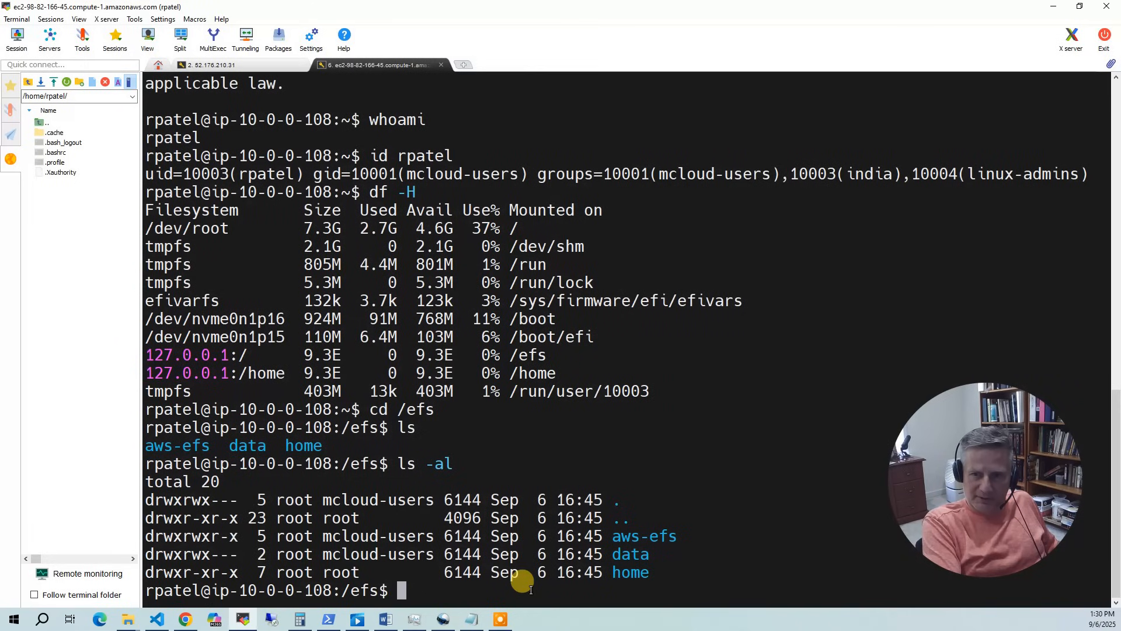
pyautogui.moveTo(585, 535)
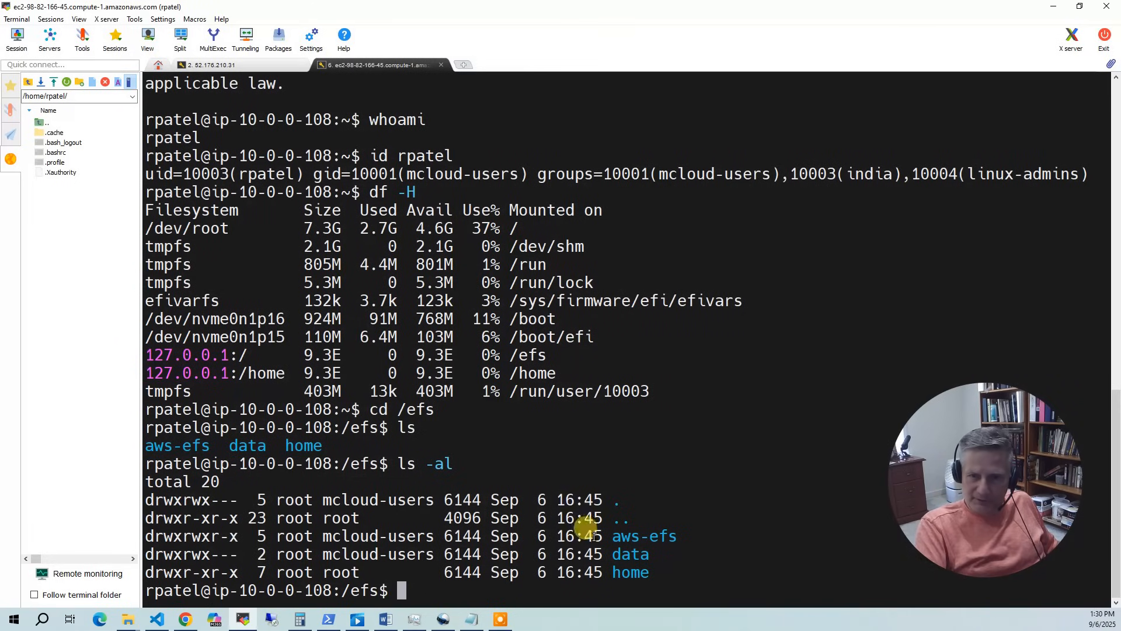
pyautogui.write('cd aws-efs')
pyautogui.write('ls')
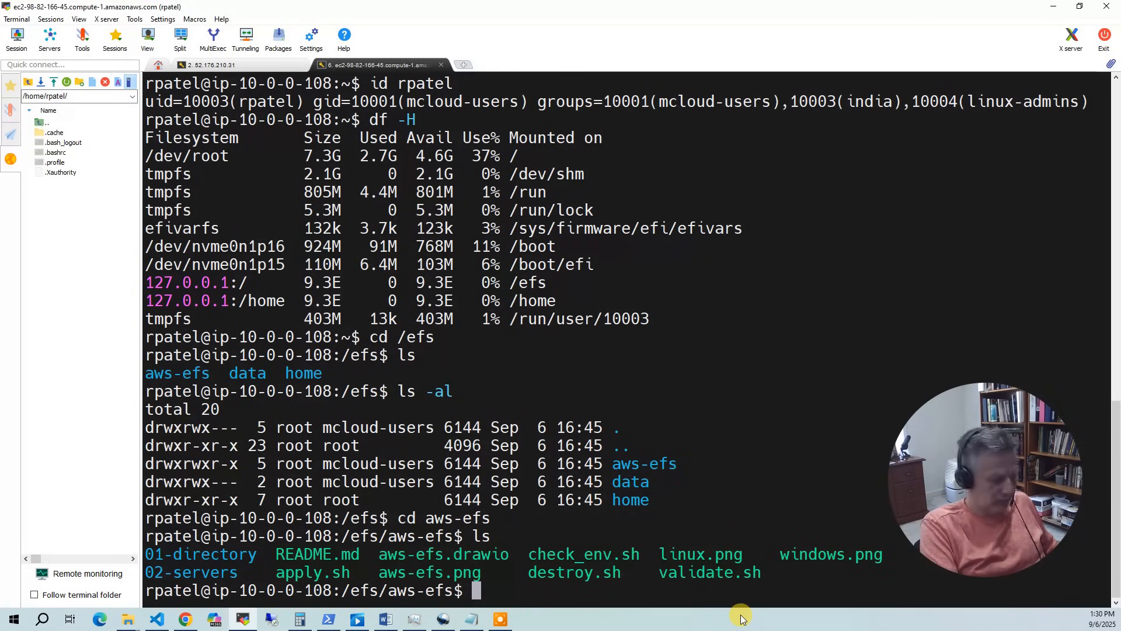
pyautogui.write('cd ..')
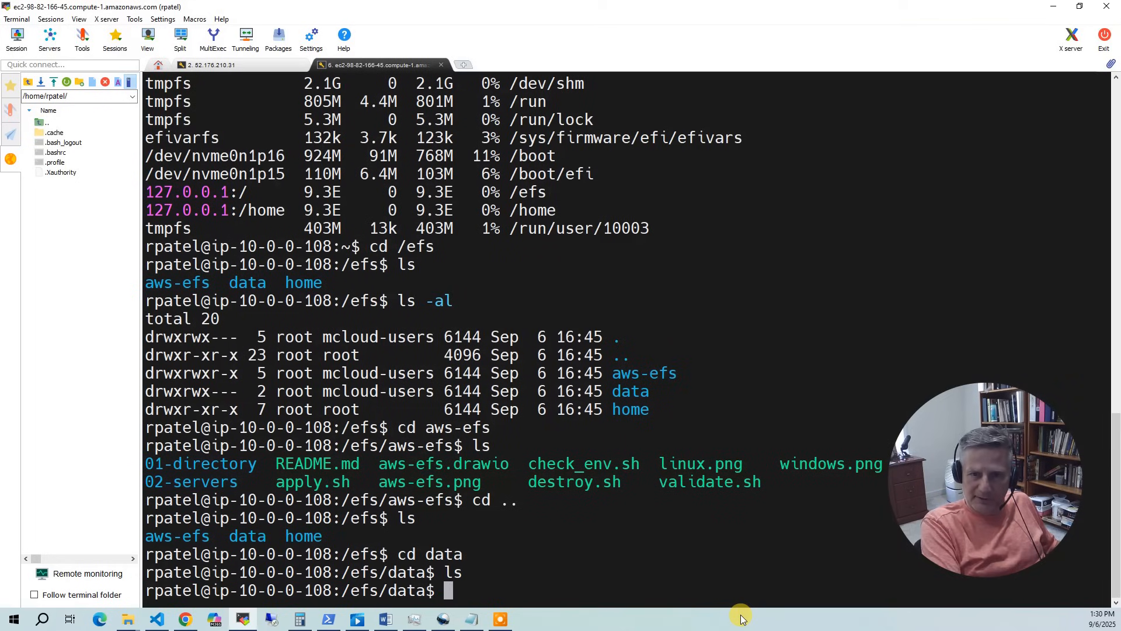
pyautogui.write('cd')
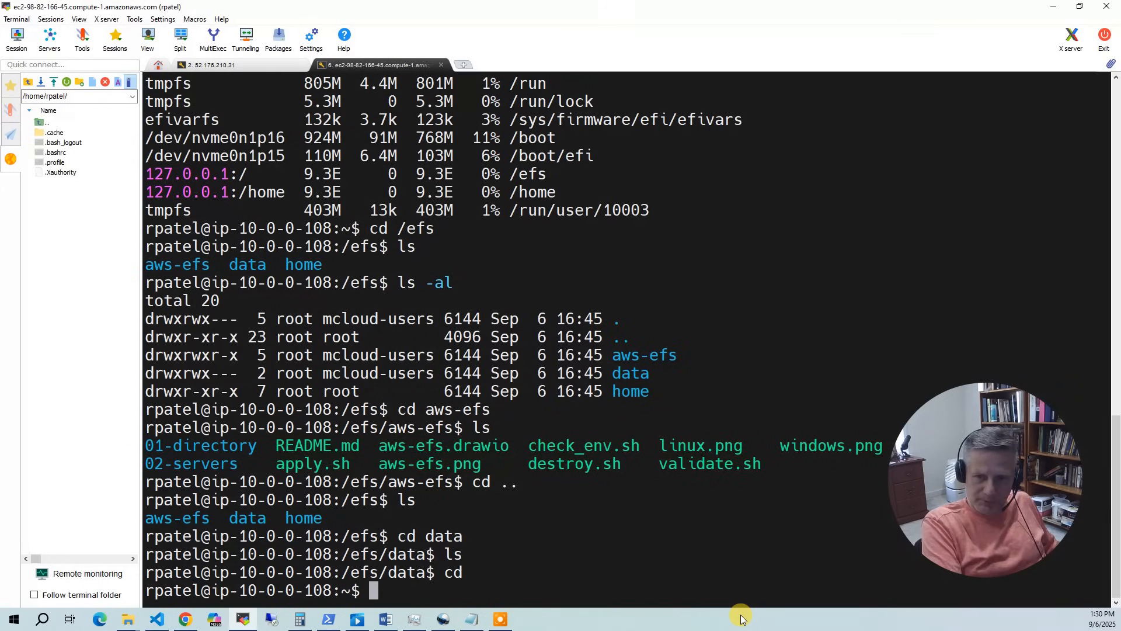
pyautogui.write('ls -la')
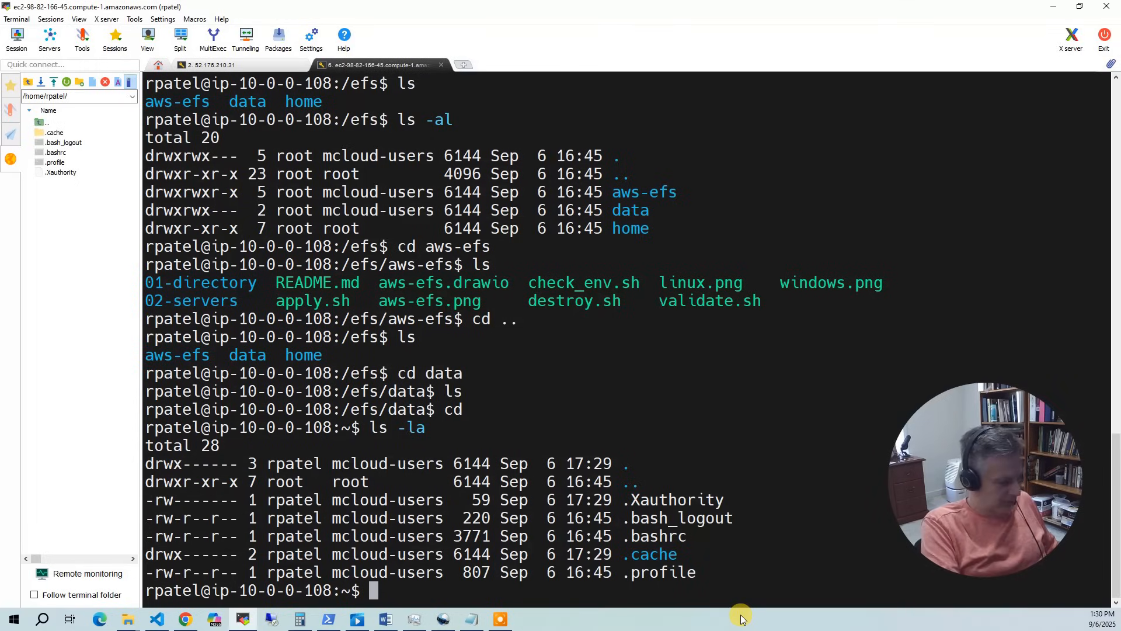
# - Create hello_world.txt in the home directory containing a short sentence
pyautogui.write('nano hello')
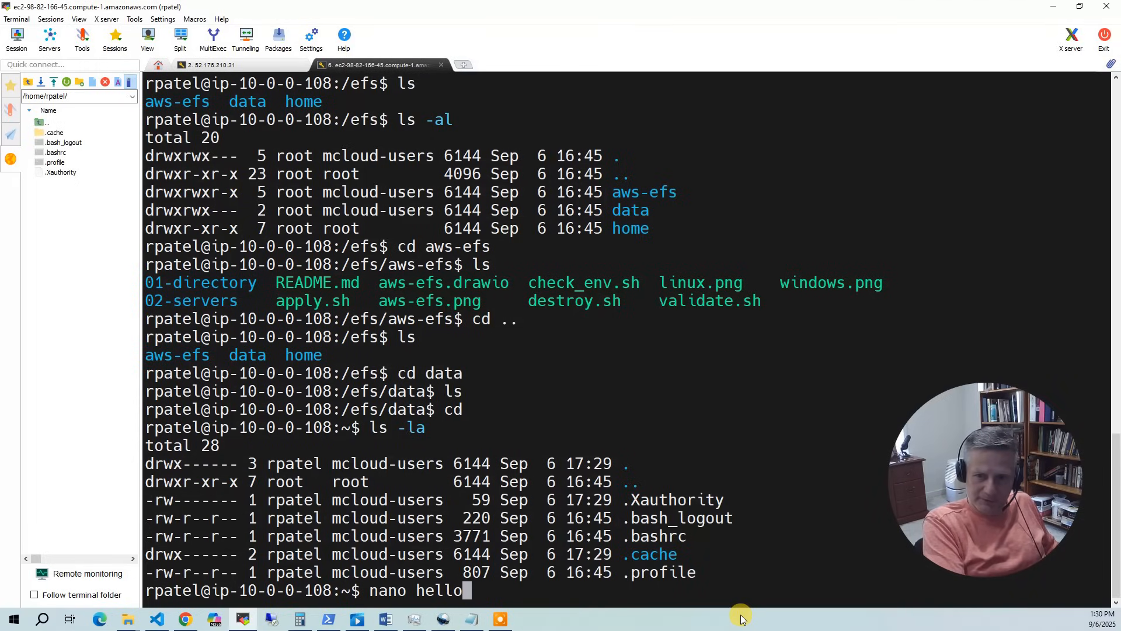
pyautogui.write('_world.txt')
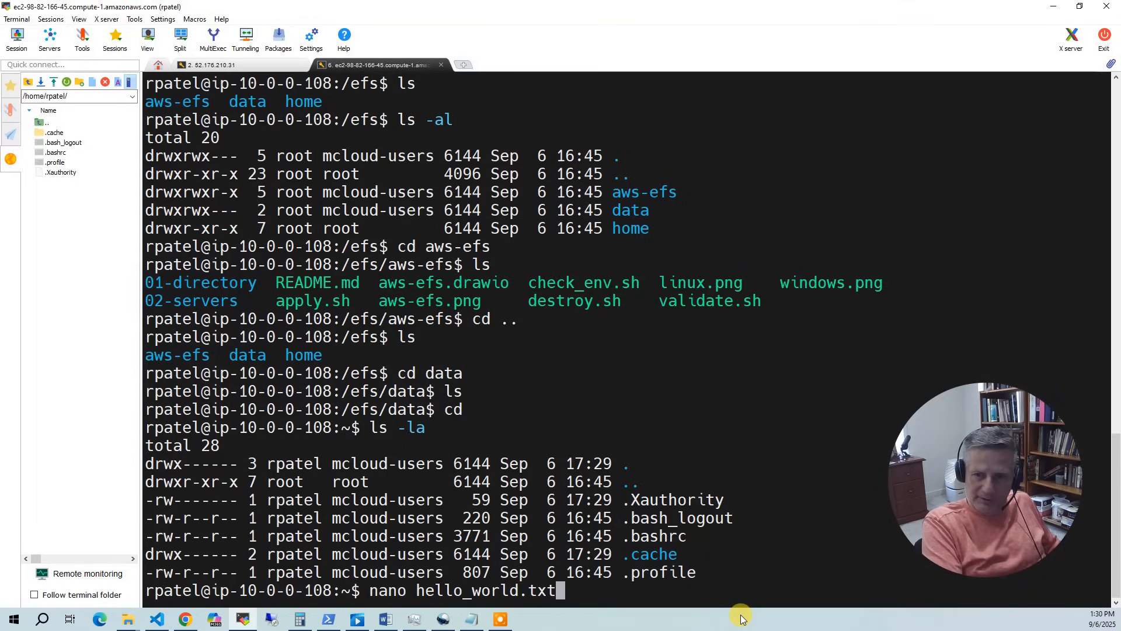
pyautogui.write('This is a file in my home dire')
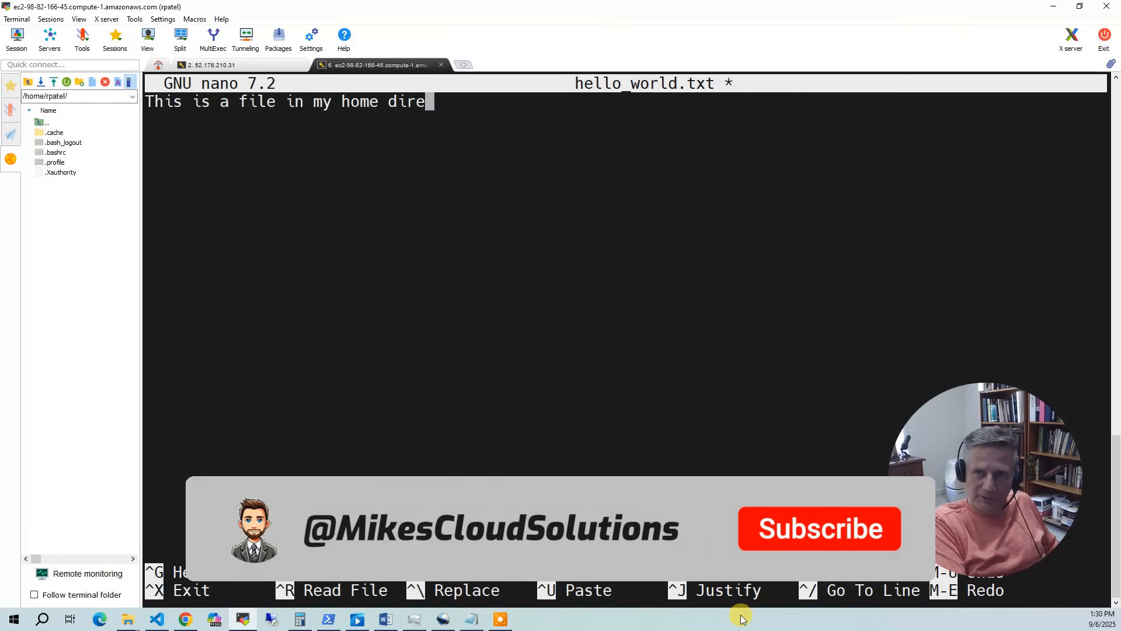
pyautogui.write('ctory/')
pyautogui.write('ls -la')
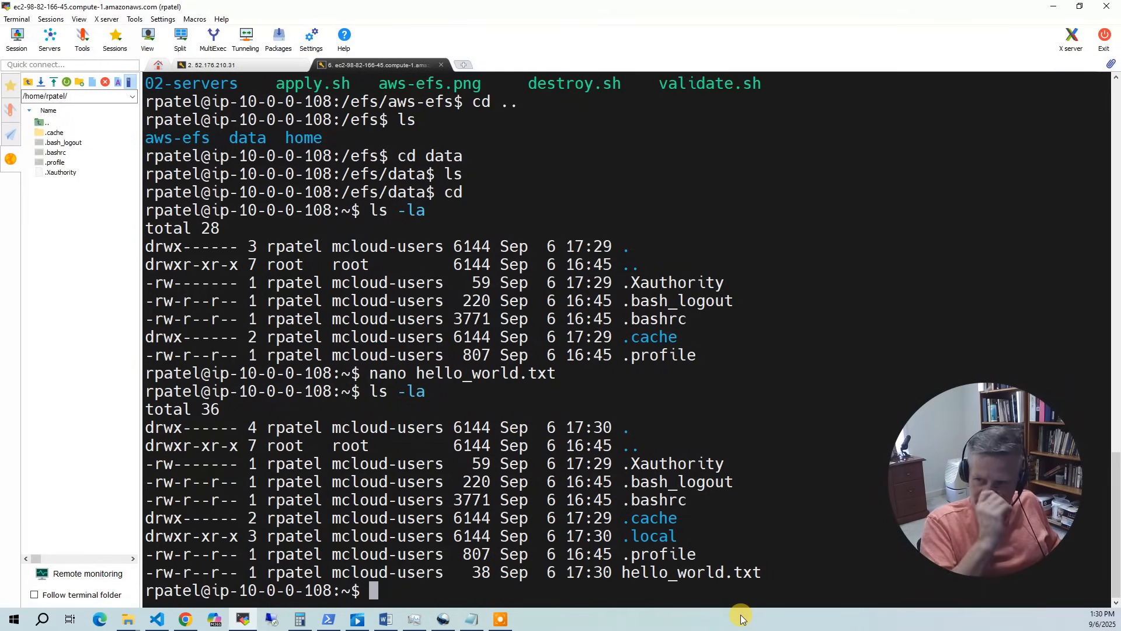
# - As root, check realm domain membership, list /etc, and check nmb and smb service status
pyautogui.write('sudo bash')
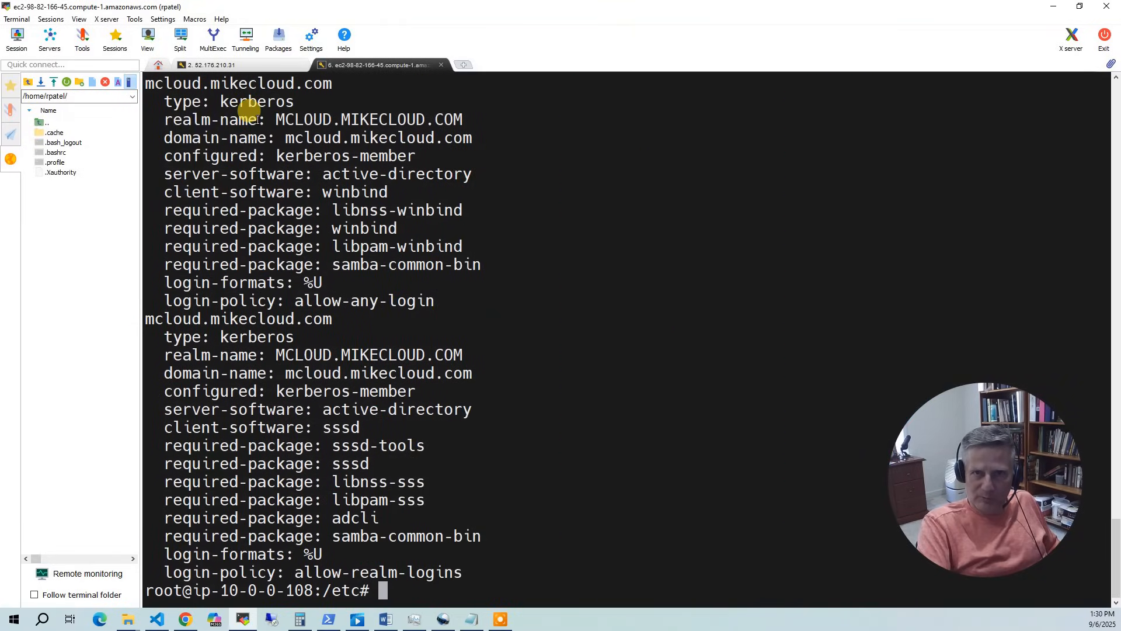
pyautogui.moveTo(362, 364)
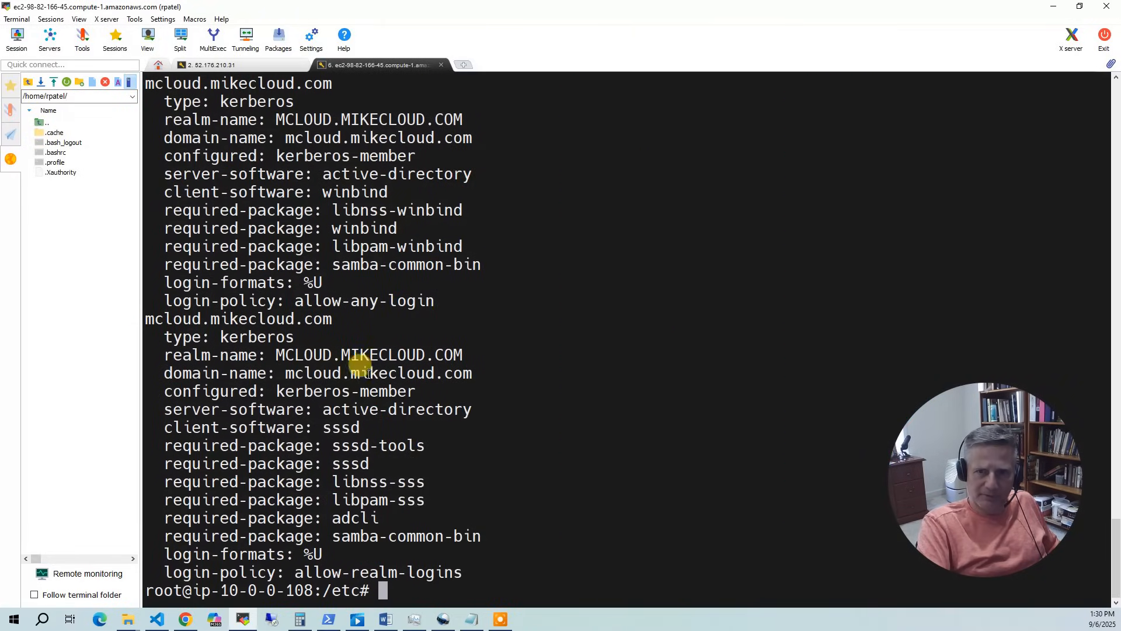
pyautogui.moveTo(593, 502)
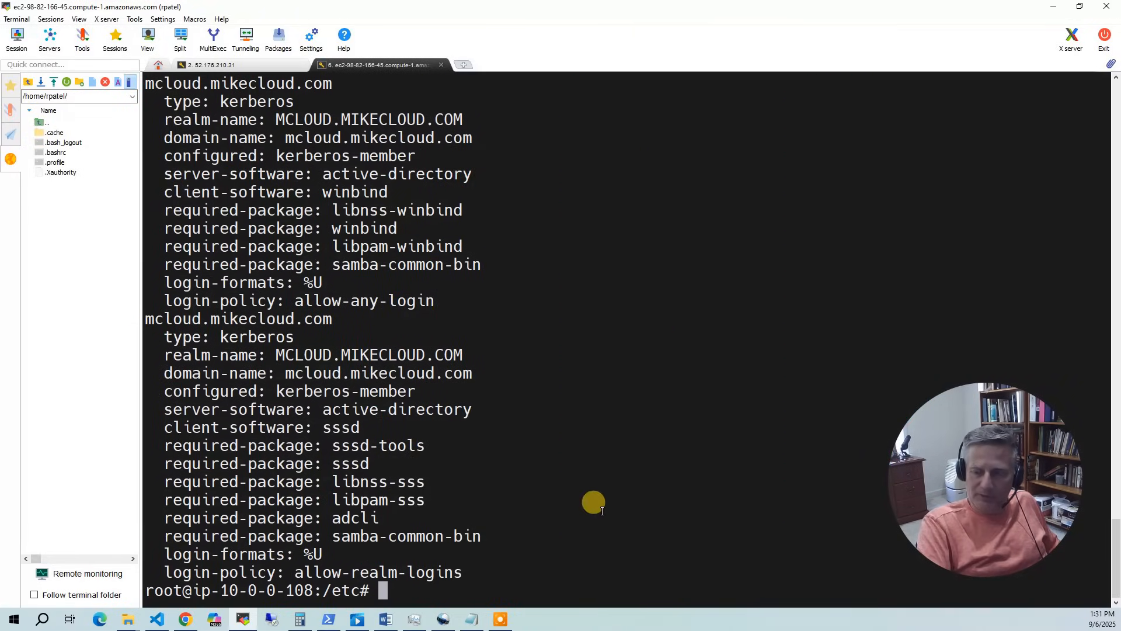
pyautogui.write('ls')
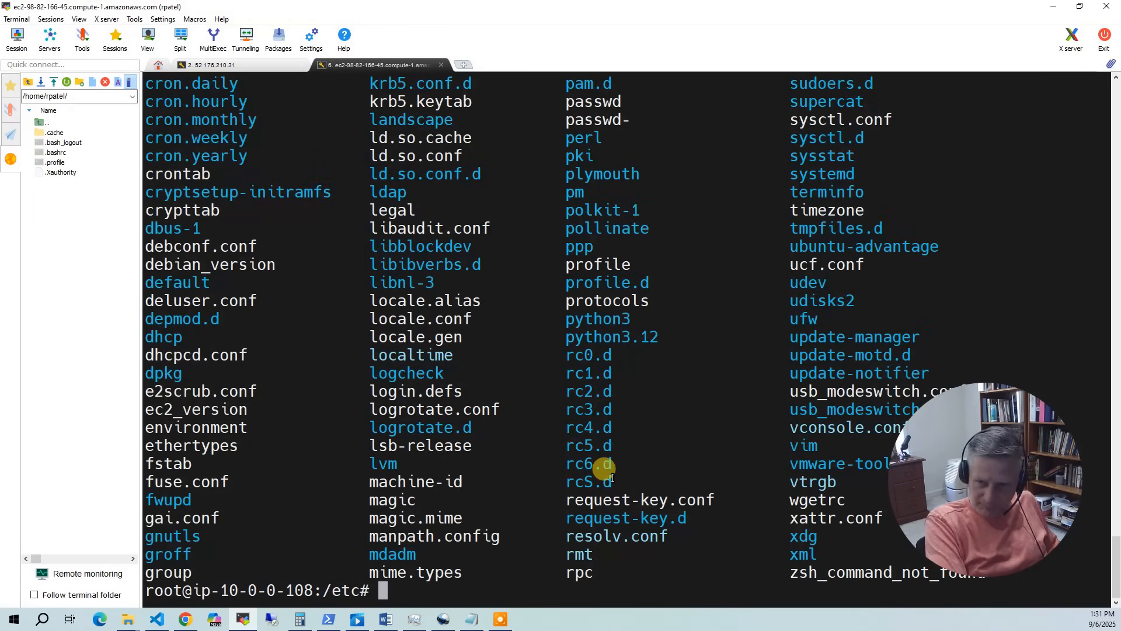
pyautogui.write('systemctl')
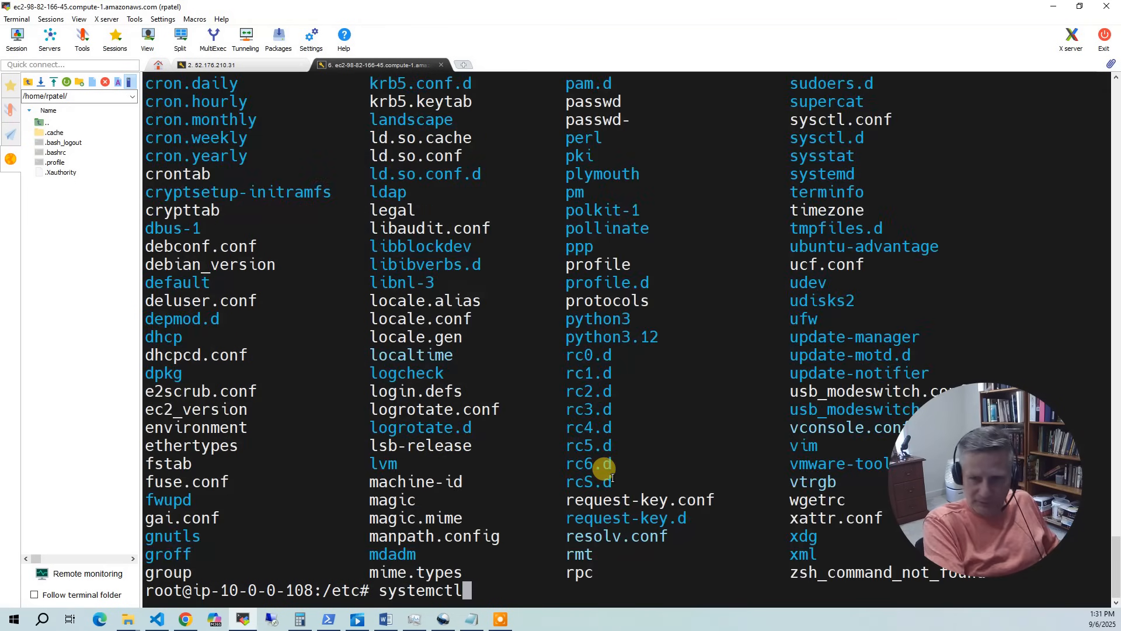
pyautogui.write('status')
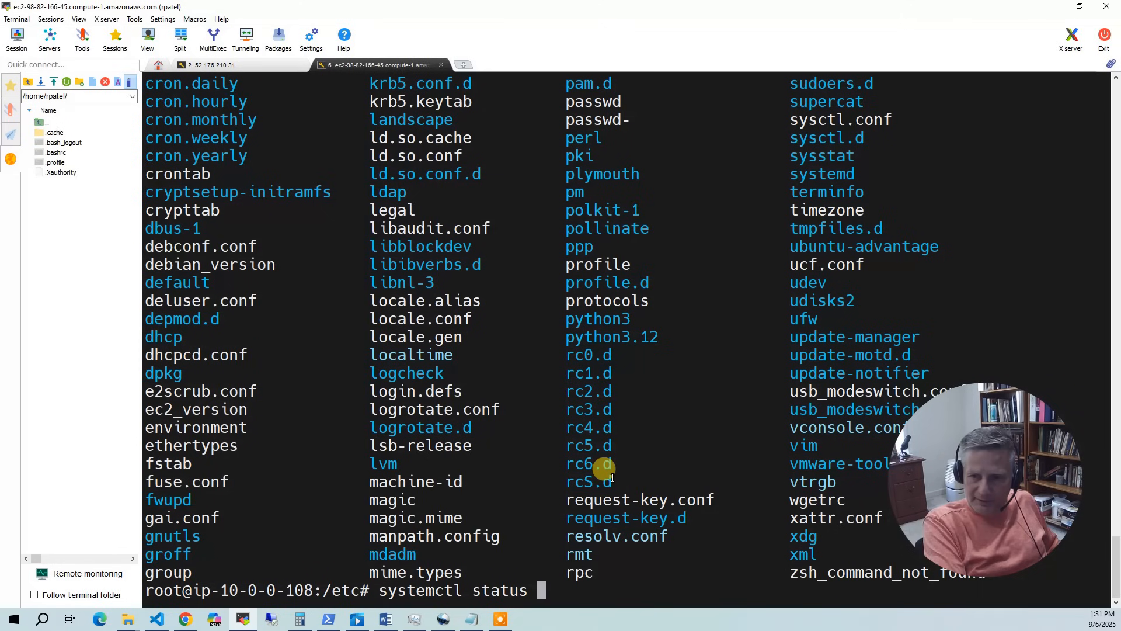
pyautogui.write('nmb smb')
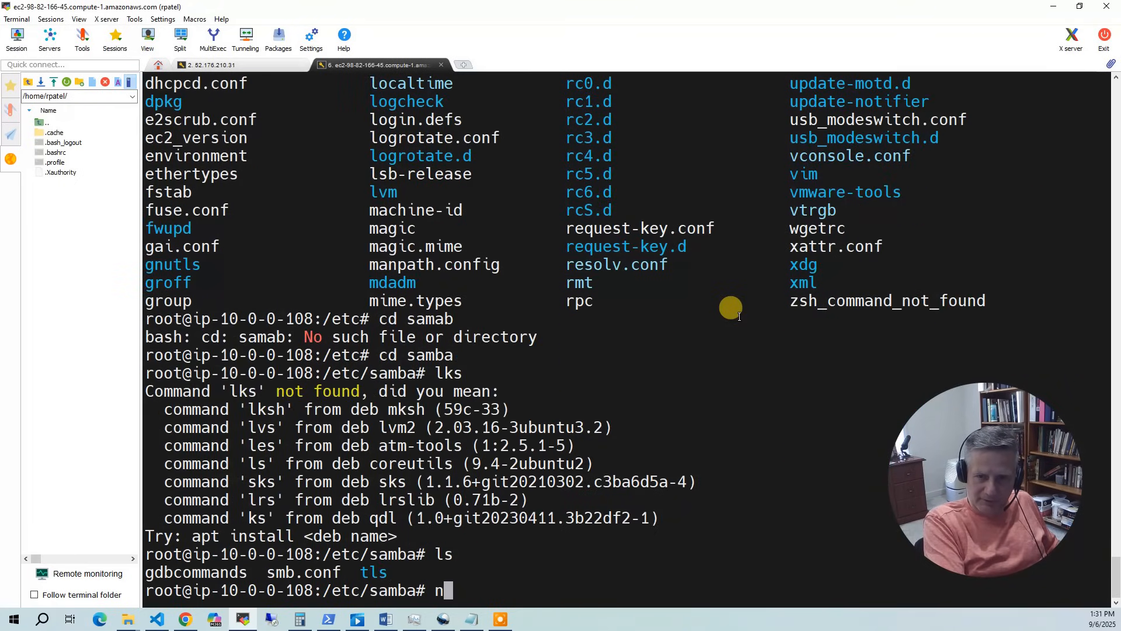
pyautogui.press('Return')
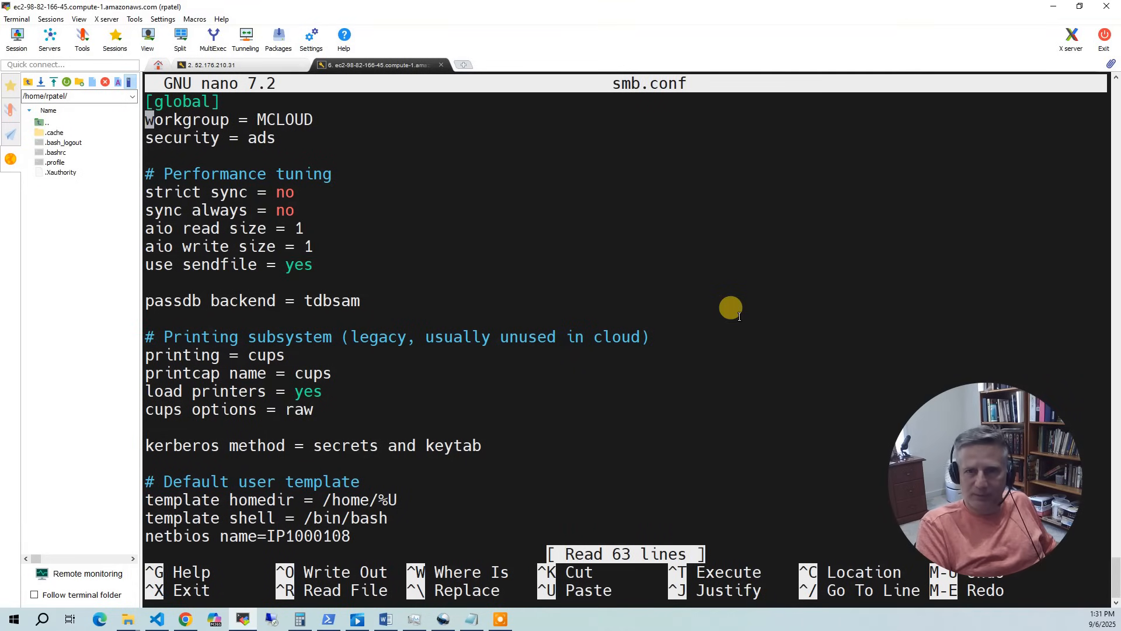
pyautogui.scroll(-3)
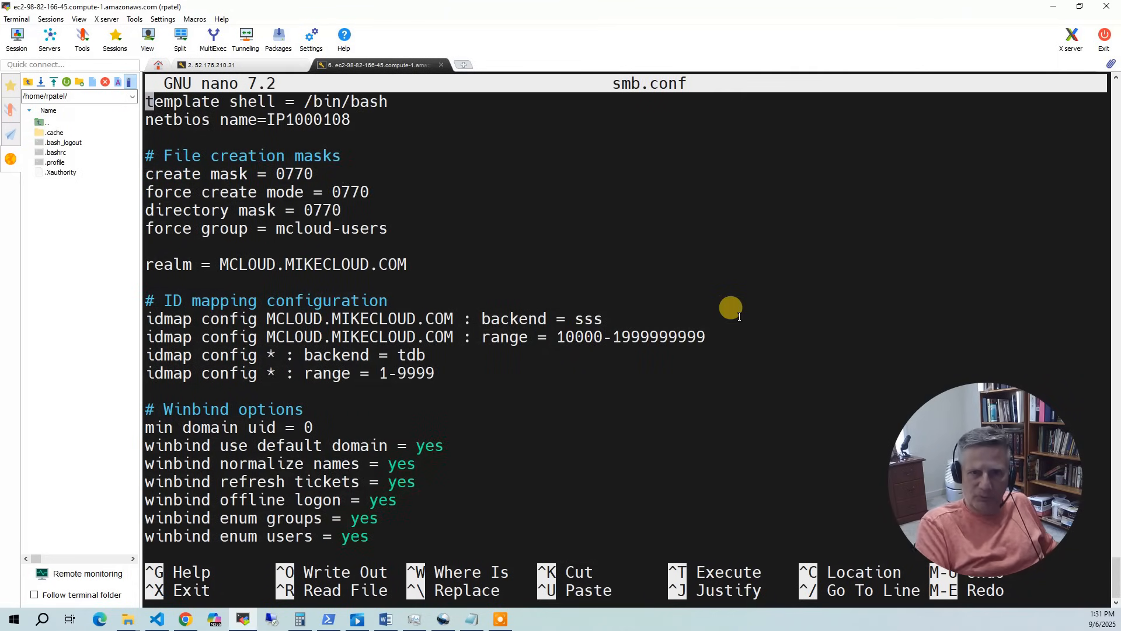
pyautogui.scroll(-3)
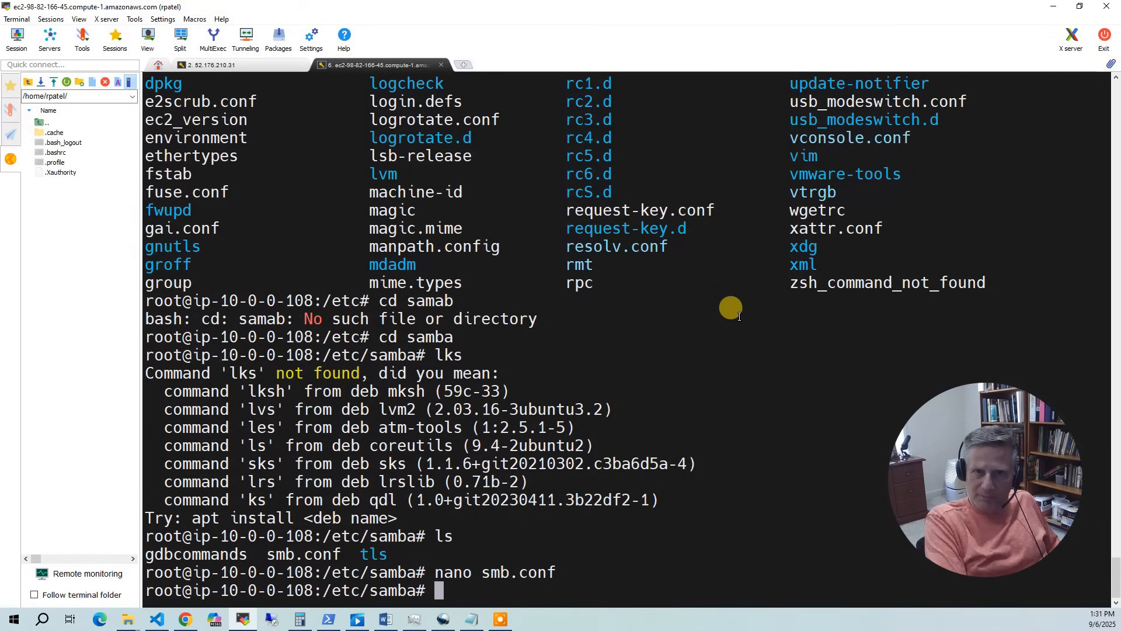
pyautogui.moveTo(358, 136)
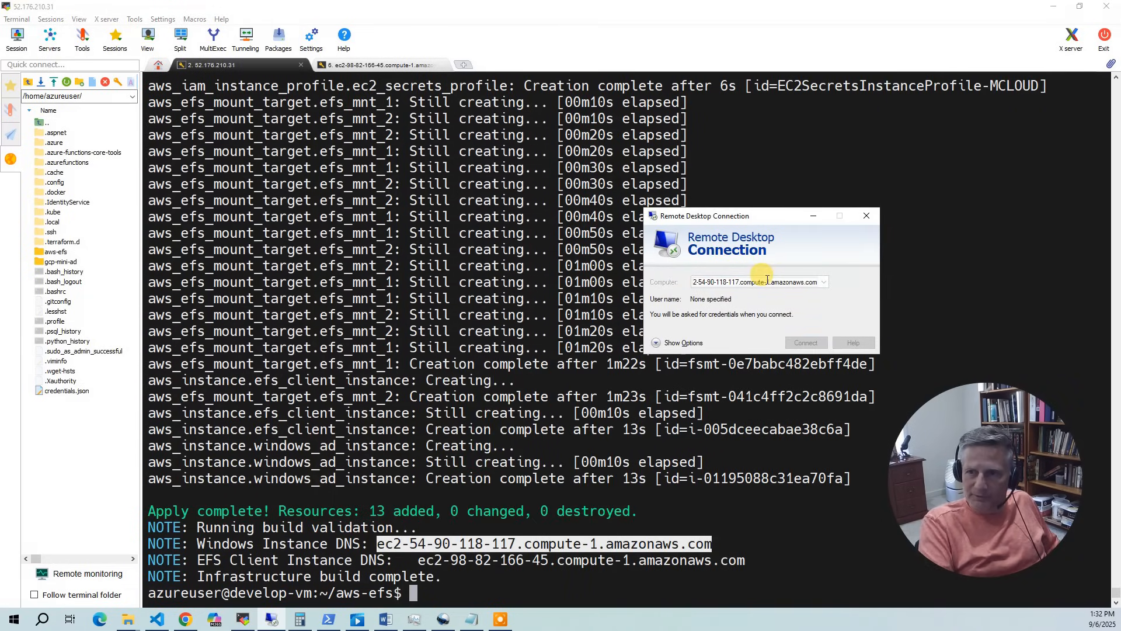
pyautogui.click(805, 343)
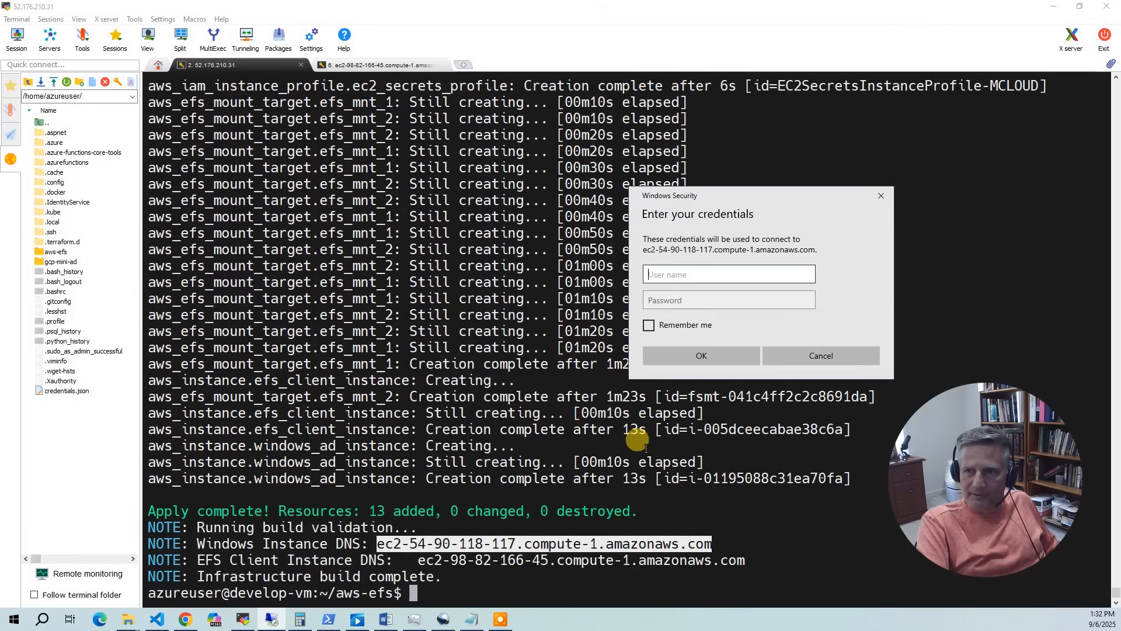
pyautogui.write('MCLOUD\\rpatel')
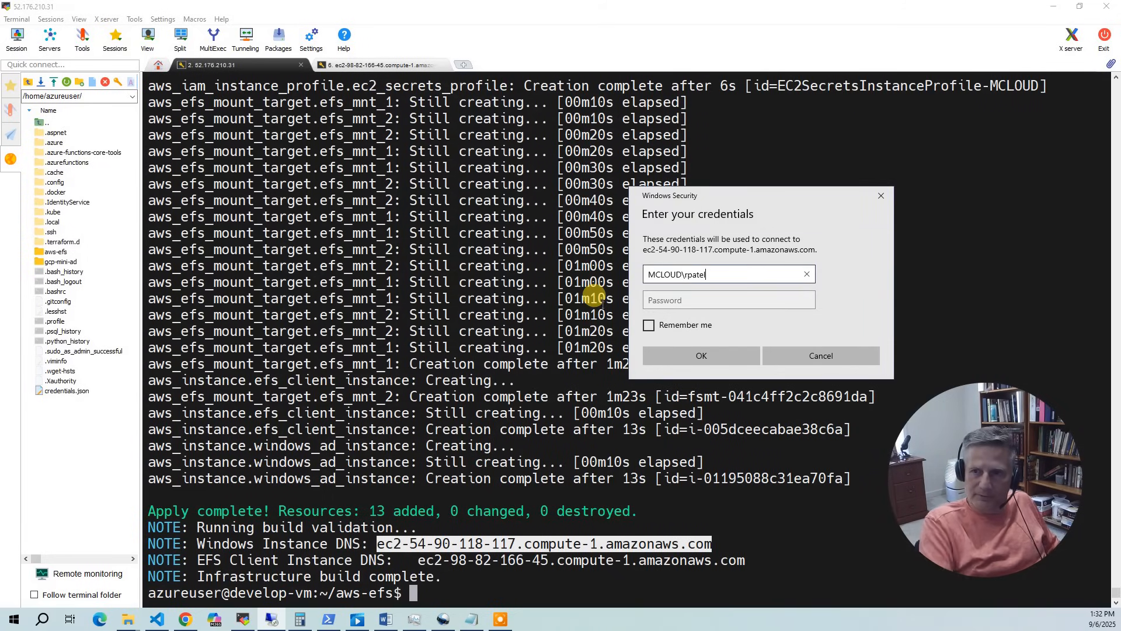
pyautogui.click(185, 619)
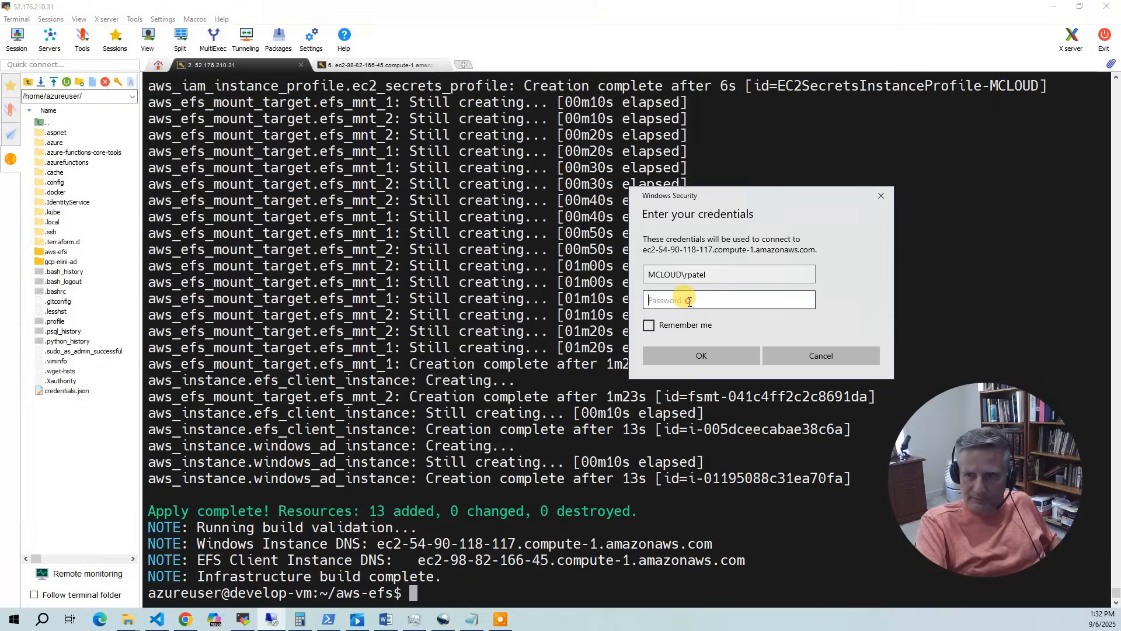
pyautogui.click(701, 355)
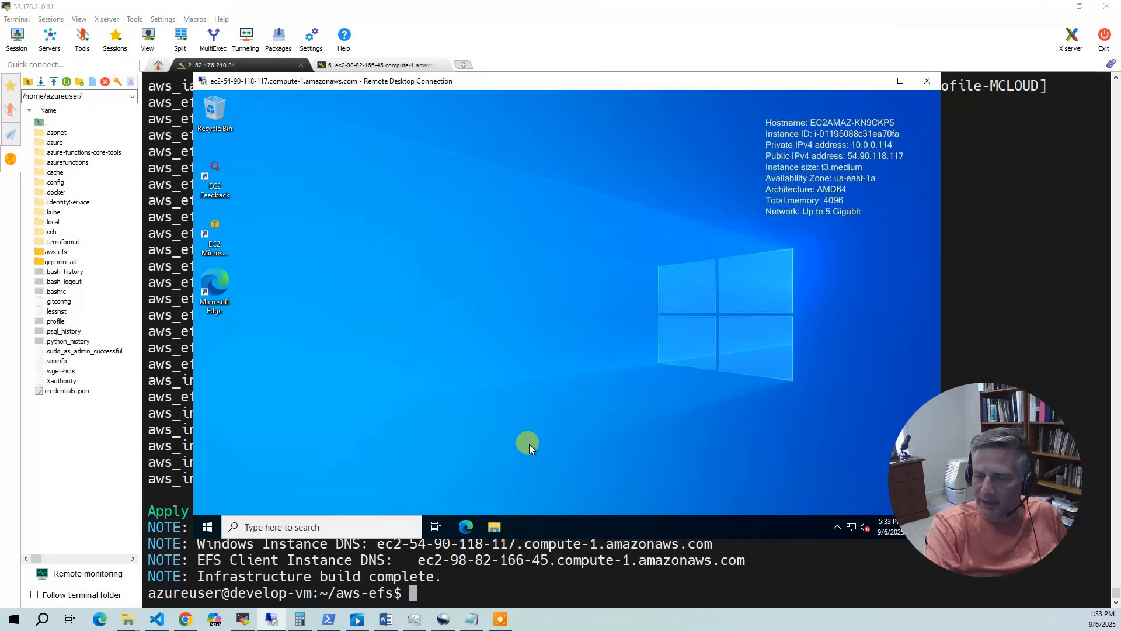
pyautogui.moveTo(544, 447)
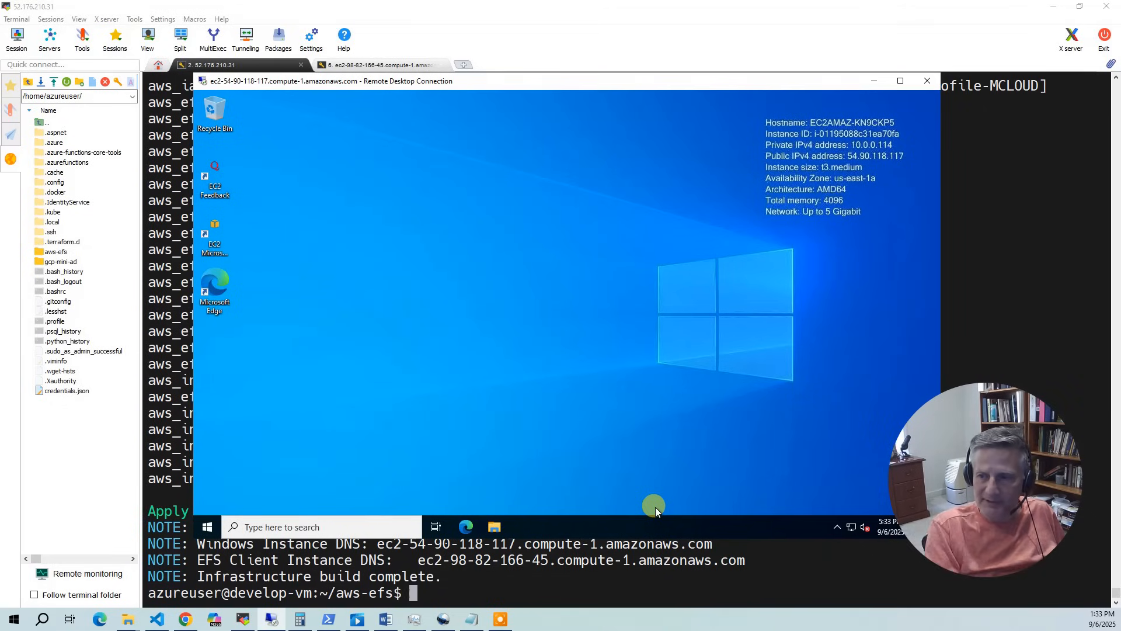
pyautogui.moveTo(509, 527)
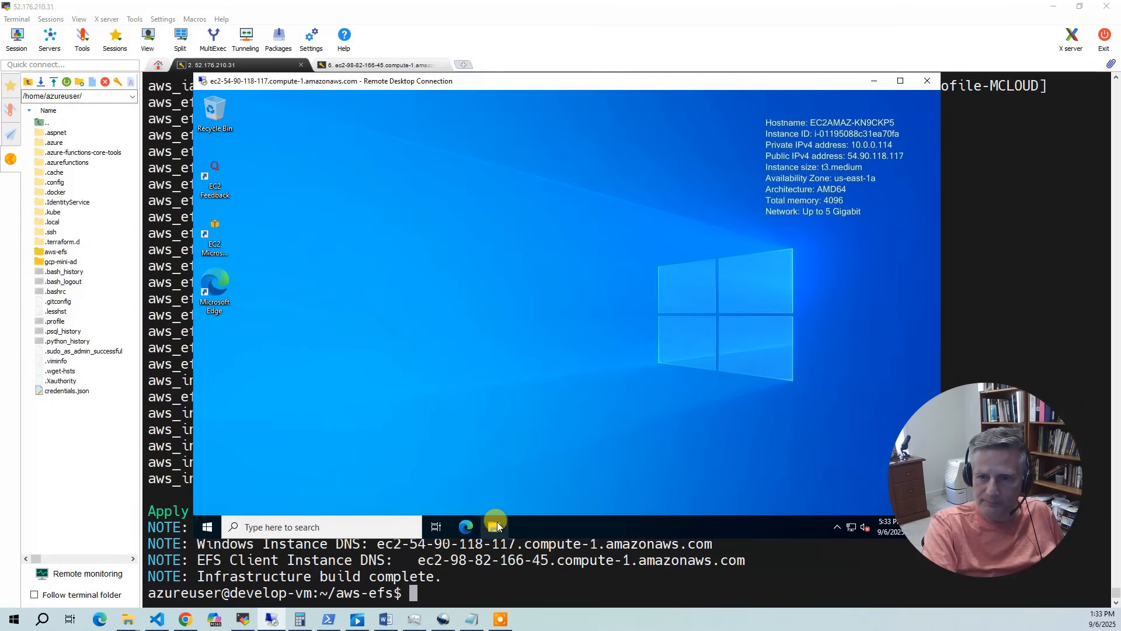
# - Open File Explorer and browse to the efs network drive's home folder listing five user folders
pyautogui.click(494, 526)
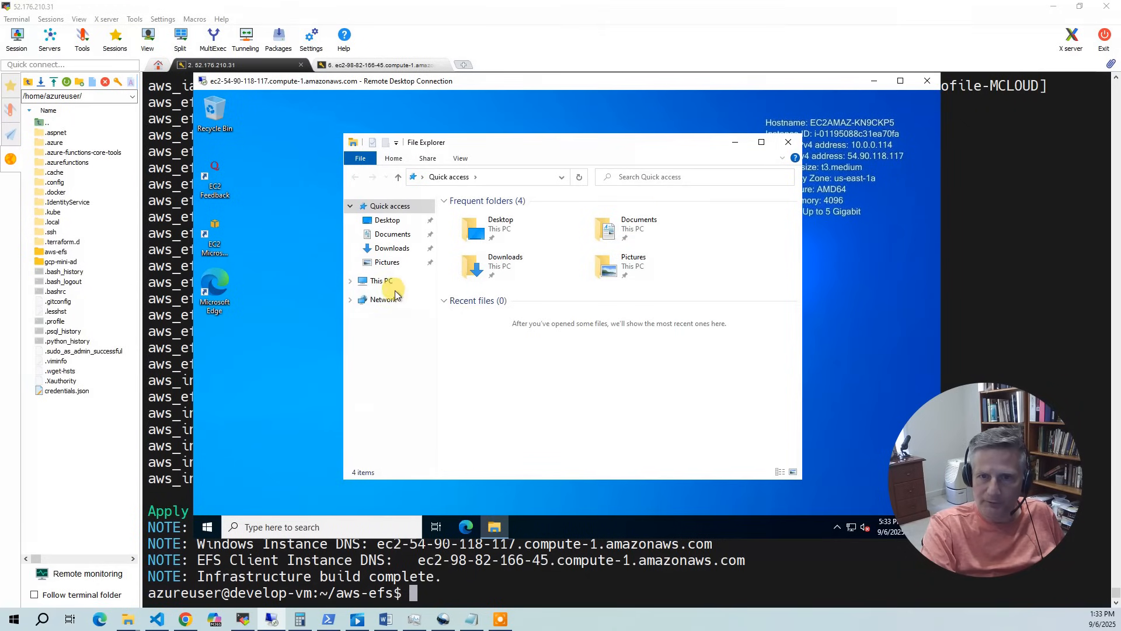
pyautogui.click(350, 280)
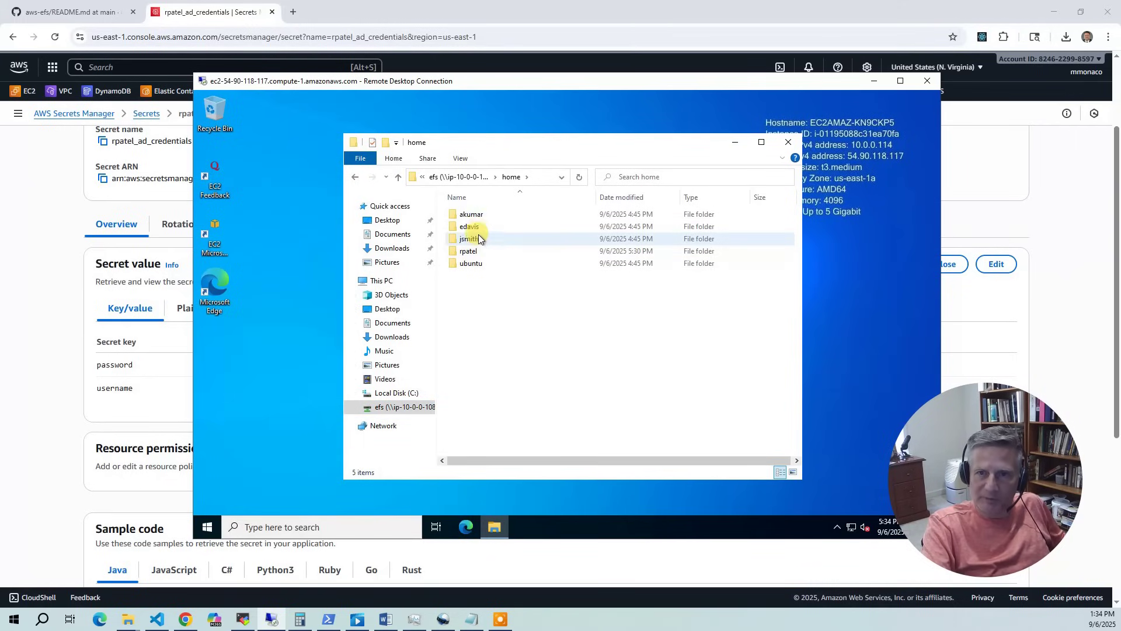
# - Confirm another user's home folder denies access, then open rpatel's own folder
pyautogui.click(468, 238)
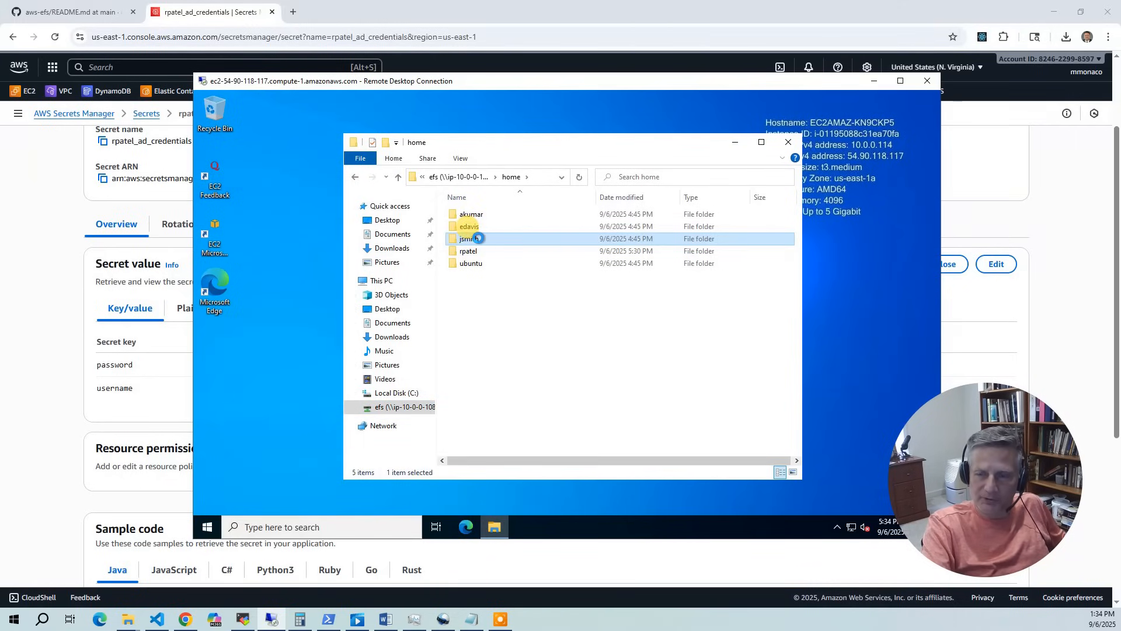
pyautogui.doubleClick(465, 238)
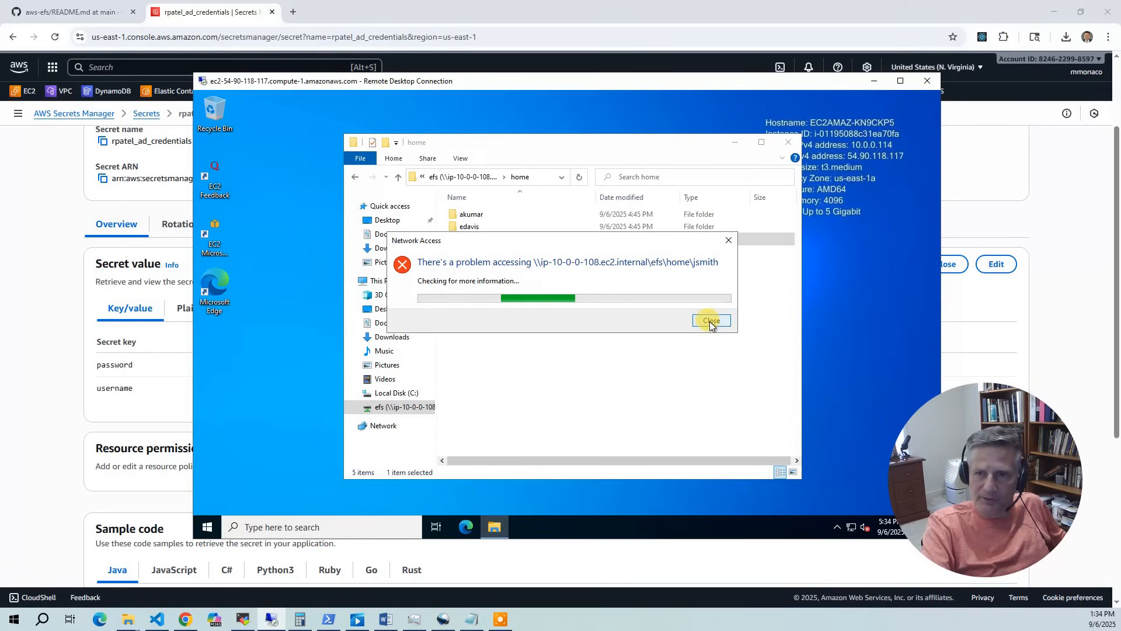
pyautogui.click(711, 320)
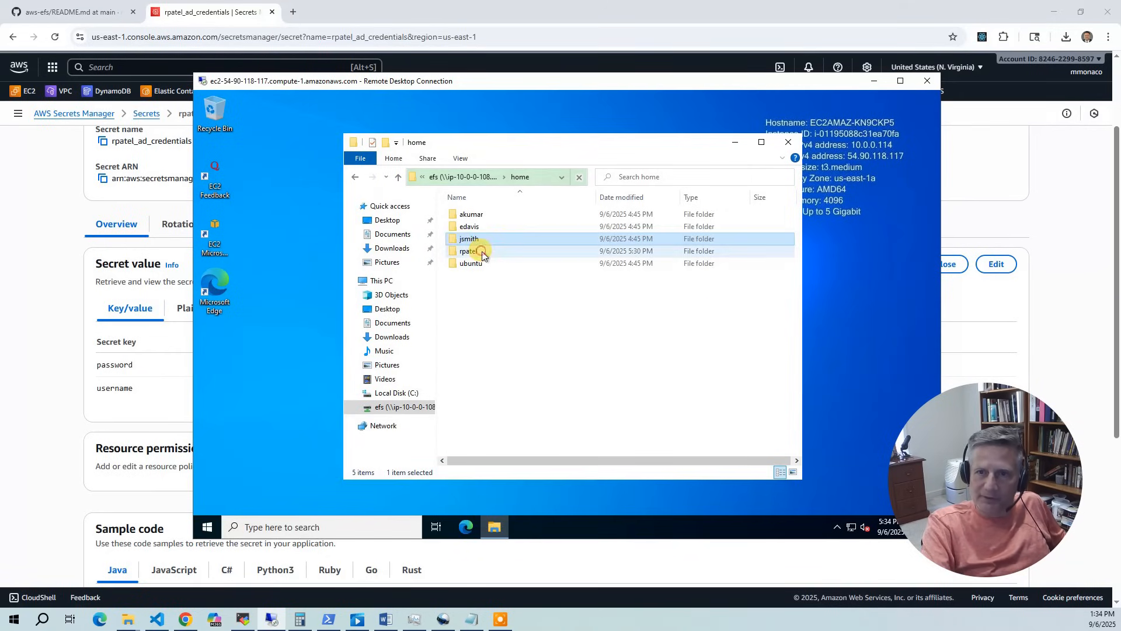
pyautogui.doubleClick(482, 250)
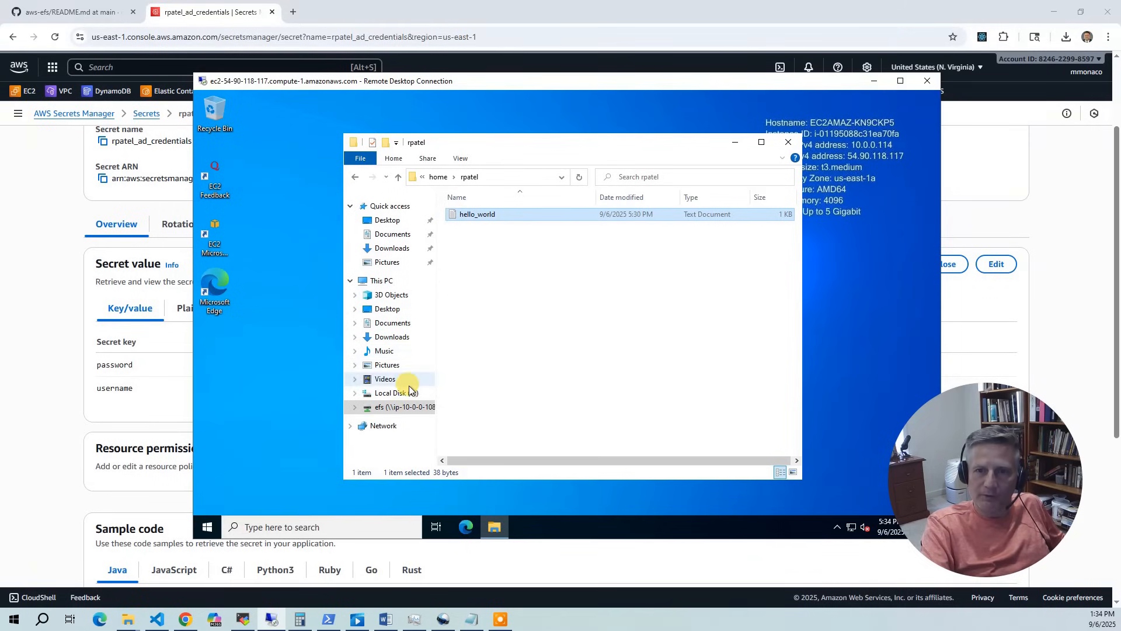
# - Copy selected Python library files from C:\Program Files\Amazon\AWSCLIV2 for the share home folder
pyautogui.click(390, 392)
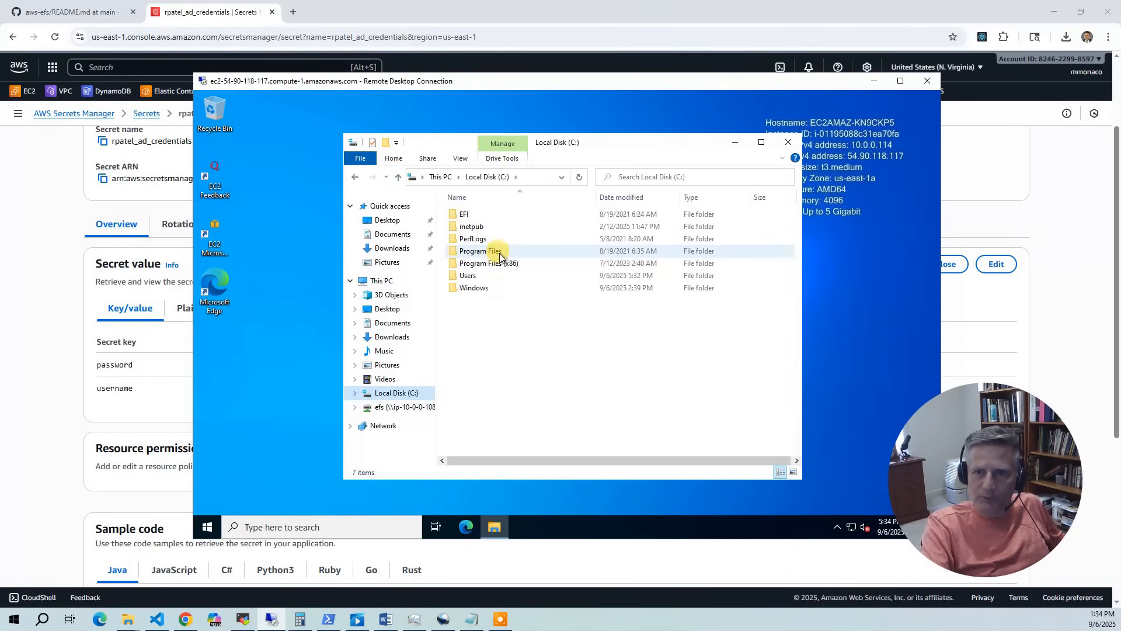
pyautogui.doubleClick(479, 250)
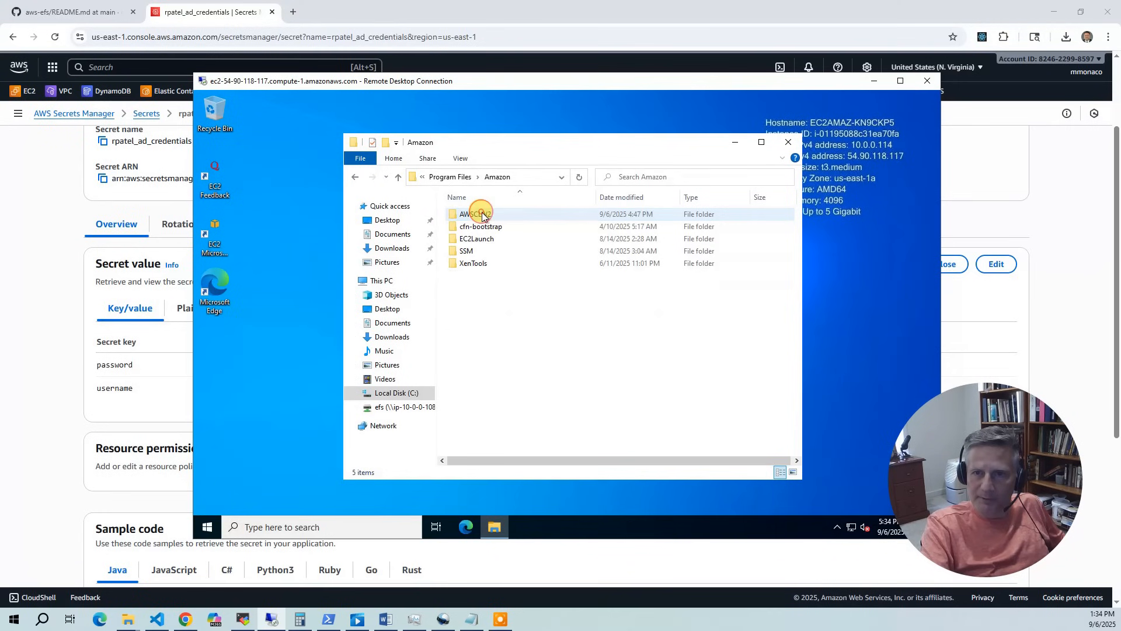
pyautogui.doubleClick(473, 213)
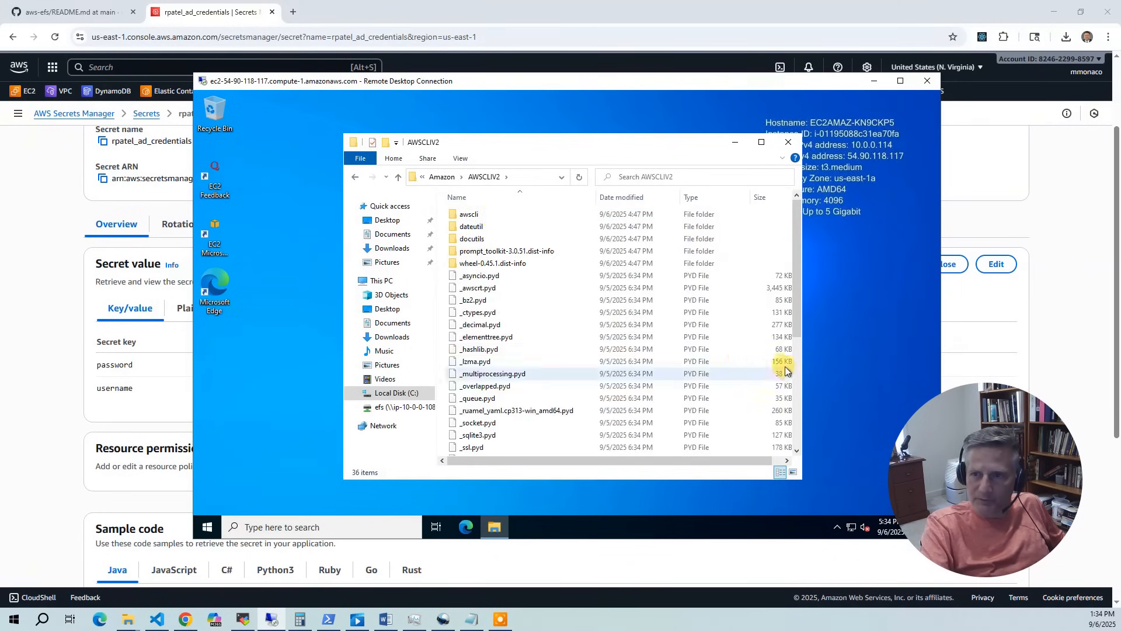
pyautogui.scroll(-3)
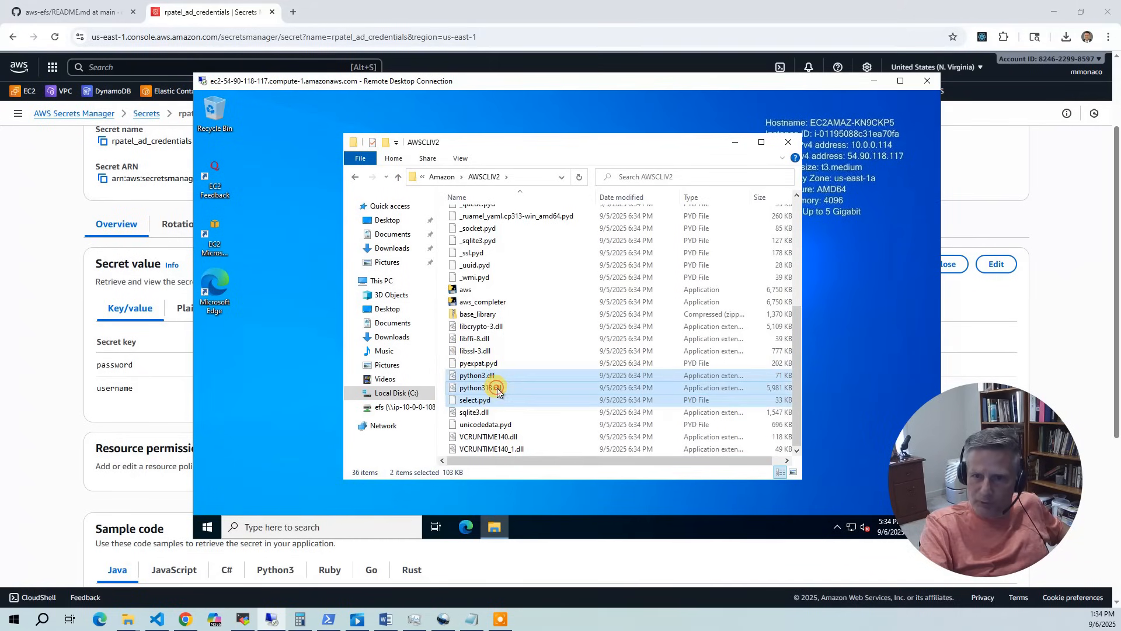
pyautogui.rightClick(489, 387)
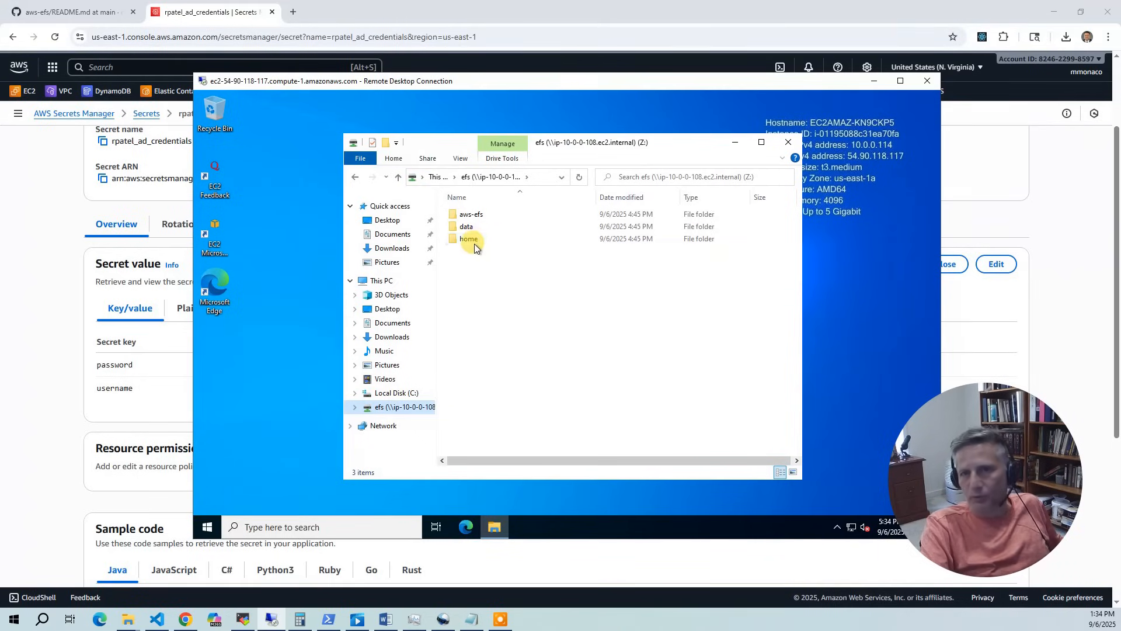
pyautogui.doubleClick(469, 238)
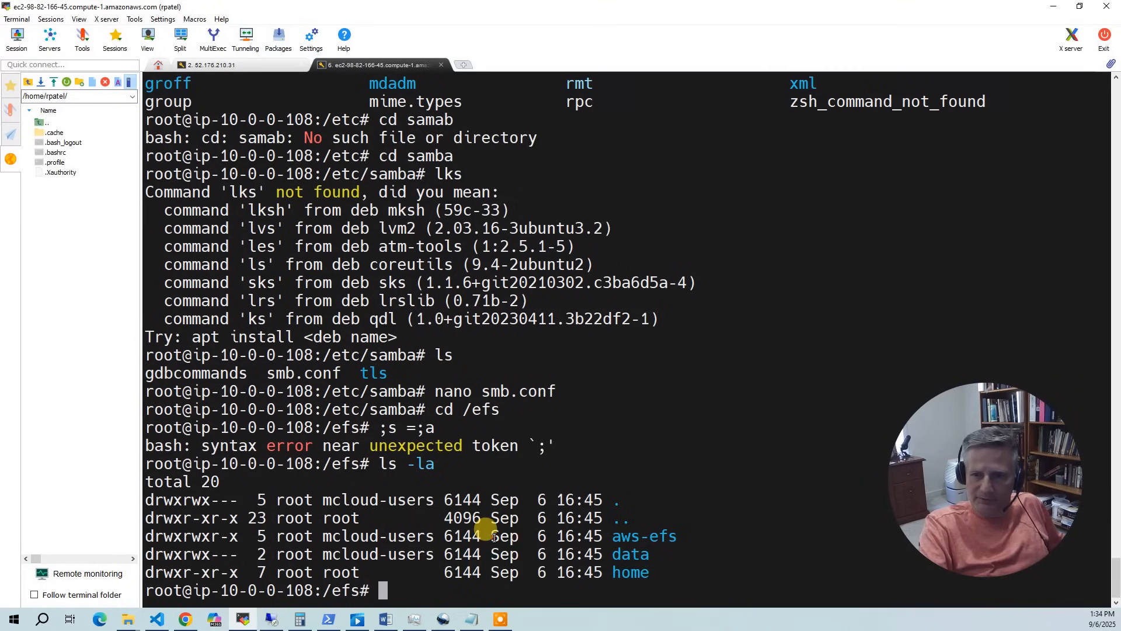
# - Delete all py* files from rpatel's home folder with rm -f -r py*
pyautogui.write('cd')
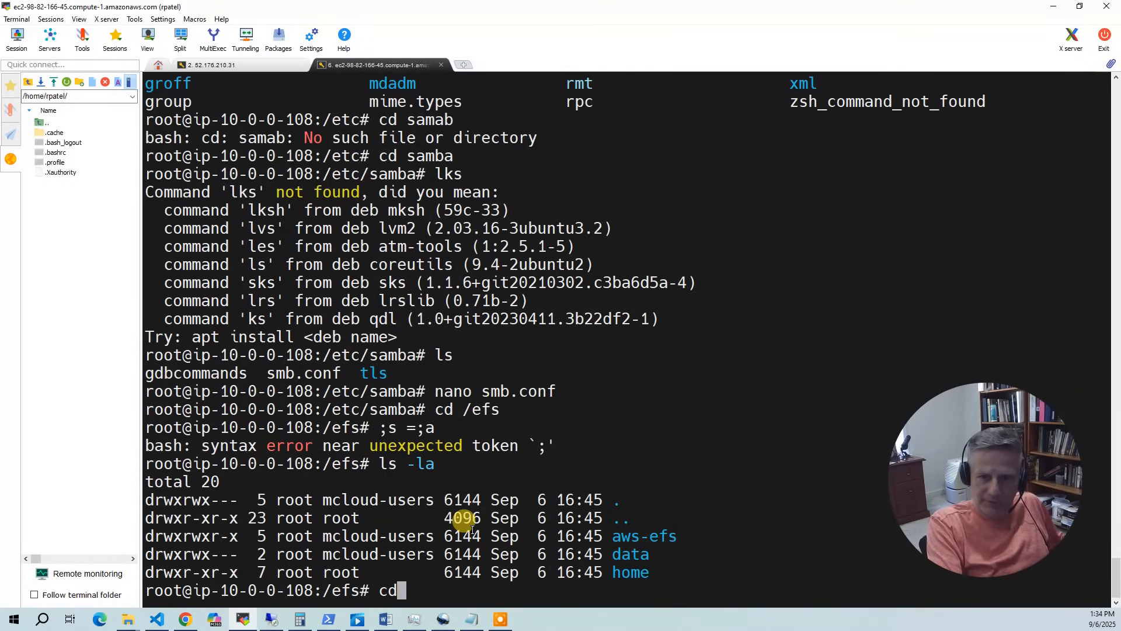
pyautogui.write('exit')
pyautogui.write('ls -la')
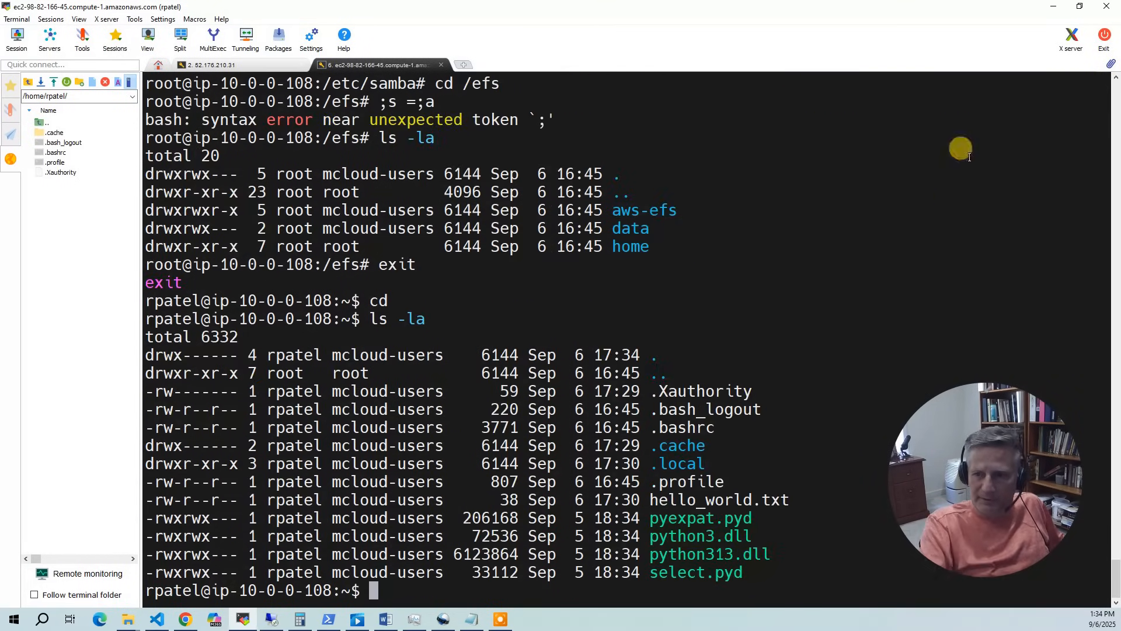
pyautogui.moveTo(691, 558)
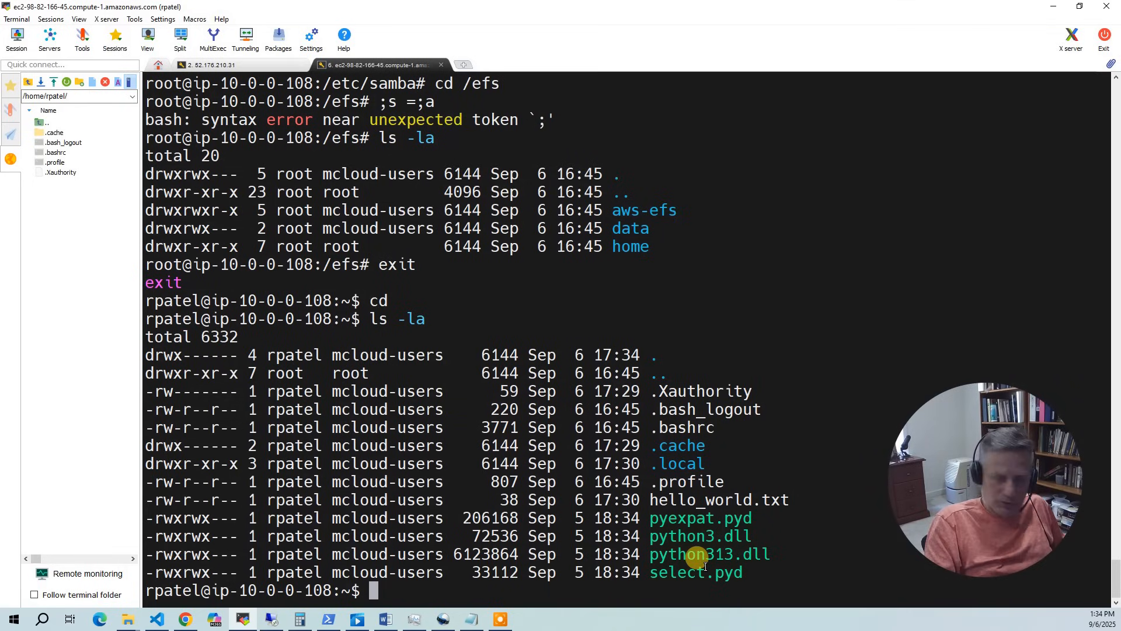
pyautogui.write('rm -f -r')
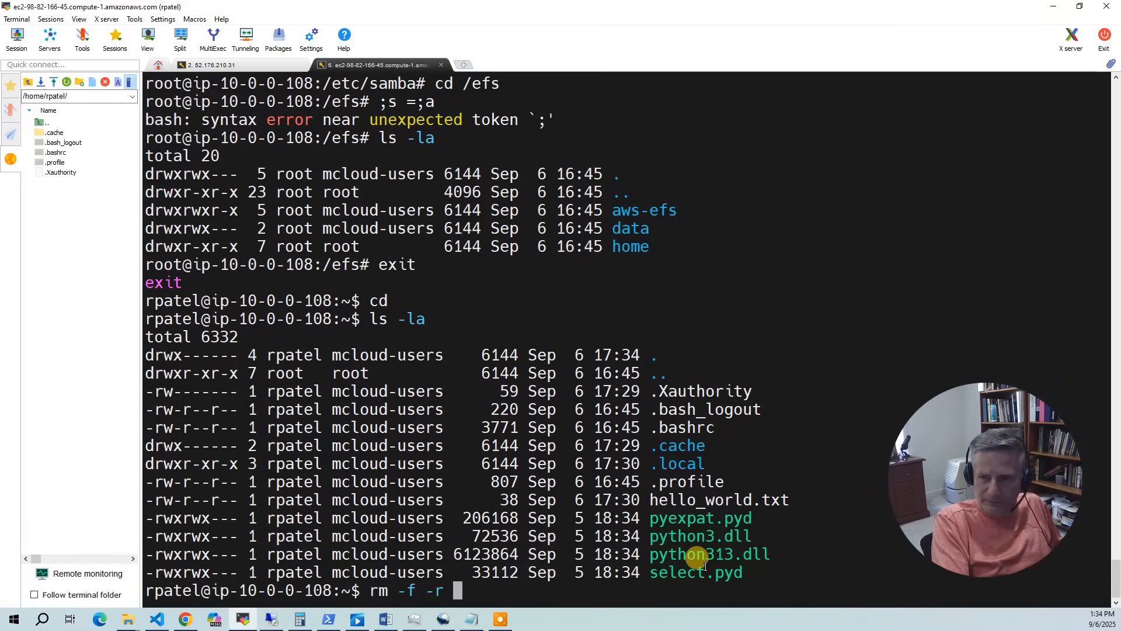
pyautogui.write('py')
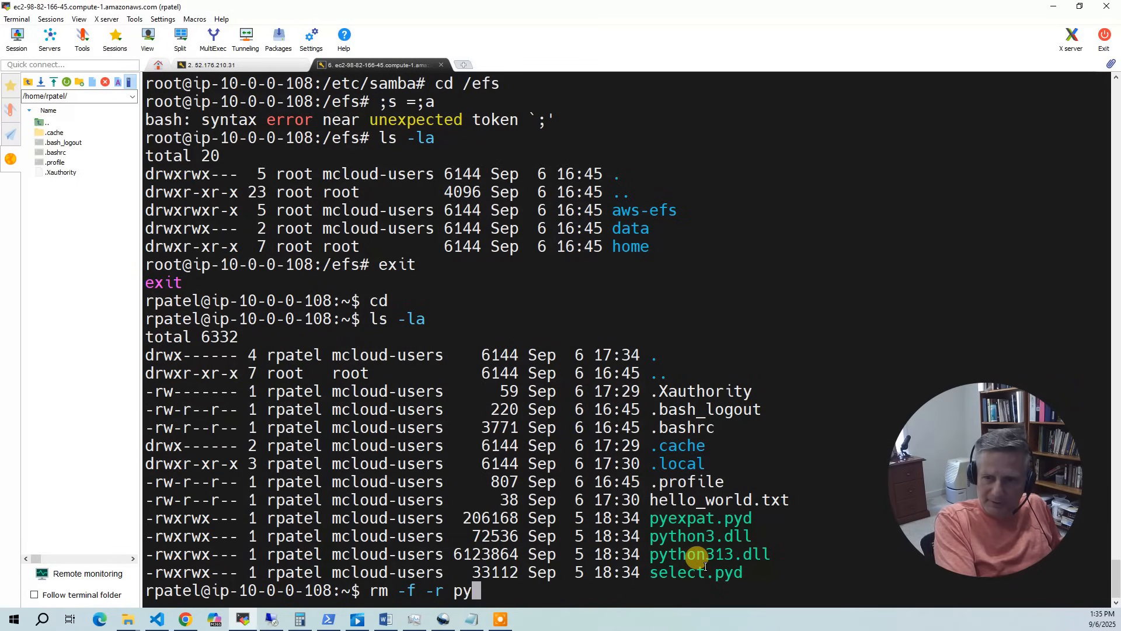
pyautogui.press('Return')
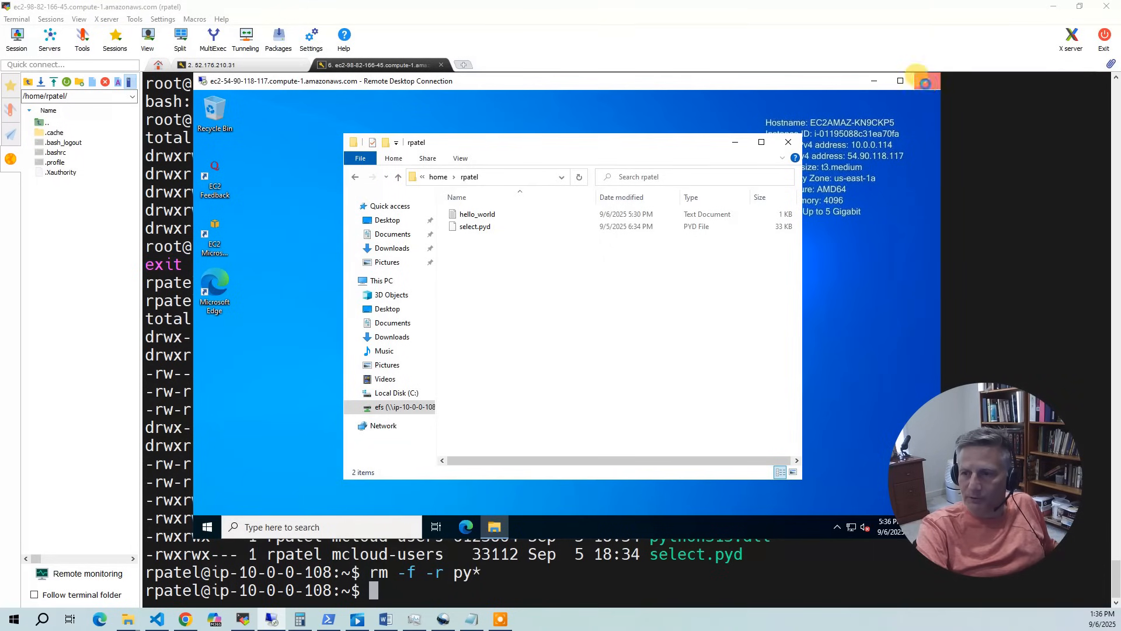
# - Disconnect Remote Desktop, close the EFS client tab, and run ./destroy.sh
pyautogui.click(927, 81)
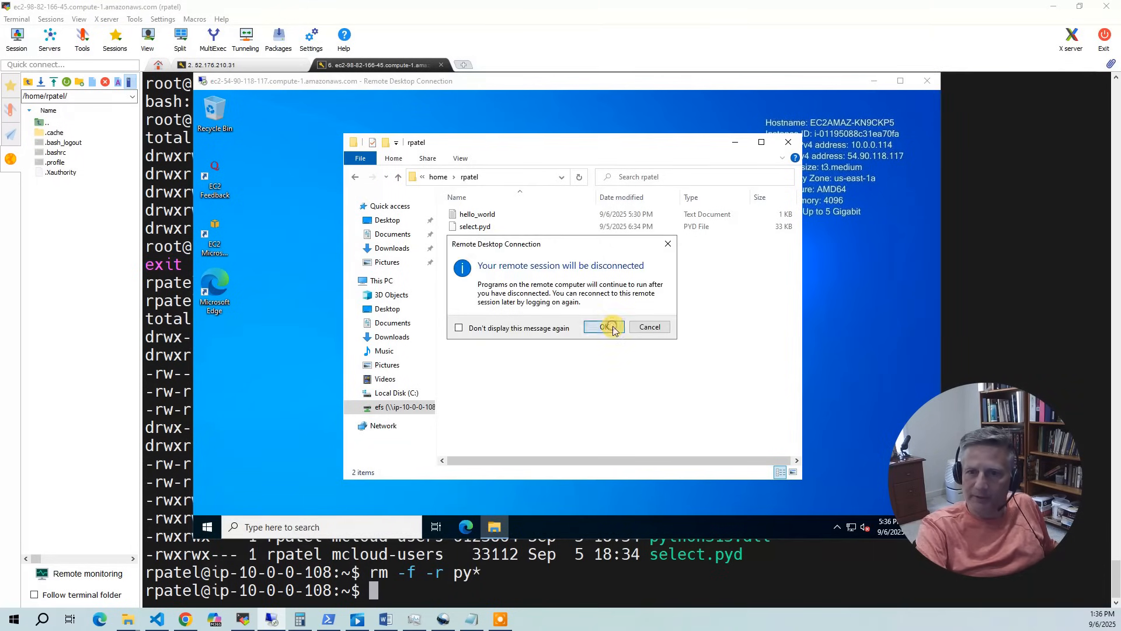
pyautogui.click(603, 327)
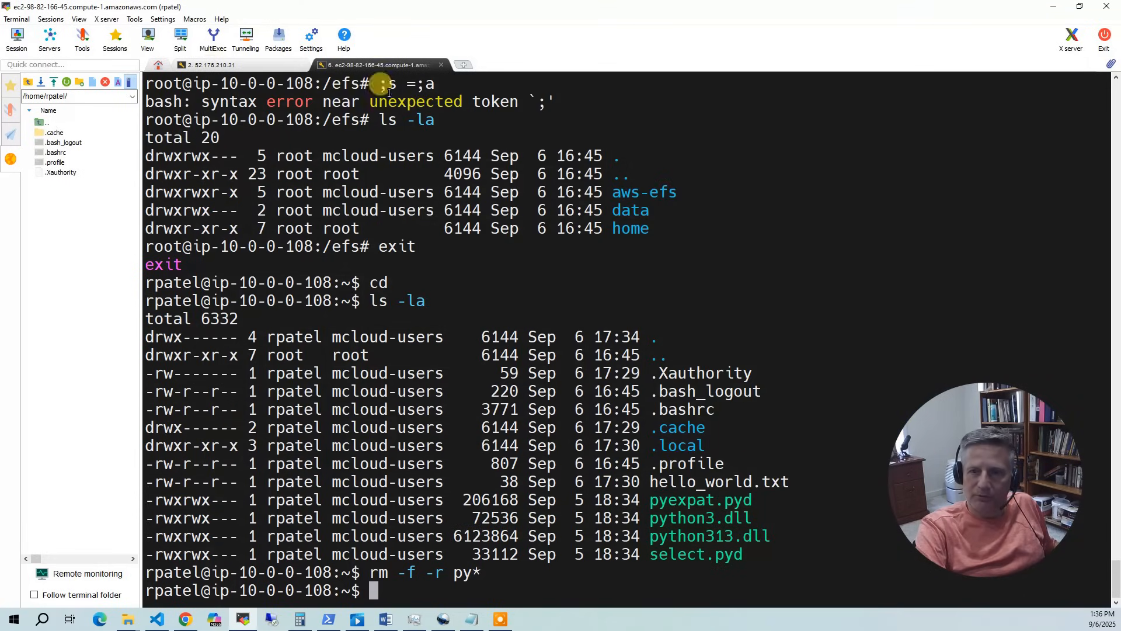
pyautogui.click(205, 65)
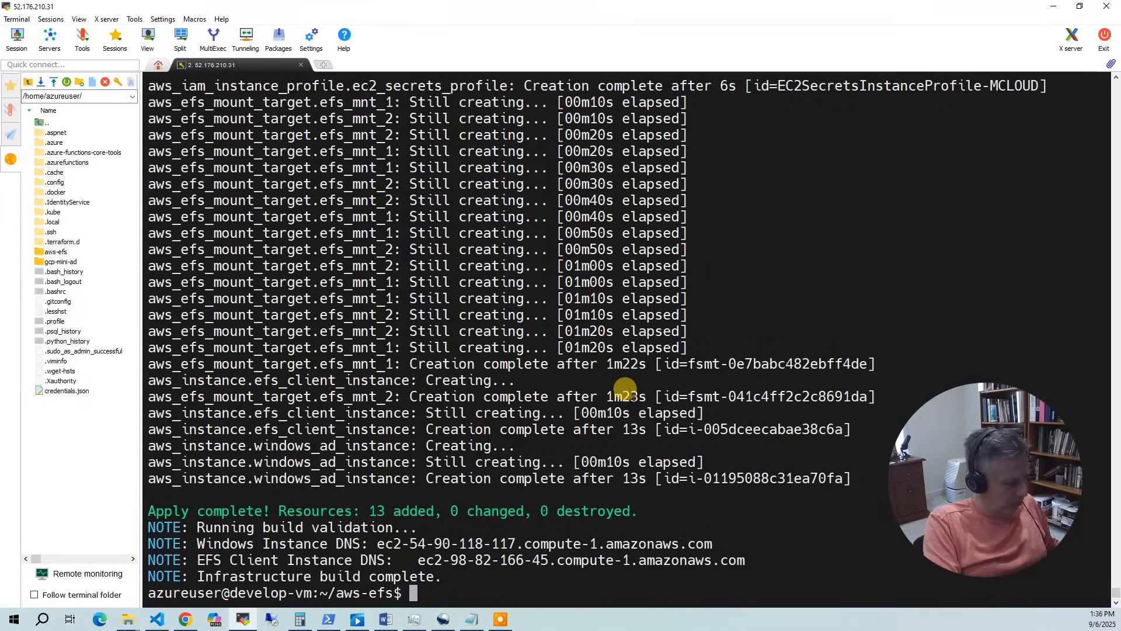
pyautogui.write('./apply.sh/desr')
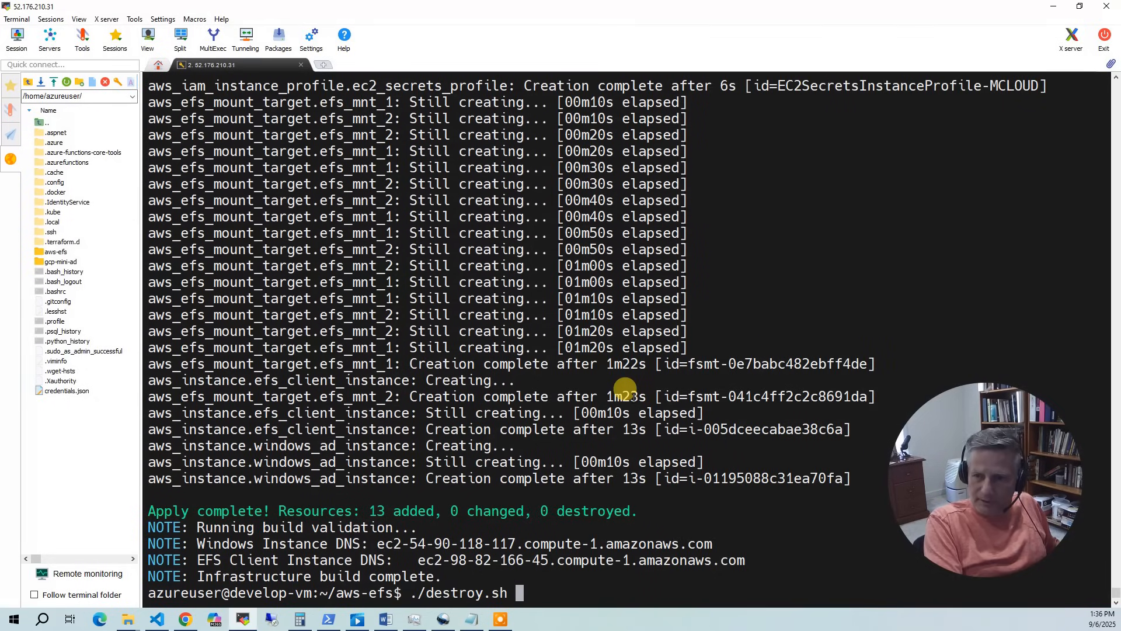
pyautogui.press('Return')
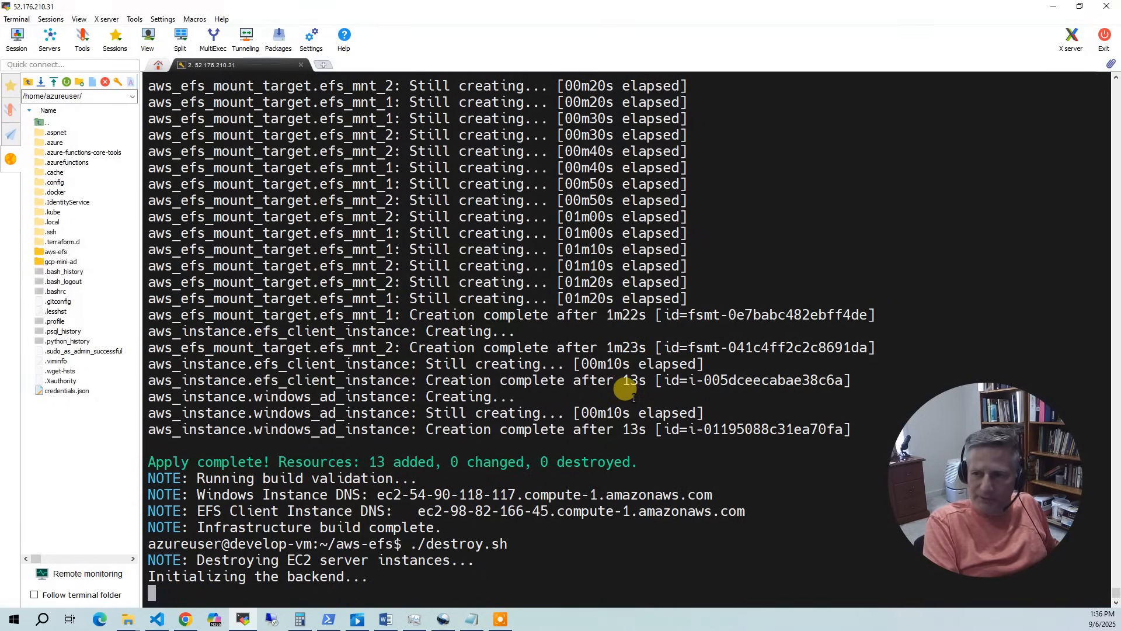